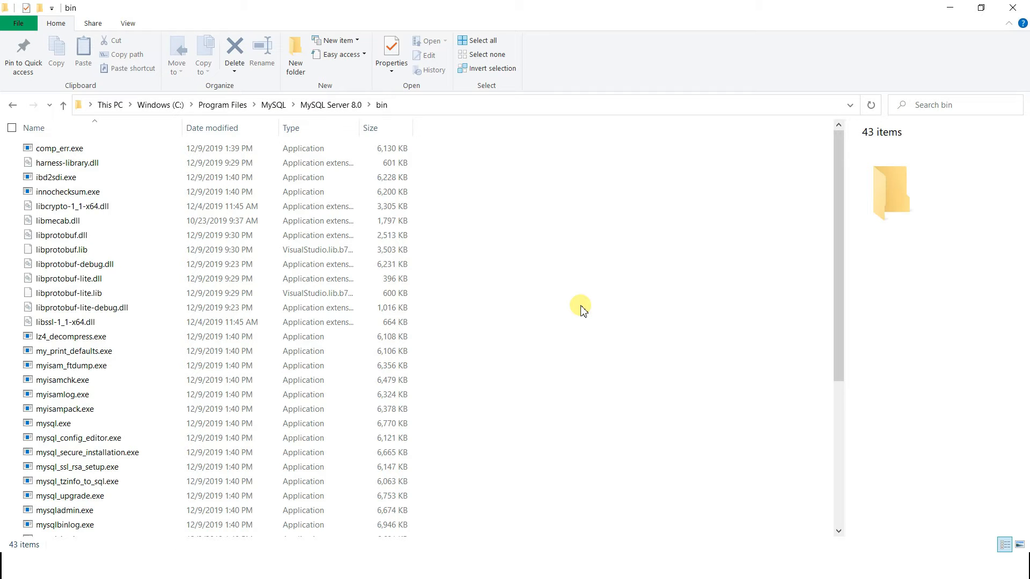
{"action": "mouse_move", "coordinate": [616, 283]}
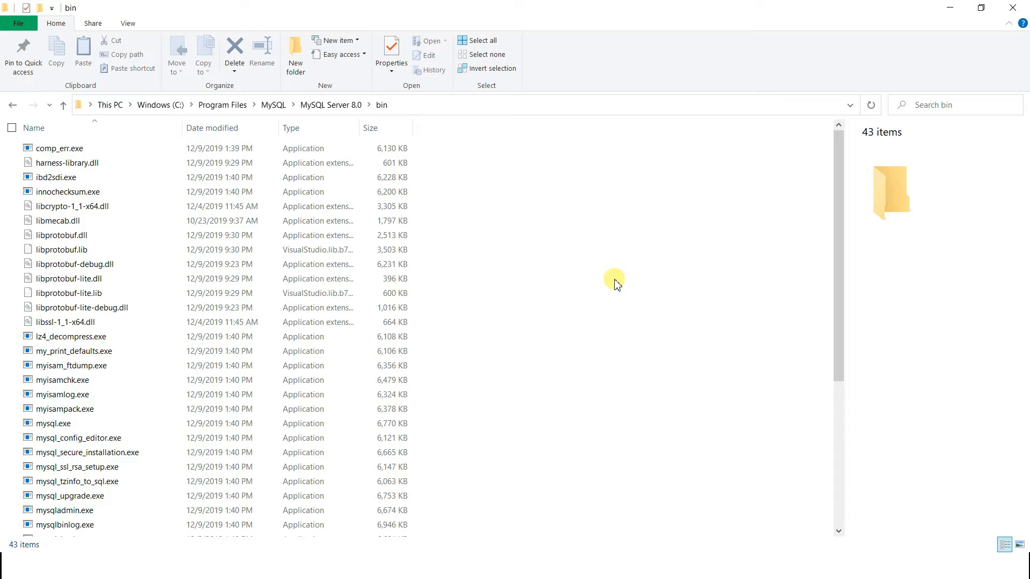
{"action": "mouse_move", "coordinate": [560, 269]}
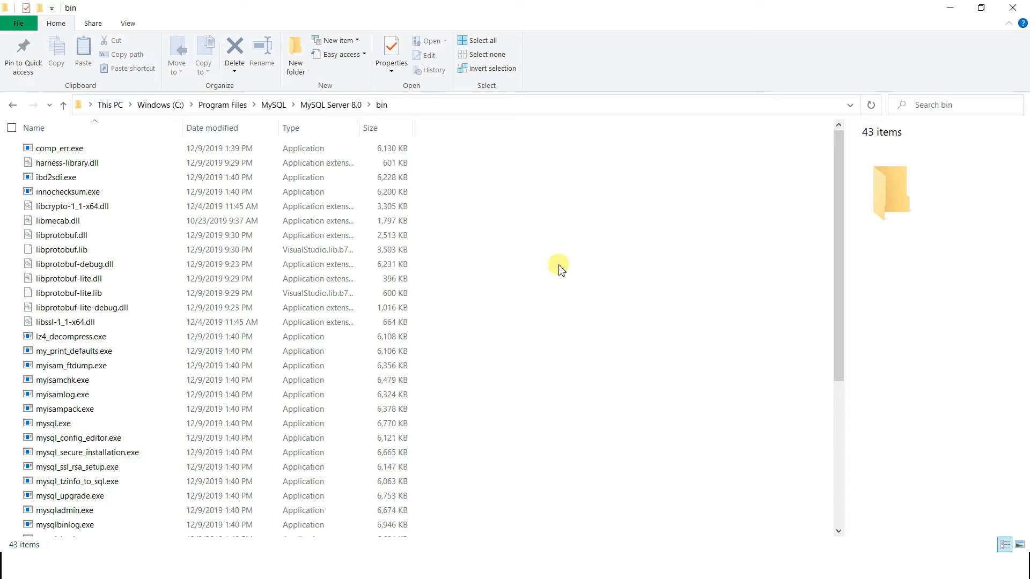
{"action": "mouse_move", "coordinate": [540, 237]}
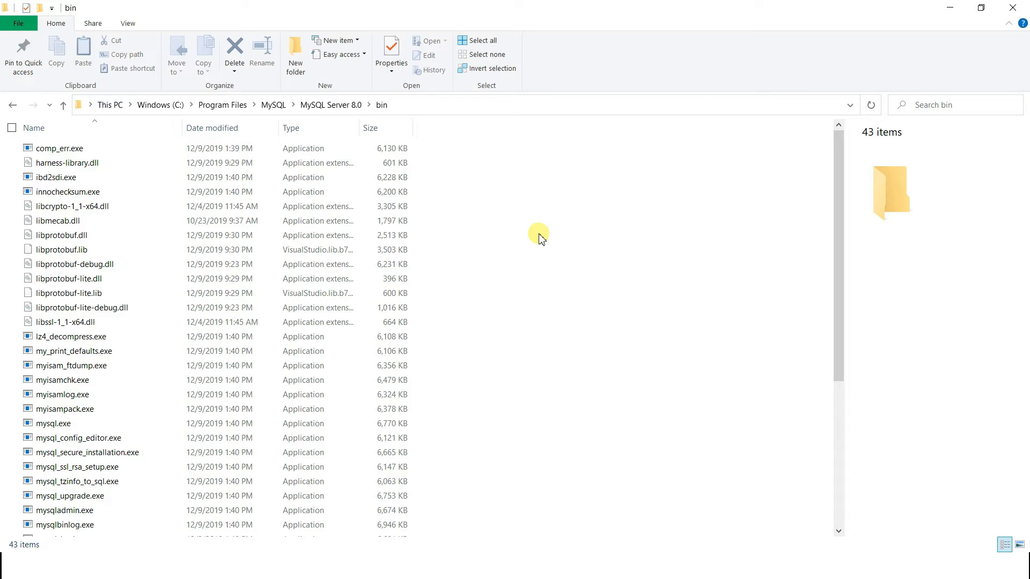
{"action": "mouse_move", "coordinate": [555, 233]}
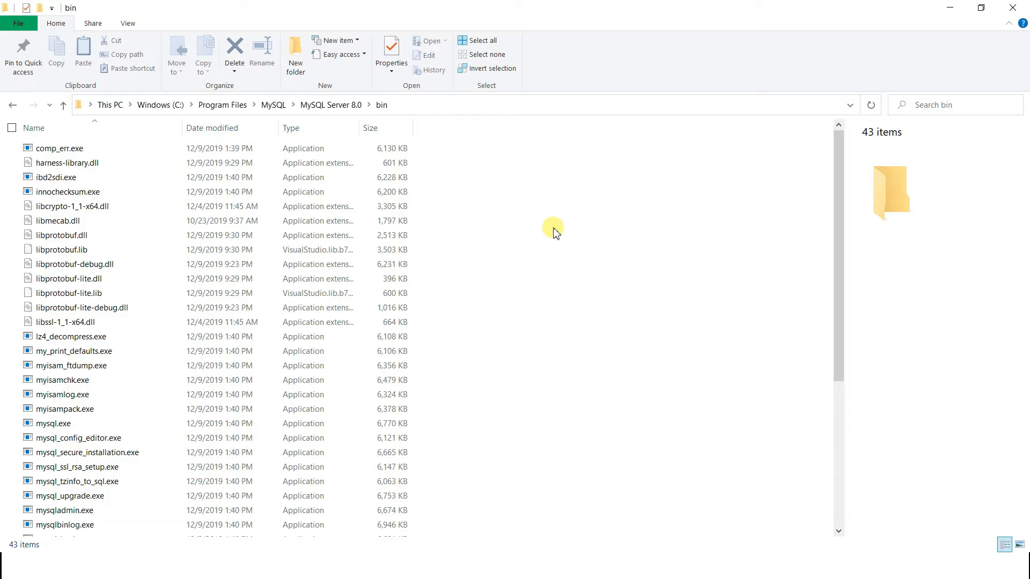
{"action": "mouse_move", "coordinate": [152, 119]}
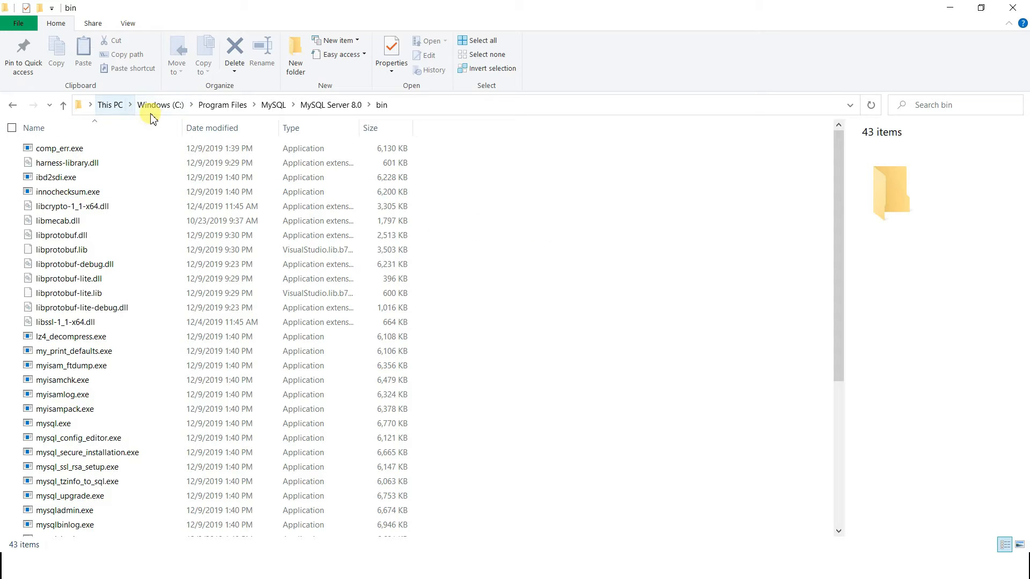
{"action": "mouse_move", "coordinate": [274, 105]}
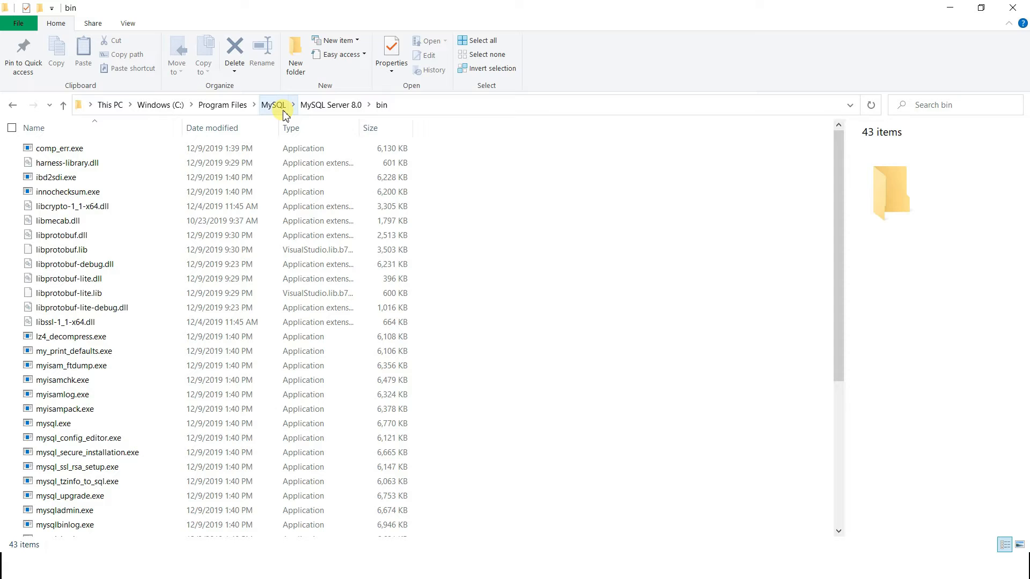
{"action": "mouse_move", "coordinate": [332, 109]}
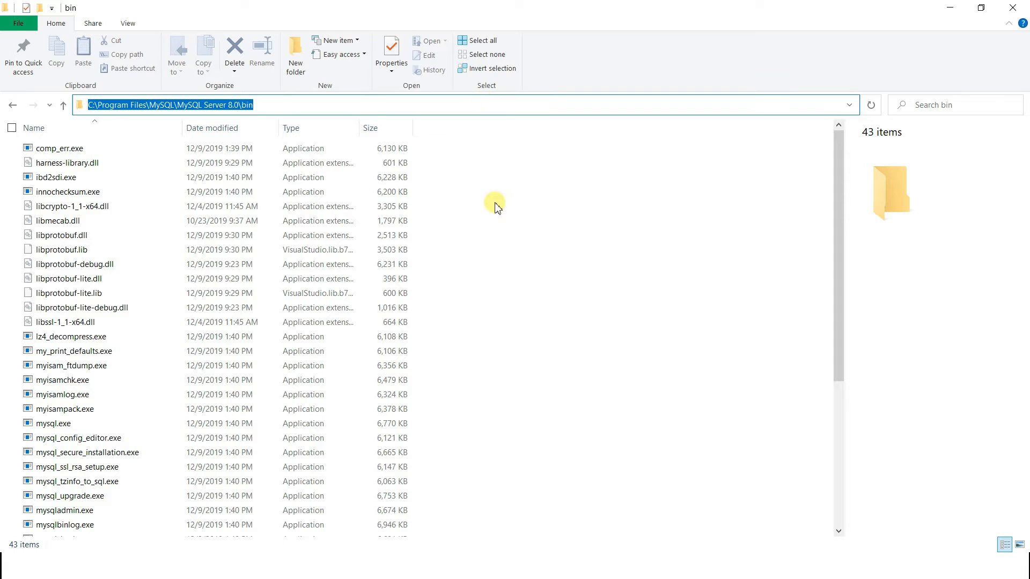
Launch a new Command Prompt window via the Run dialog (cmd).
{"action": "left_click", "coordinate": [505, 384]}
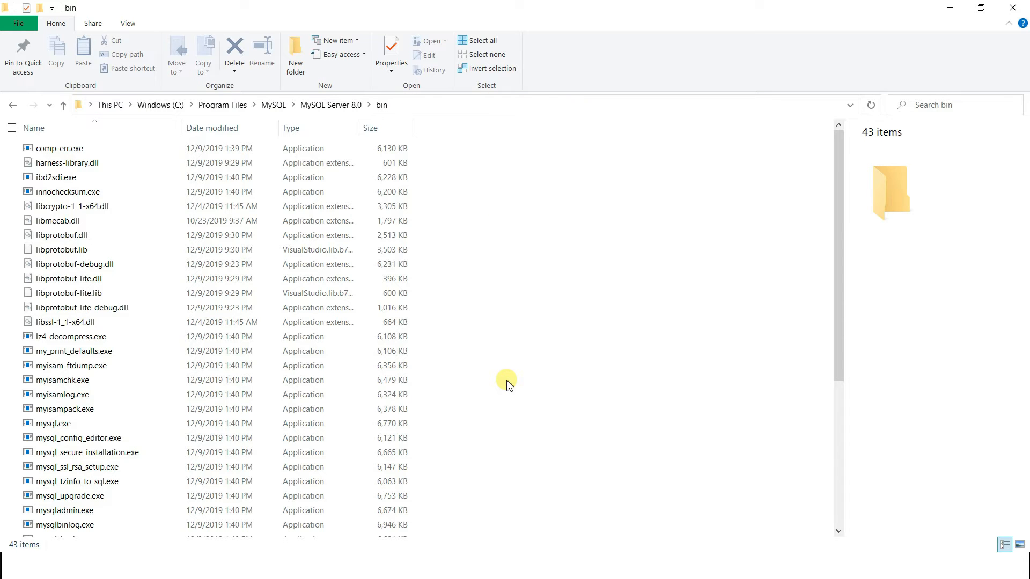
{"action": "key", "text": "Win+r"}
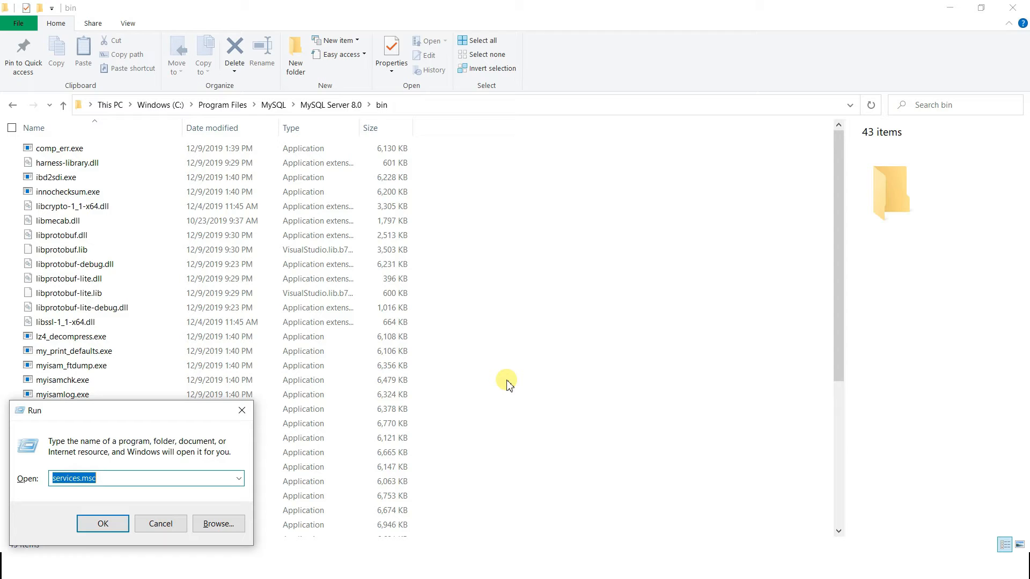
{"action": "left_click", "coordinate": [160, 524]}
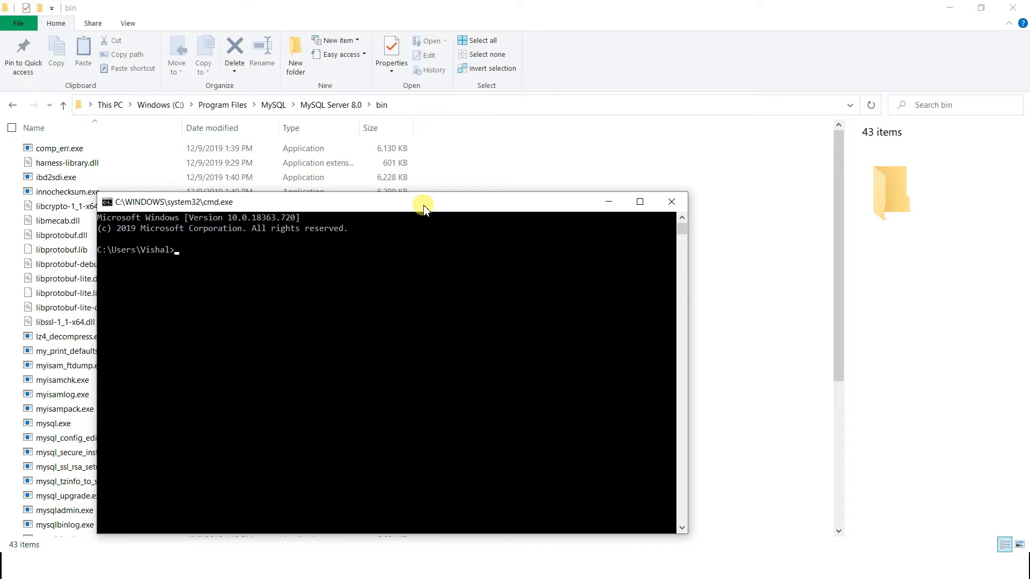
Change directory to C:\Program Files\MySQL\MySQL Server 8.0\bin.
{"action": "type", "text": "c"}
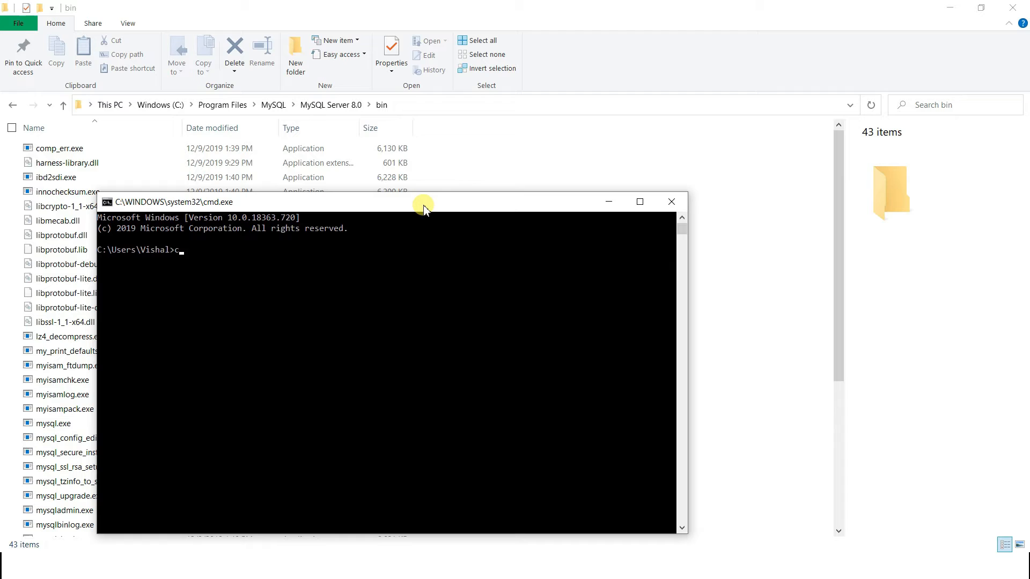
{"action": "type", "text": "d C:\\Program Files\\MySQL\\MySQL Server 8.0\\bin"}
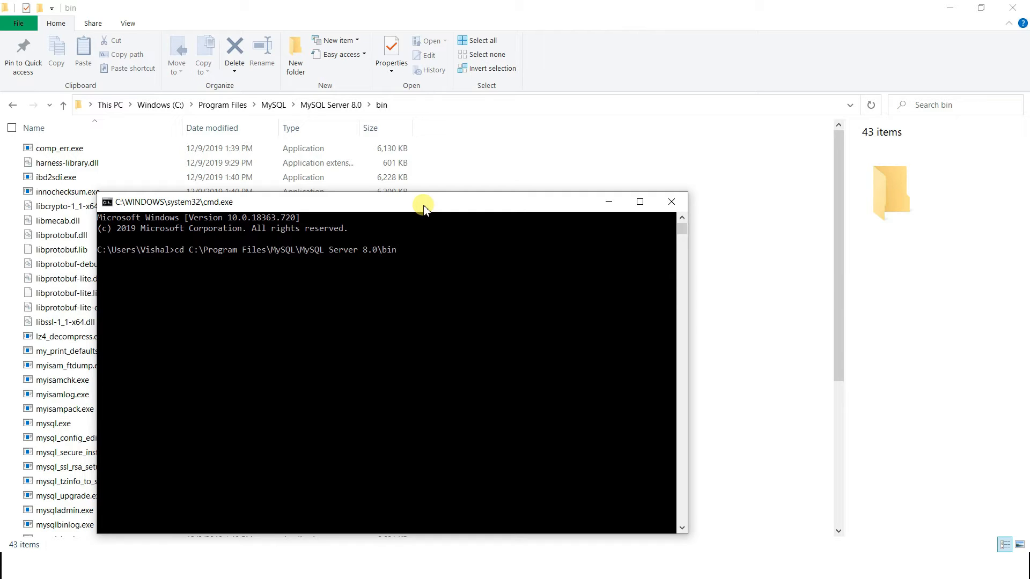
{"action": "key", "text": "Return"}
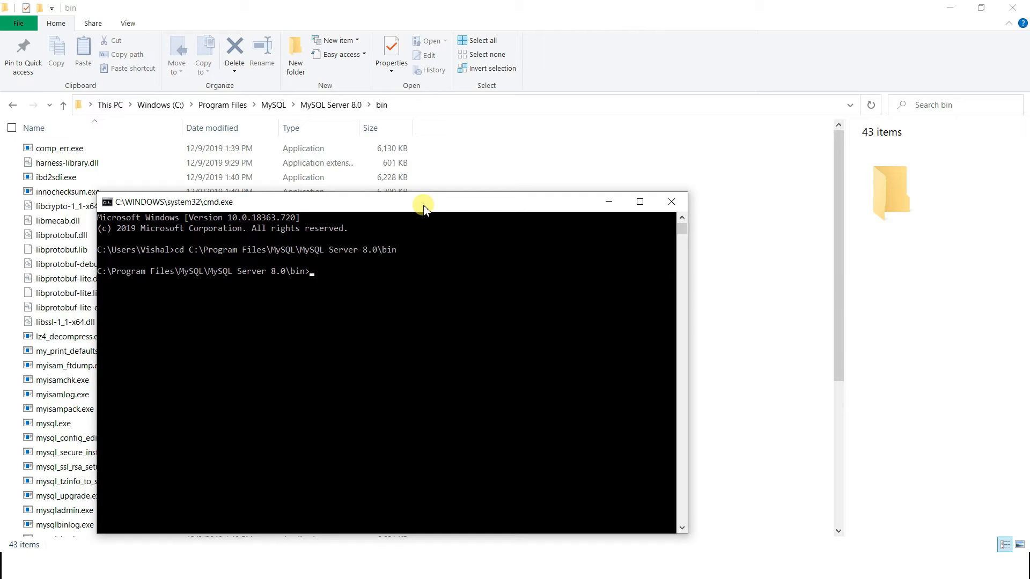
{"action": "mouse_move", "coordinate": [294, 270]}
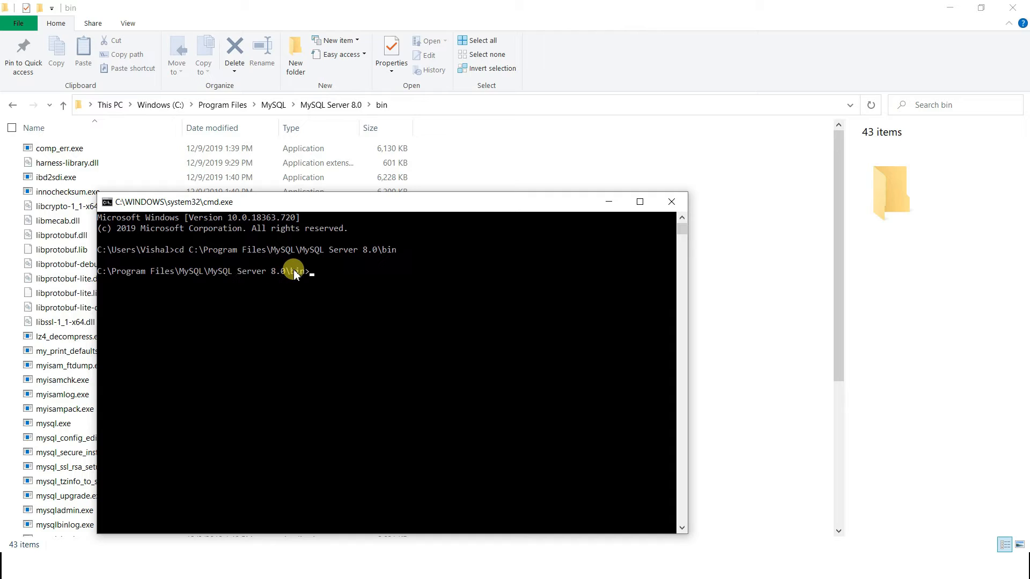
{"action": "mouse_move", "coordinate": [489, 283]}
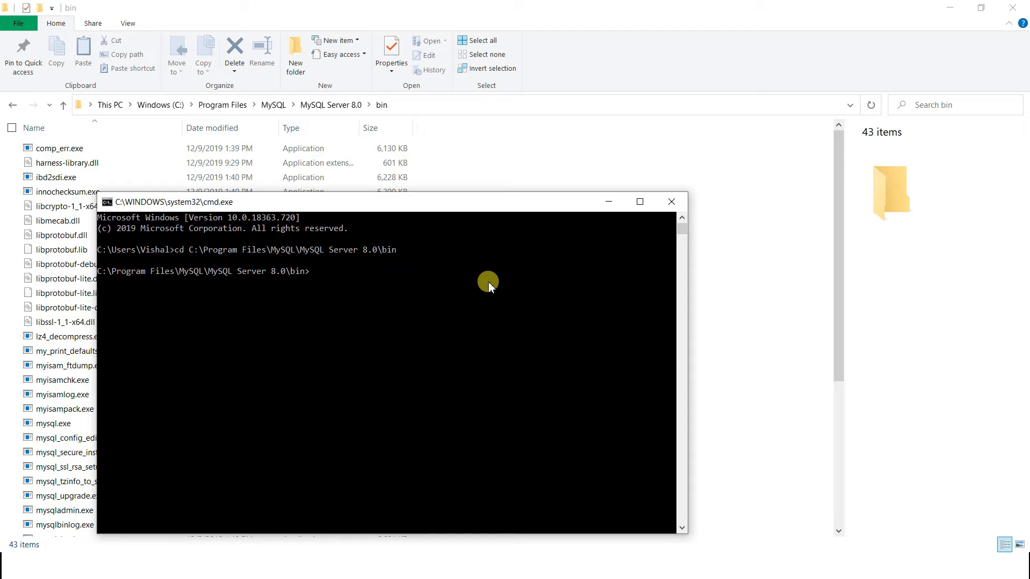
{"action": "mouse_move", "coordinate": [336, 192]}
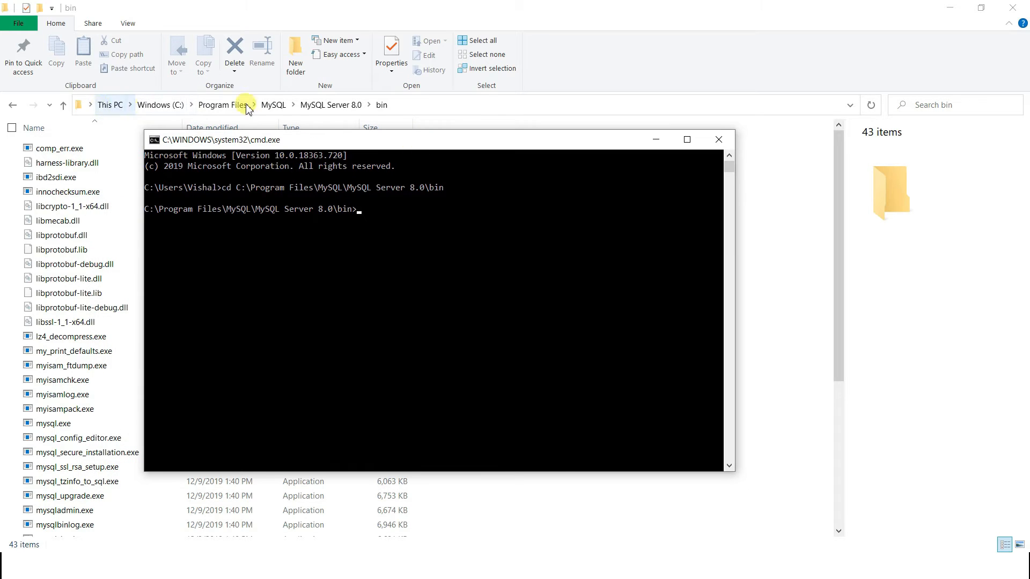
{"action": "mouse_move", "coordinate": [460, 216]}
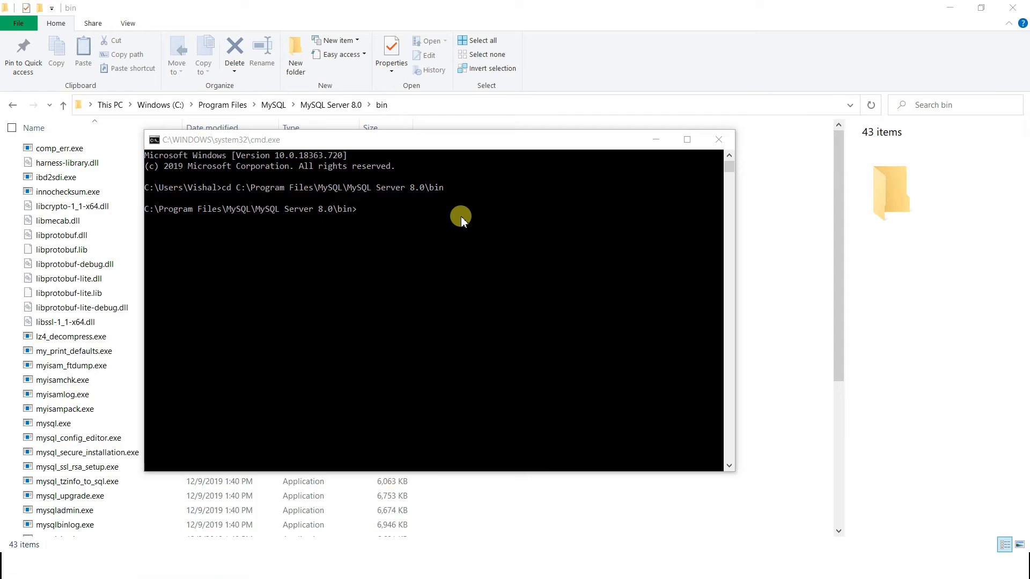
{"action": "type", "text": "mysql"}
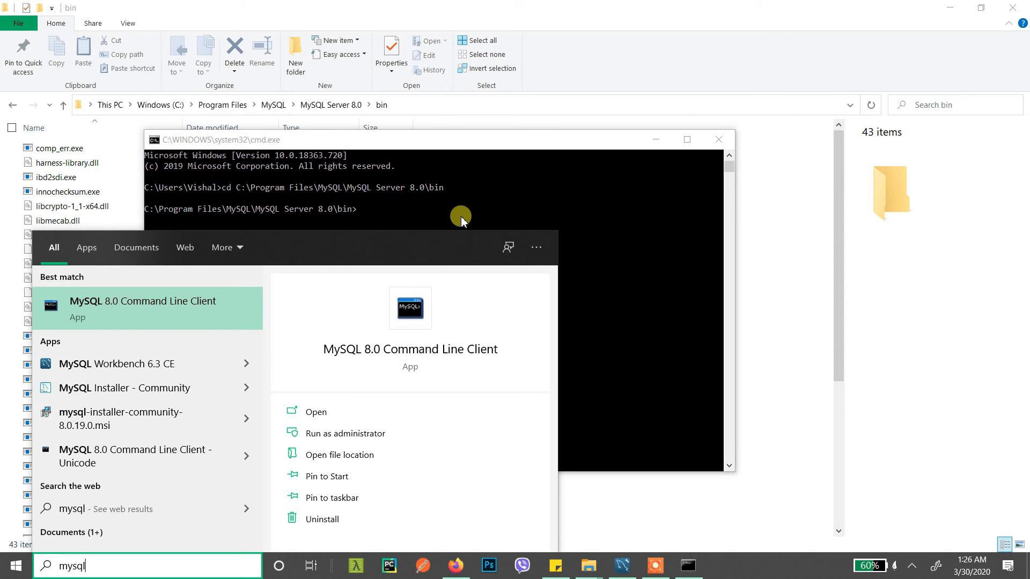
{"action": "mouse_move", "coordinate": [150, 309]}
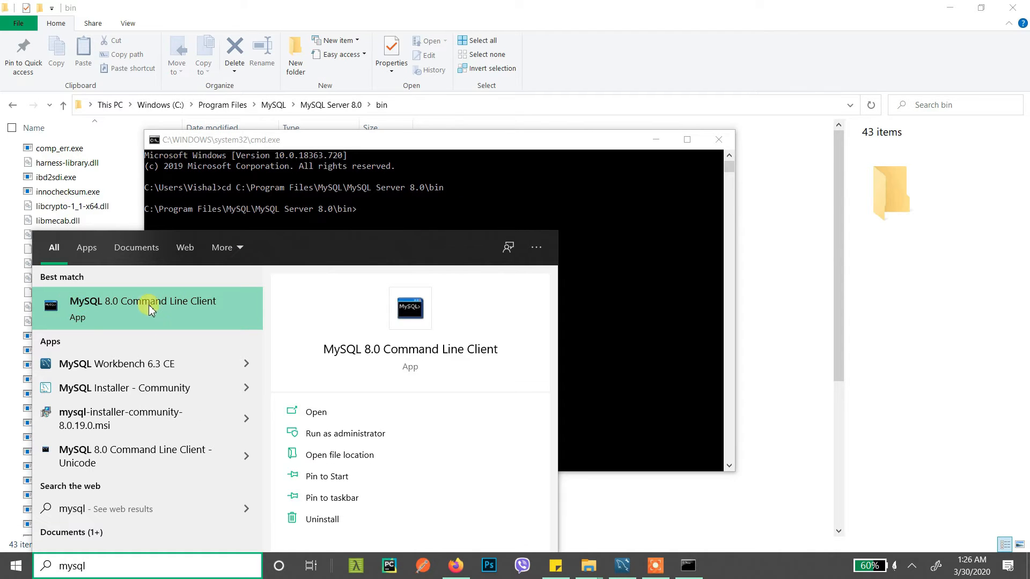
{"action": "mouse_move", "coordinate": [174, 314]}
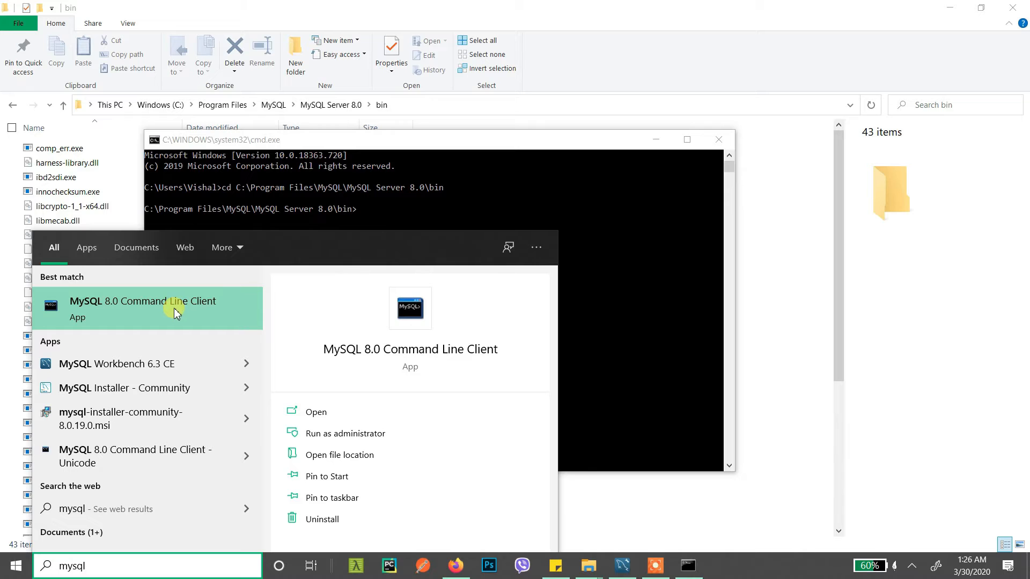
{"action": "left_click", "coordinate": [407, 191]}
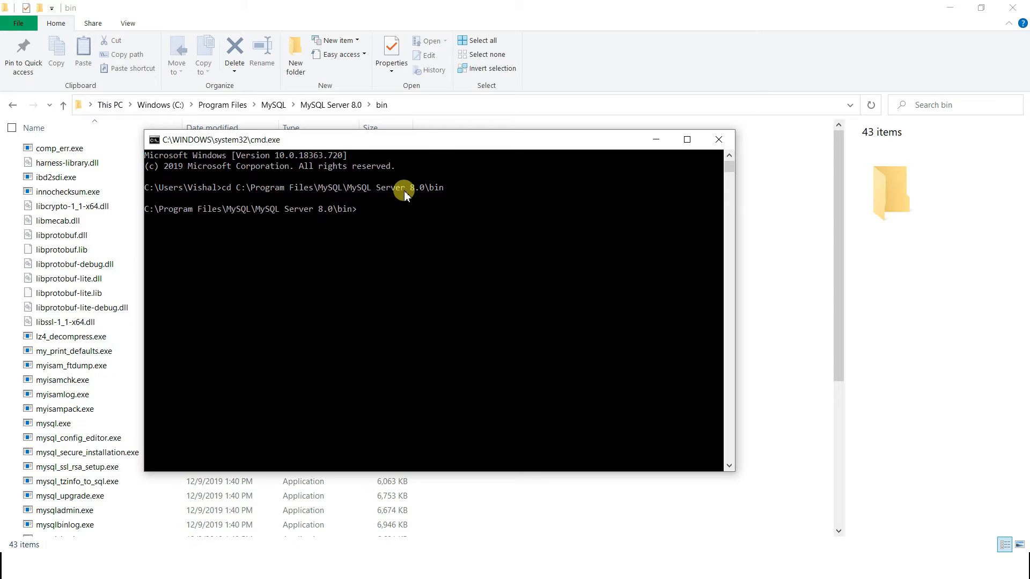
{"action": "mouse_move", "coordinate": [424, 144]}
{"action": "type", "text": "mysql"}
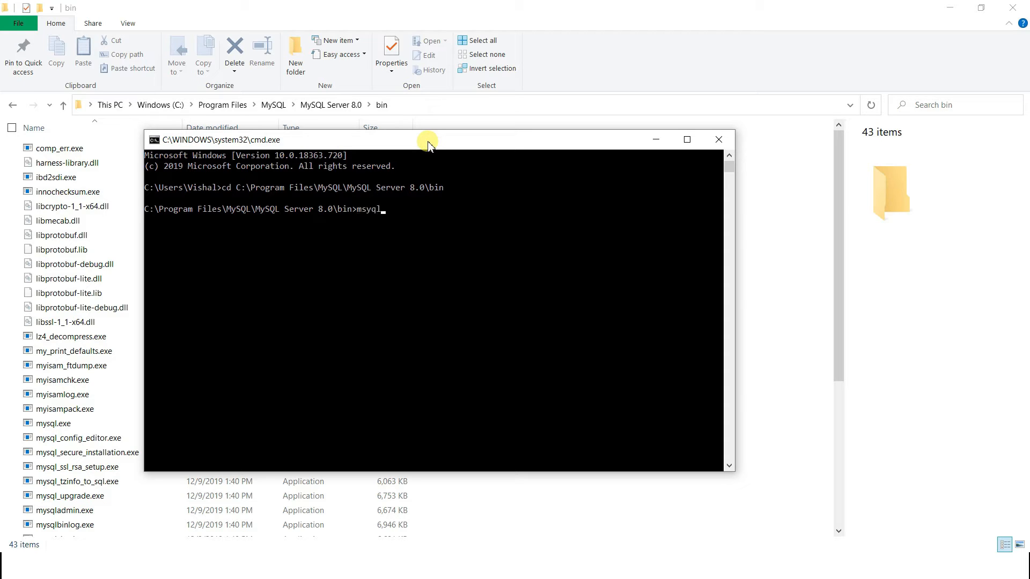
Log in to the MySQL monitor as root with mysql -uroot -p and the root password.
{"action": "type", "text": "-uroot"}
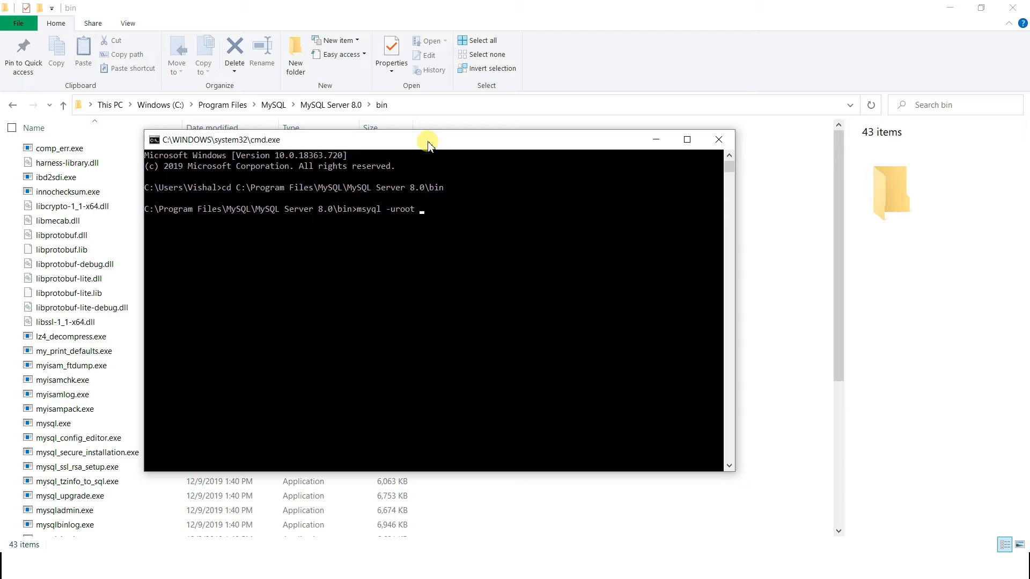
{"action": "type", "text": "-p"}
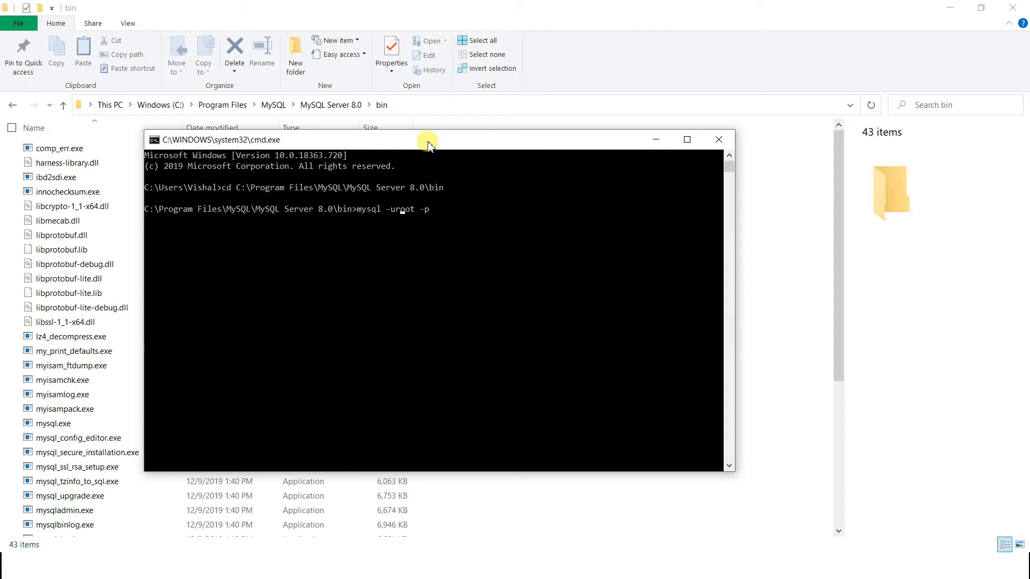
{"action": "key", "text": "Return"}
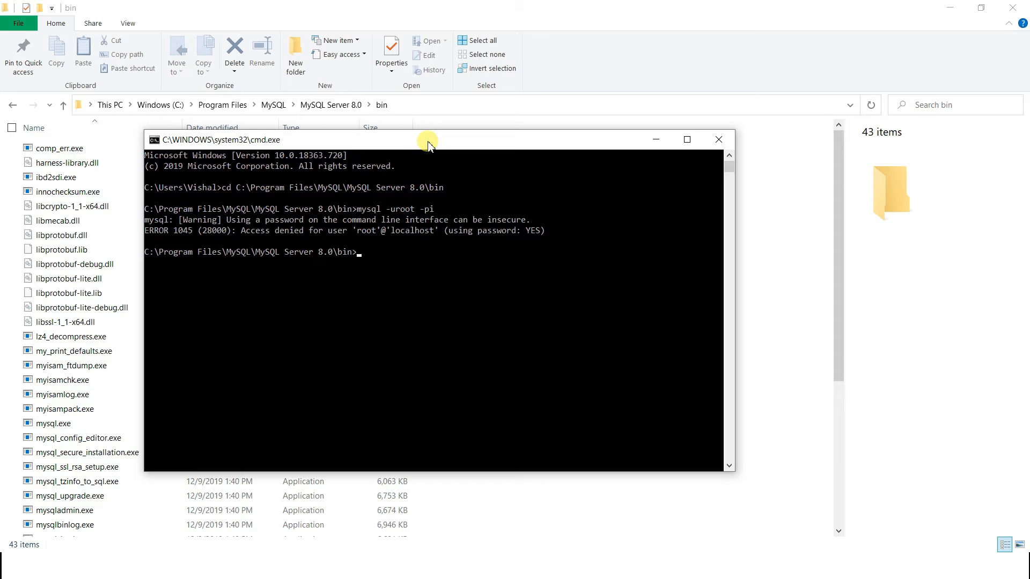
{"action": "type", "text": "mysql -uroot -pi"}
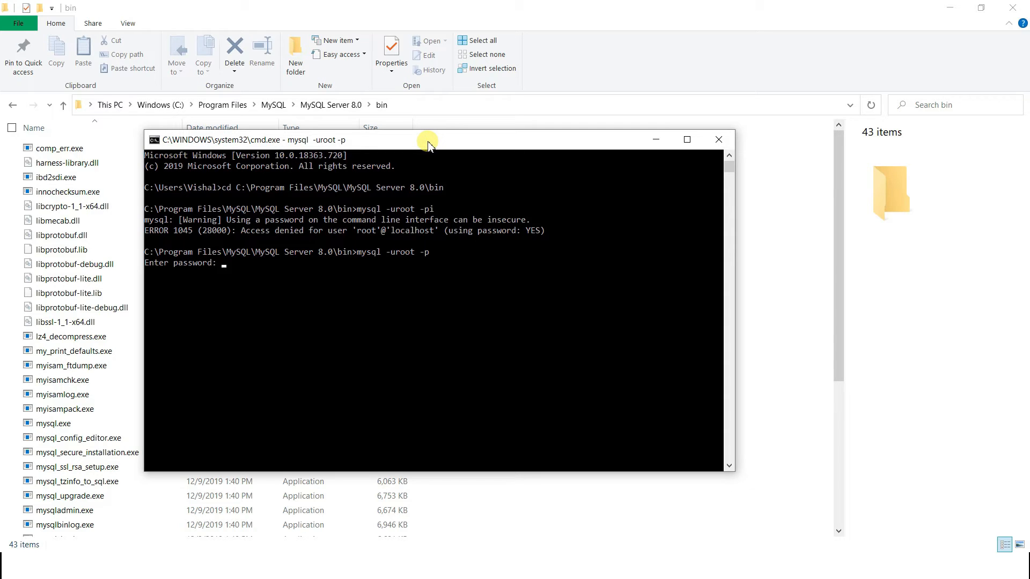
{"action": "type", "text": "***"}
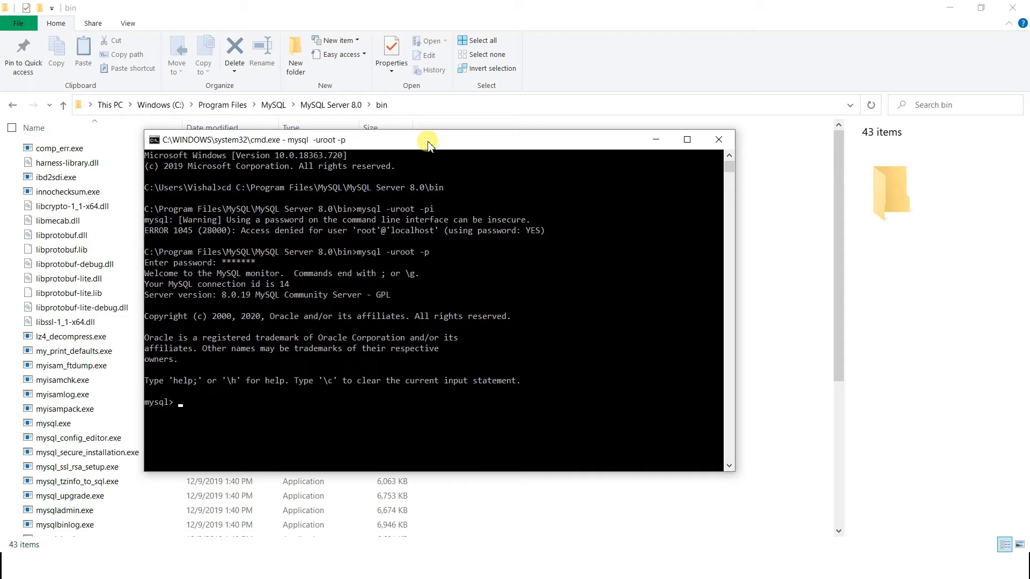
List all databases with show databases; after fixing the mistyped show database.
{"action": "type", "text": "show d"}
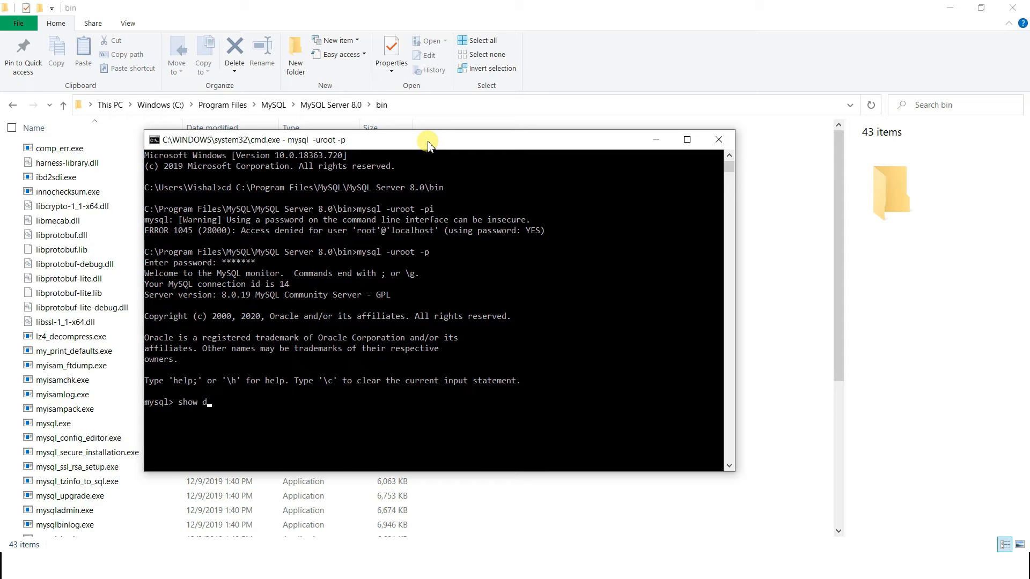
{"action": "type", "text": "atabase;"}
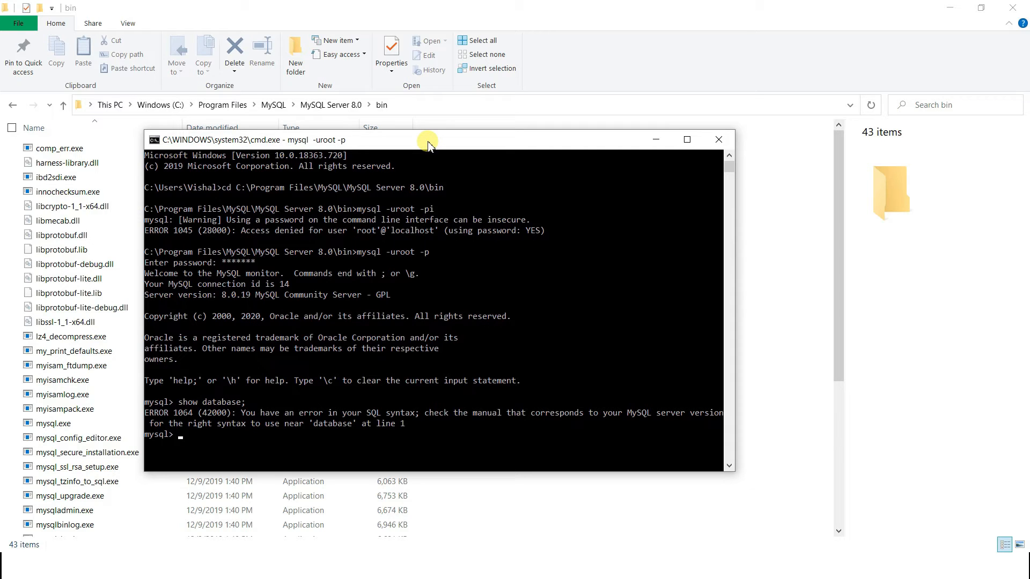
{"action": "mouse_move", "coordinate": [452, 53]}
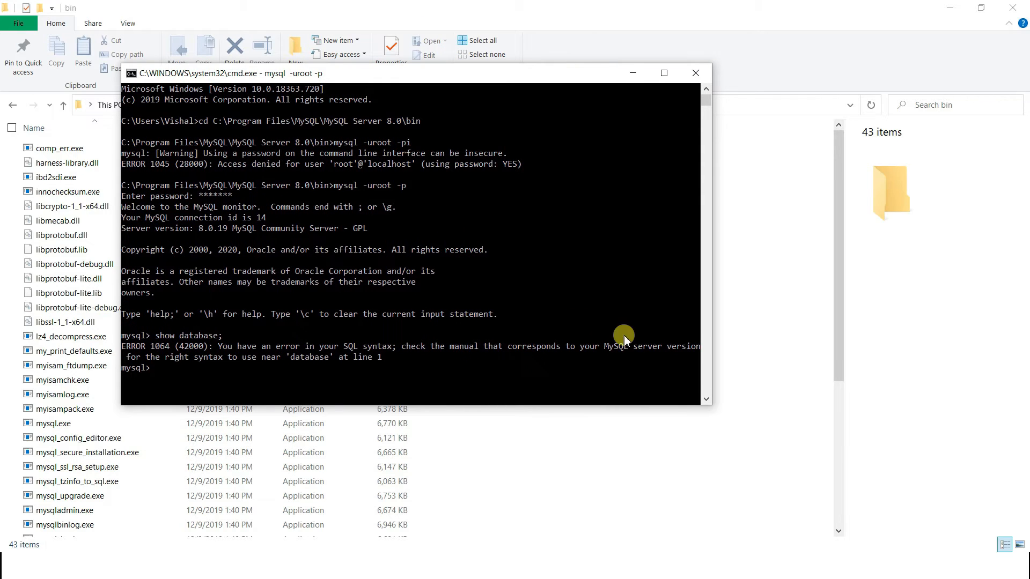
{"action": "mouse_move", "coordinate": [708, 405]}
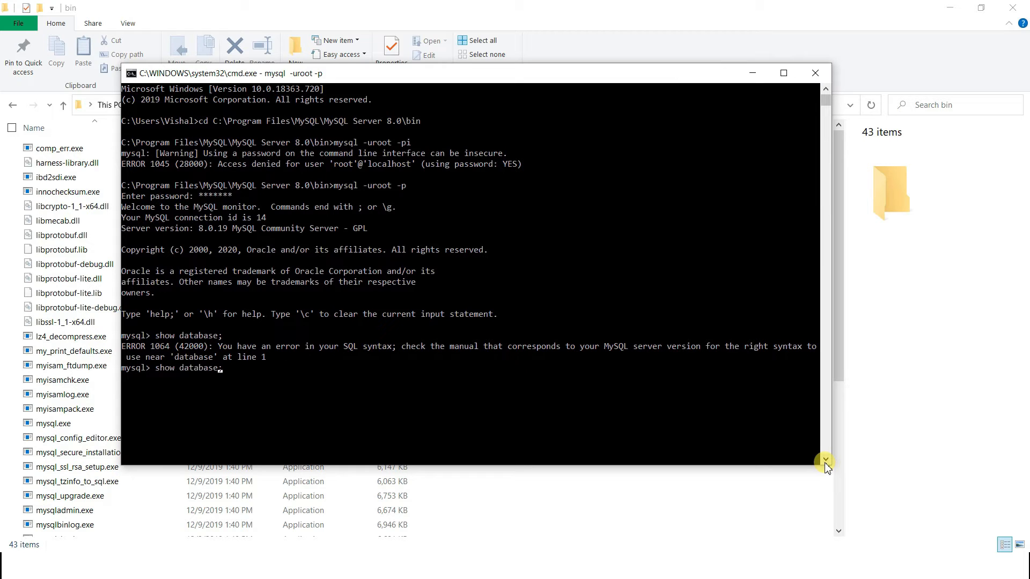
{"action": "type", "text": "s"}
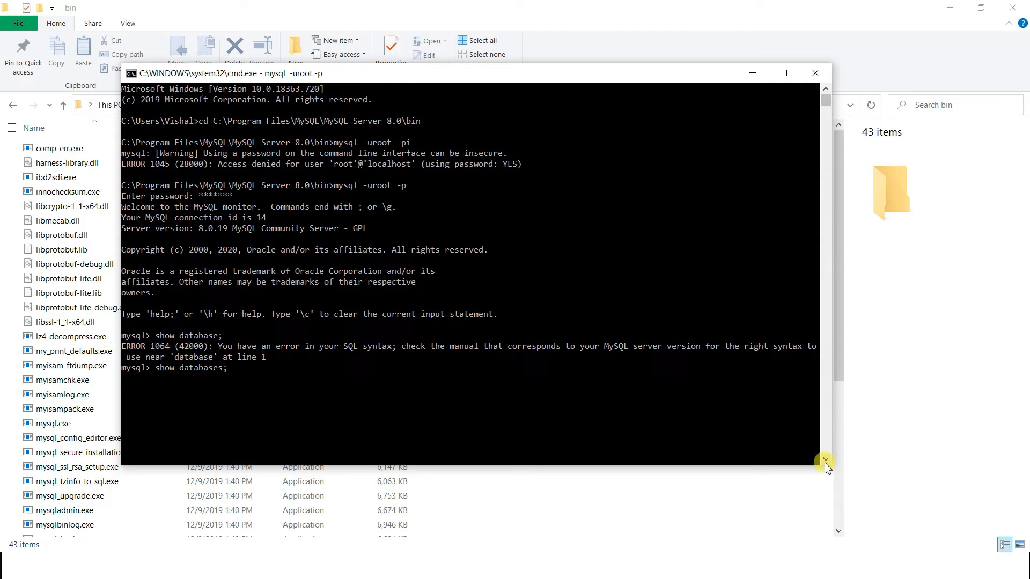
{"action": "key", "text": "Return"}
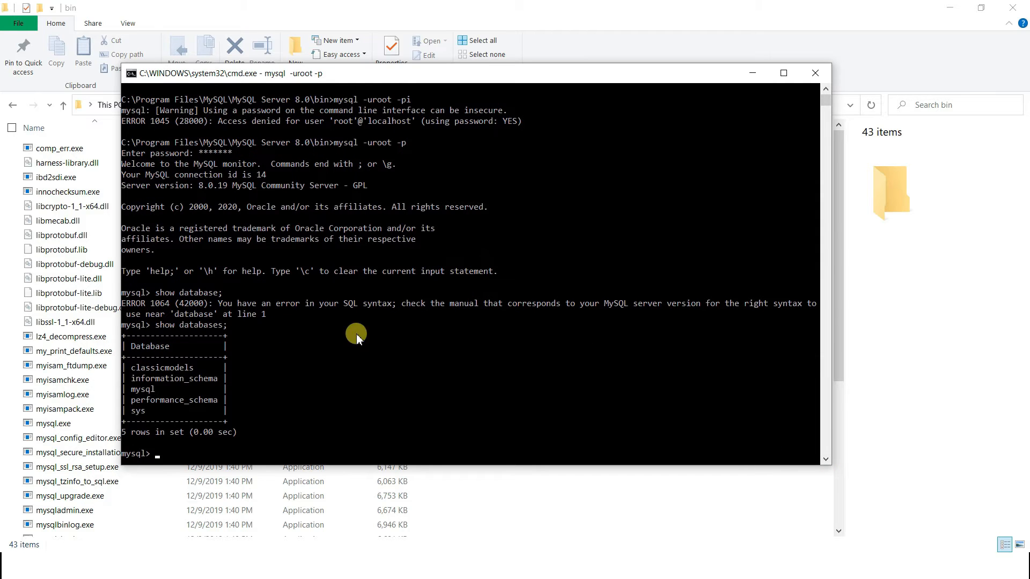
{"action": "mouse_move", "coordinate": [151, 391]}
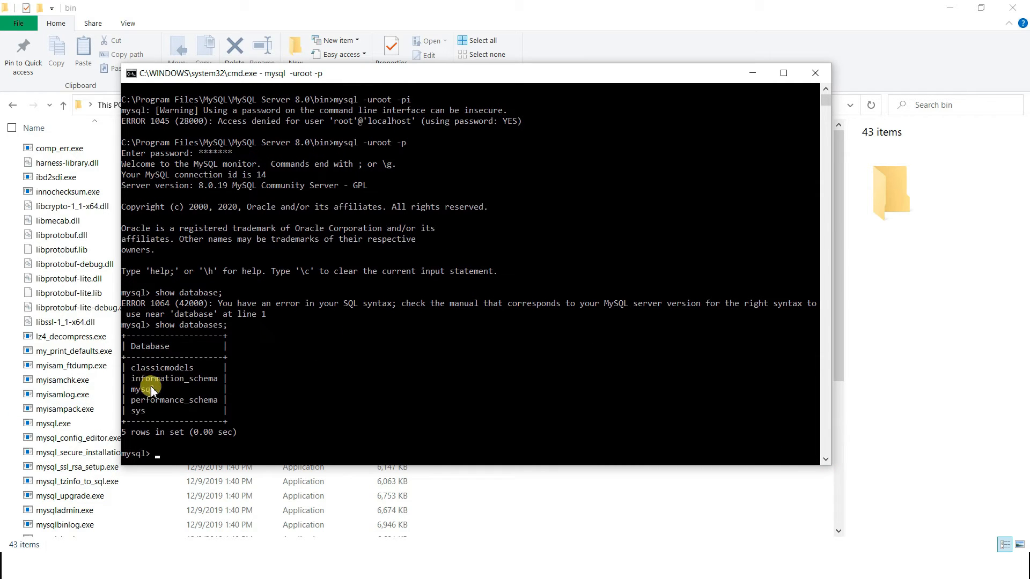
{"action": "mouse_move", "coordinate": [139, 411]}
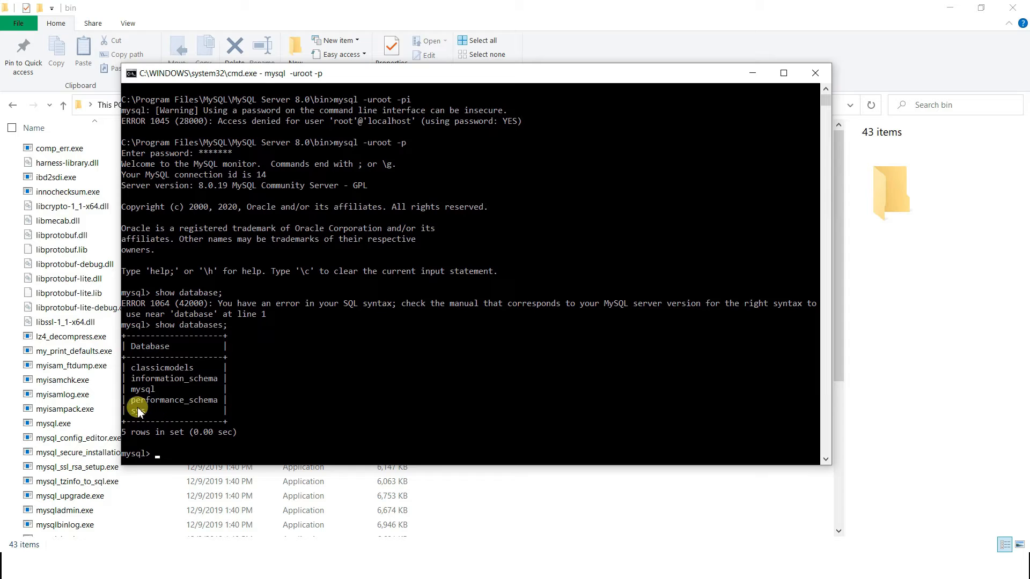
{"action": "mouse_move", "coordinate": [205, 379]}
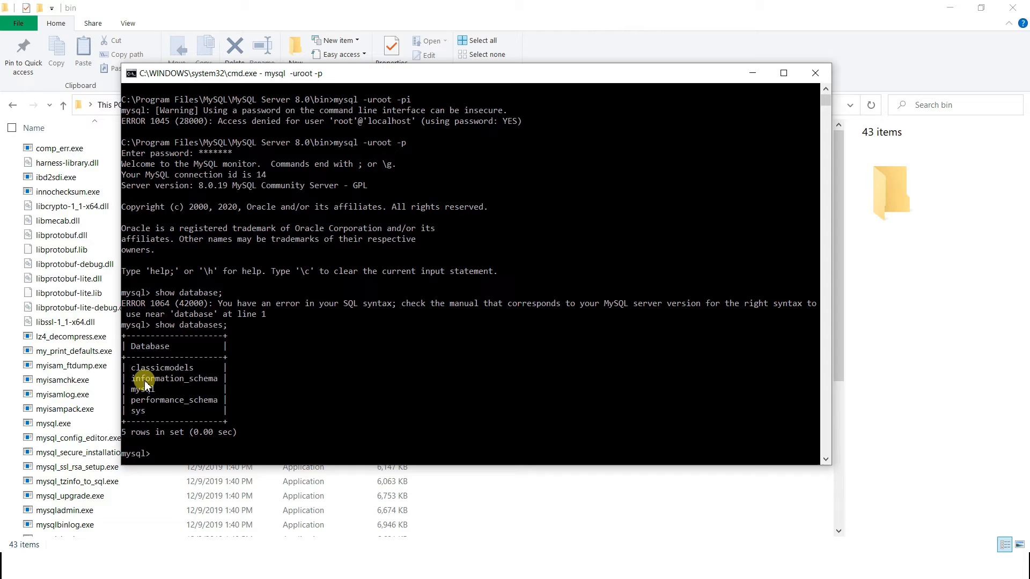
{"action": "mouse_move", "coordinate": [161, 400]}
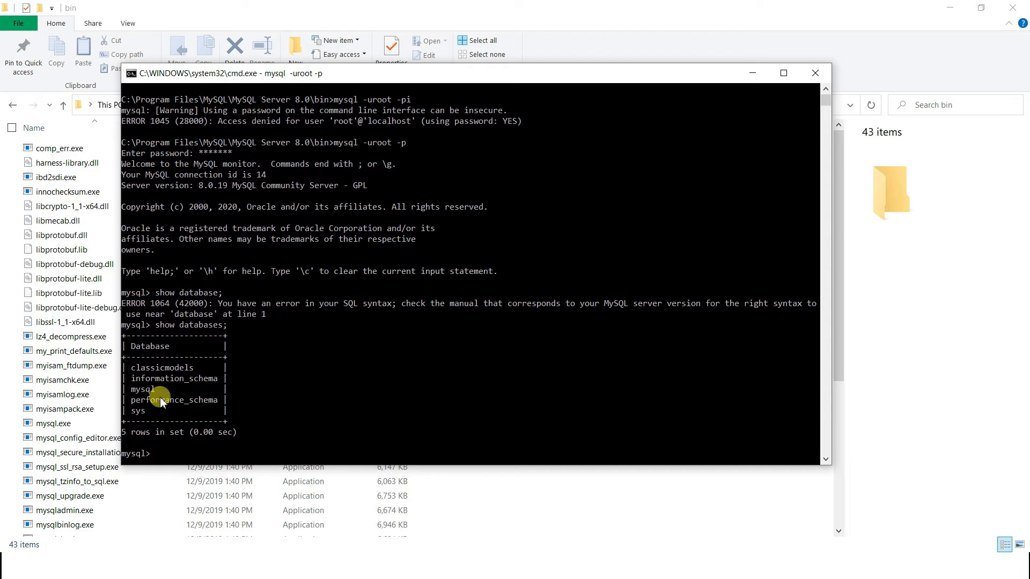
{"action": "mouse_move", "coordinate": [176, 392]}
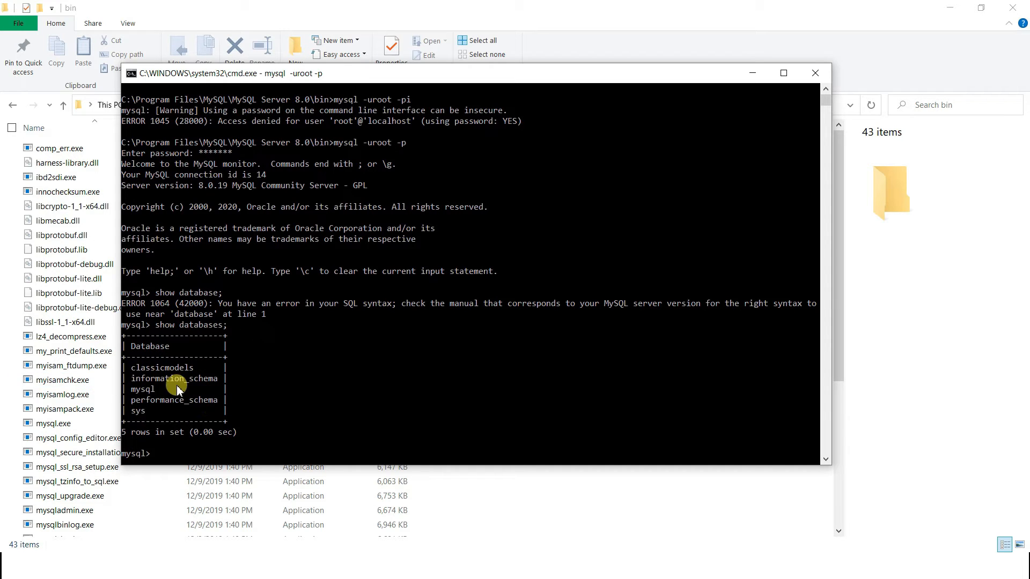
{"action": "mouse_move", "coordinate": [172, 376]}
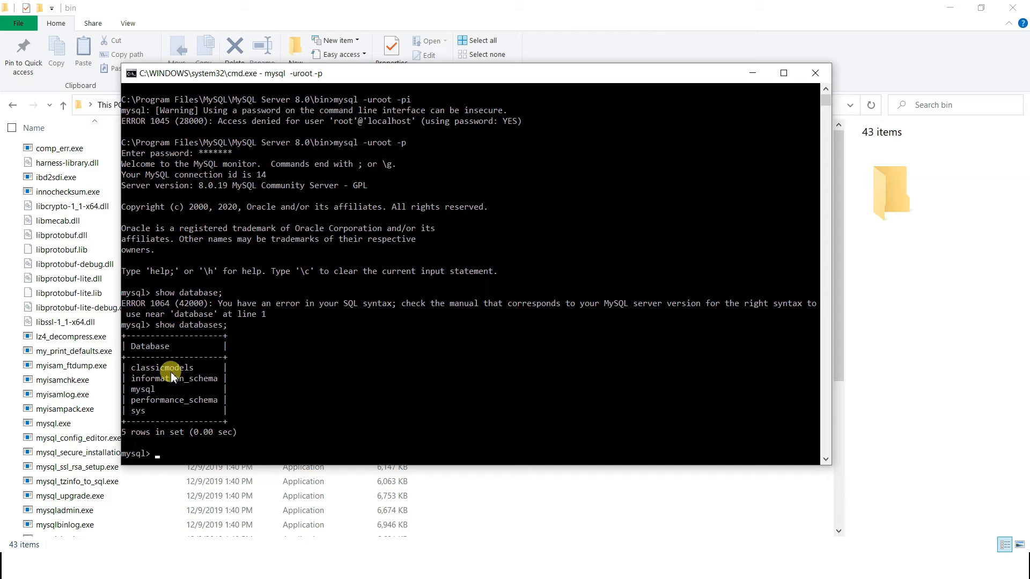
{"action": "mouse_move", "coordinate": [145, 374]}
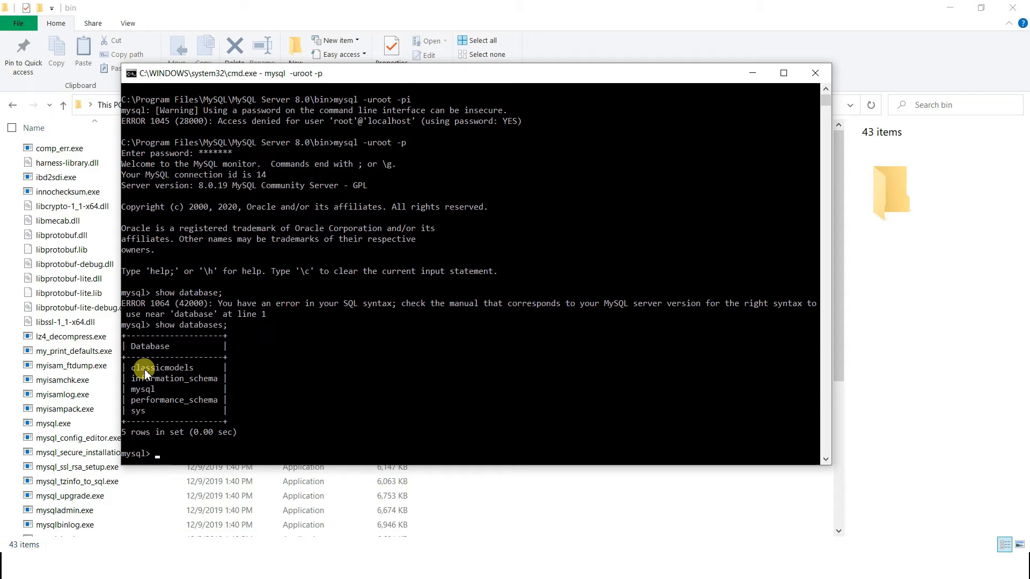
Create a new database named mynewdb with create database mynewdb;.
{"action": "type", "text": "create"}
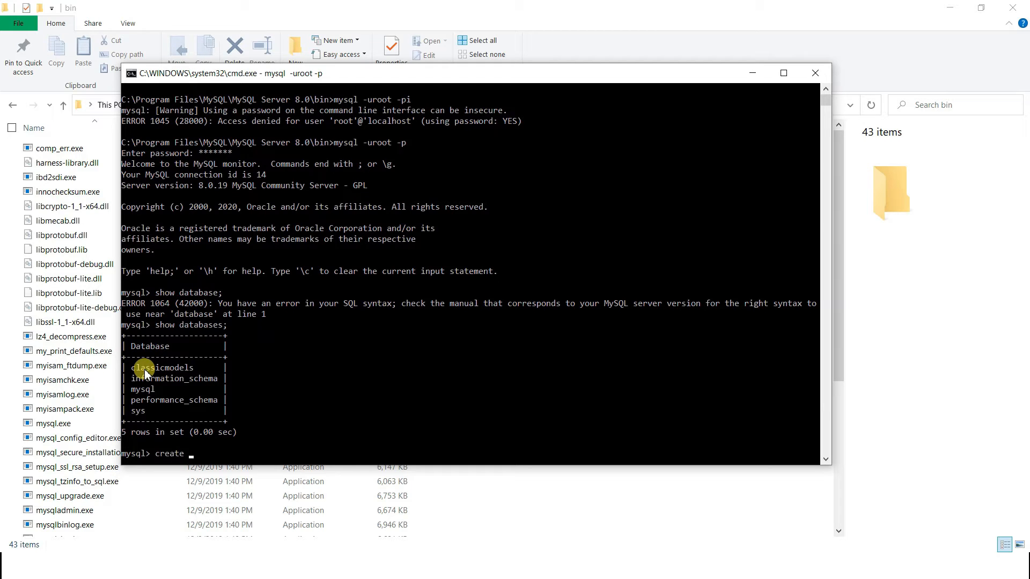
{"action": "type", "text": "dt"}
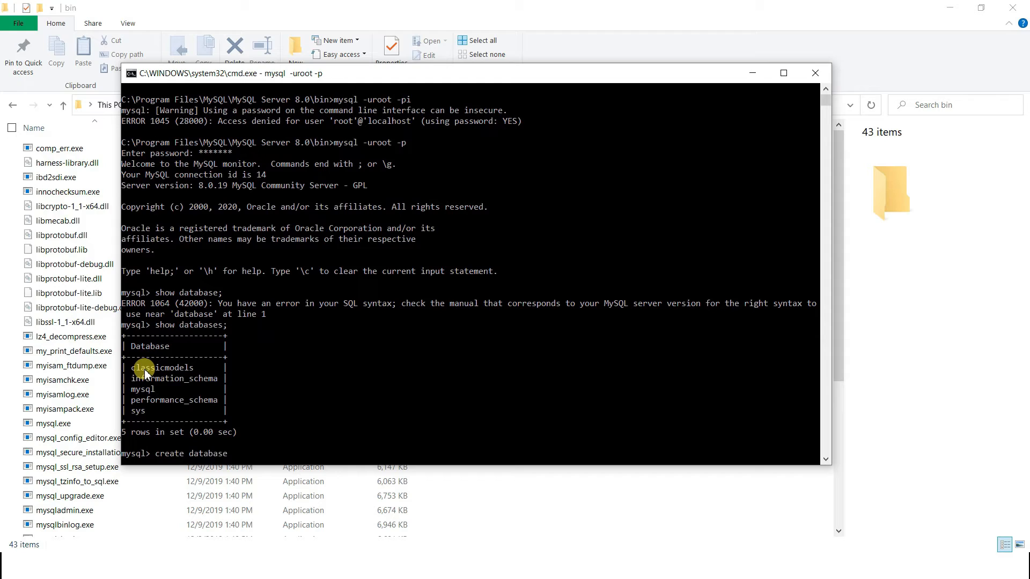
{"action": "type", "text": "mynew"}
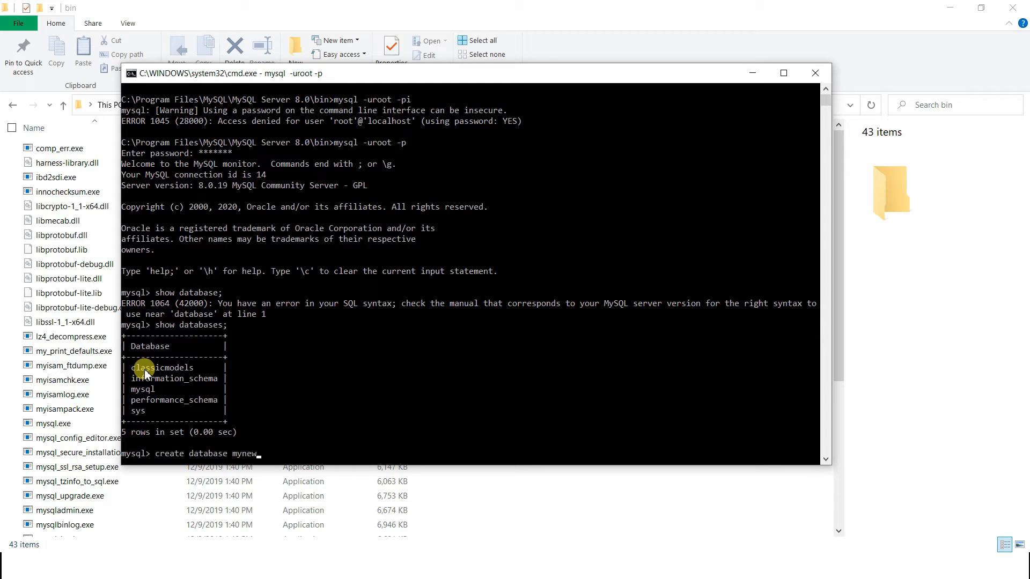
{"action": "type", "text": "db"}
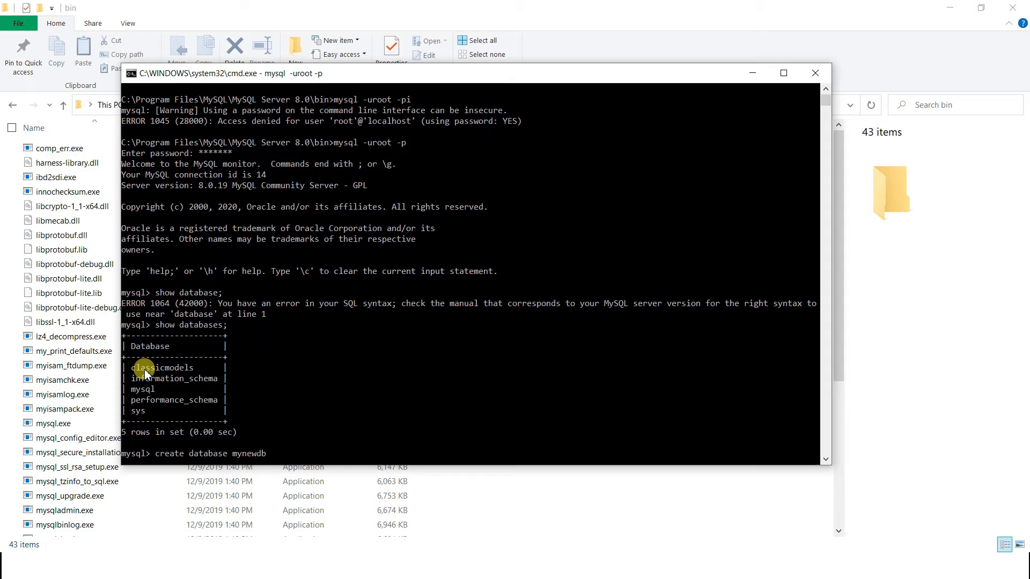
{"action": "type", "text": ";"}
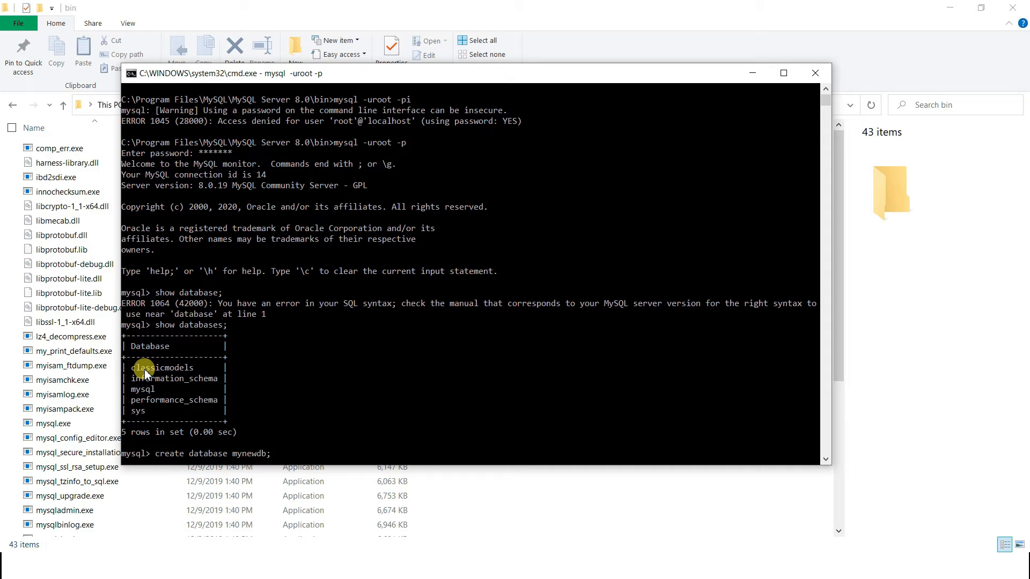
{"action": "key", "text": "Return"}
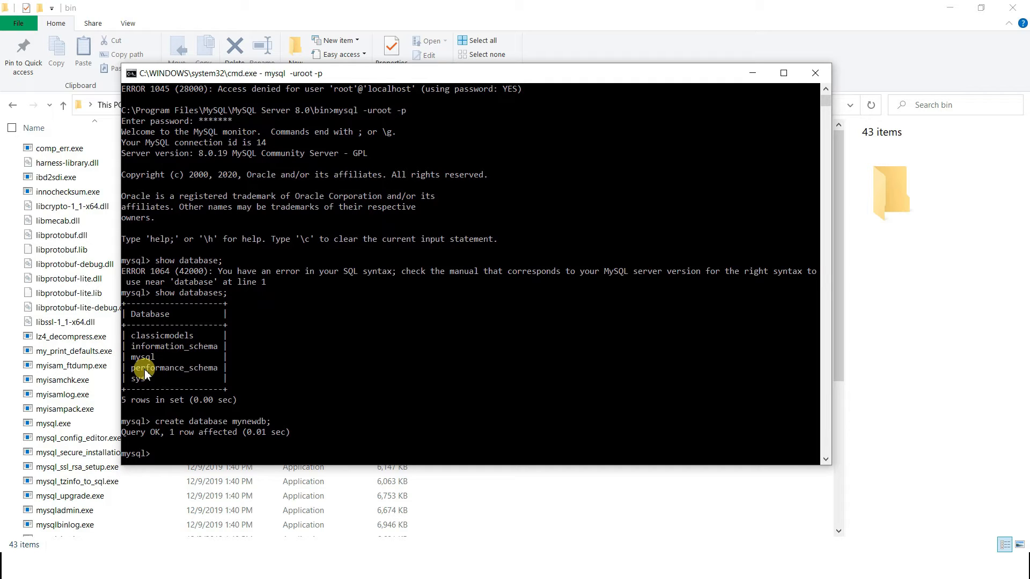
Run show databases; again to confirm mynewdb appears among six databases.
{"action": "type", "text": "show"}
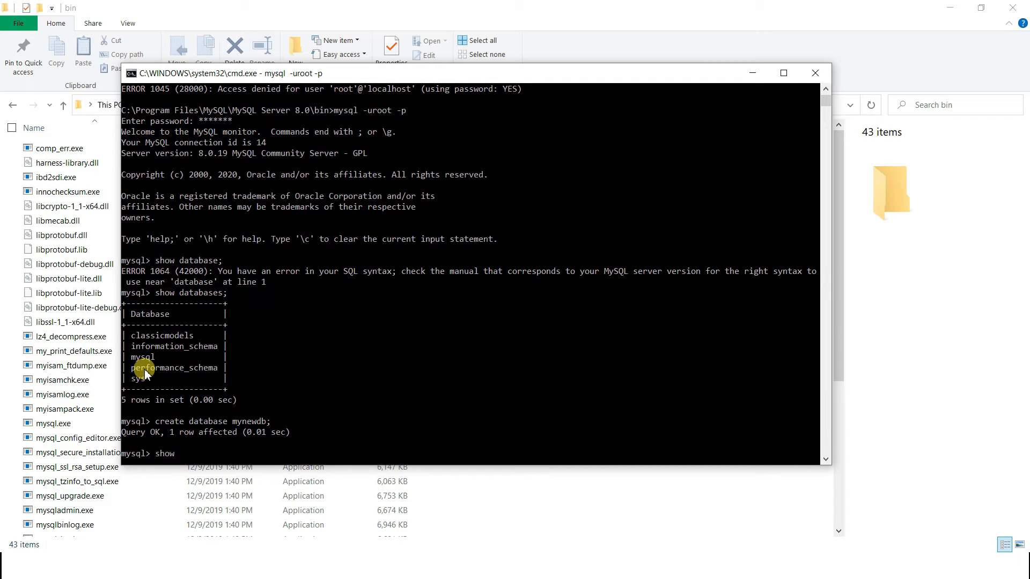
{"action": "type", "text": "databases;"}
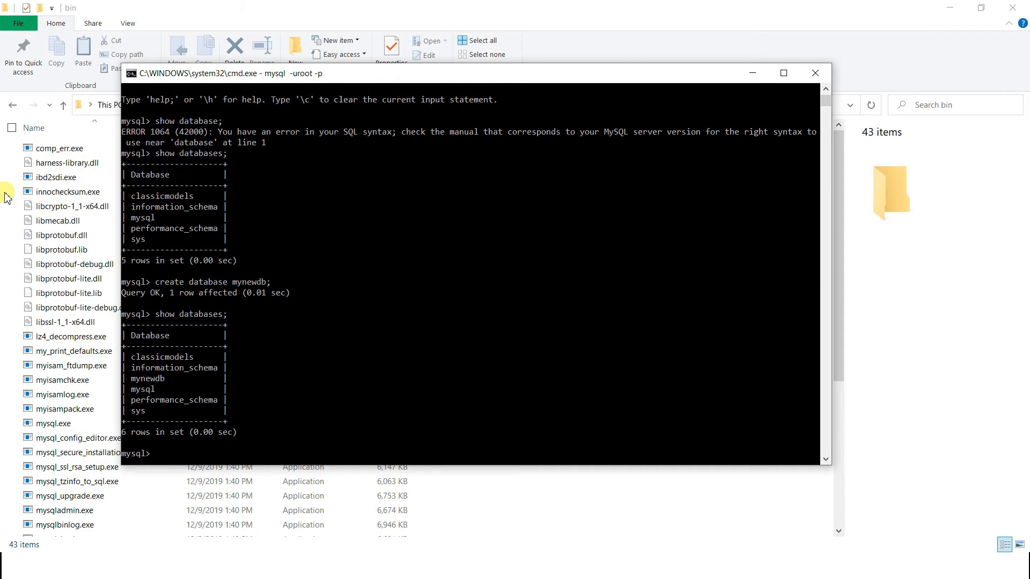
{"action": "mouse_move", "coordinate": [138, 393]}
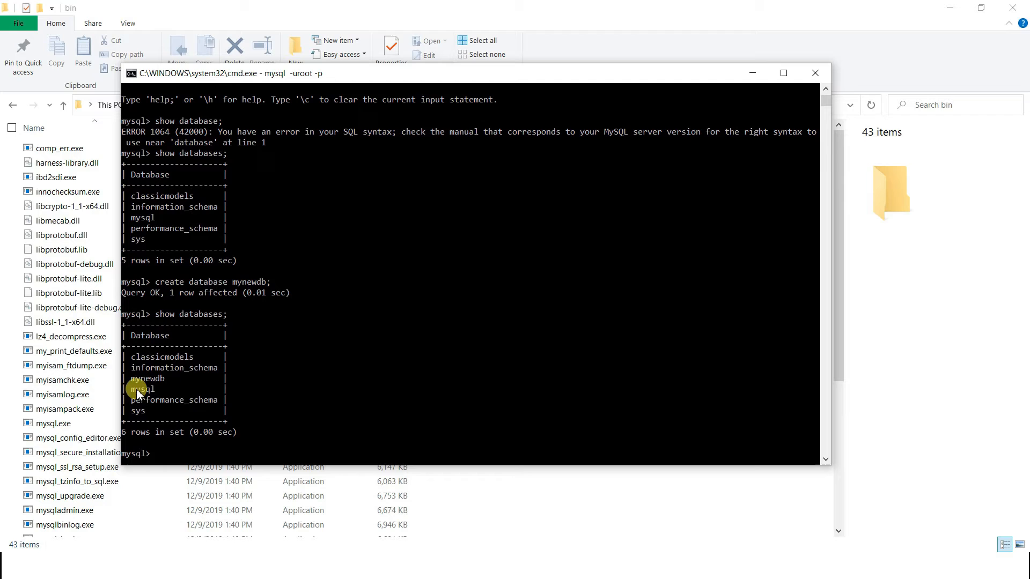
{"action": "mouse_move", "coordinate": [244, 377]}
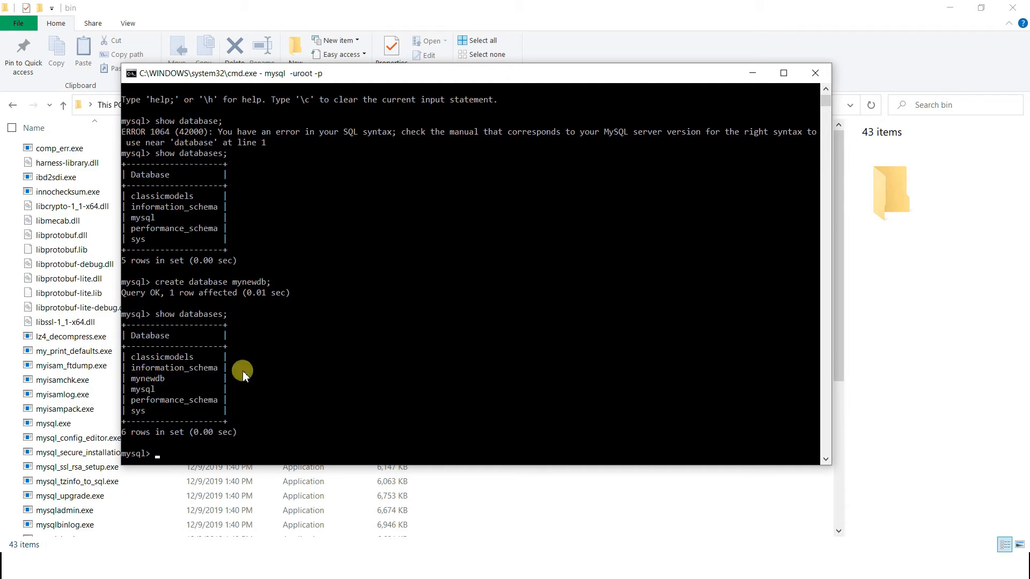
{"action": "mouse_move", "coordinate": [304, 374]}
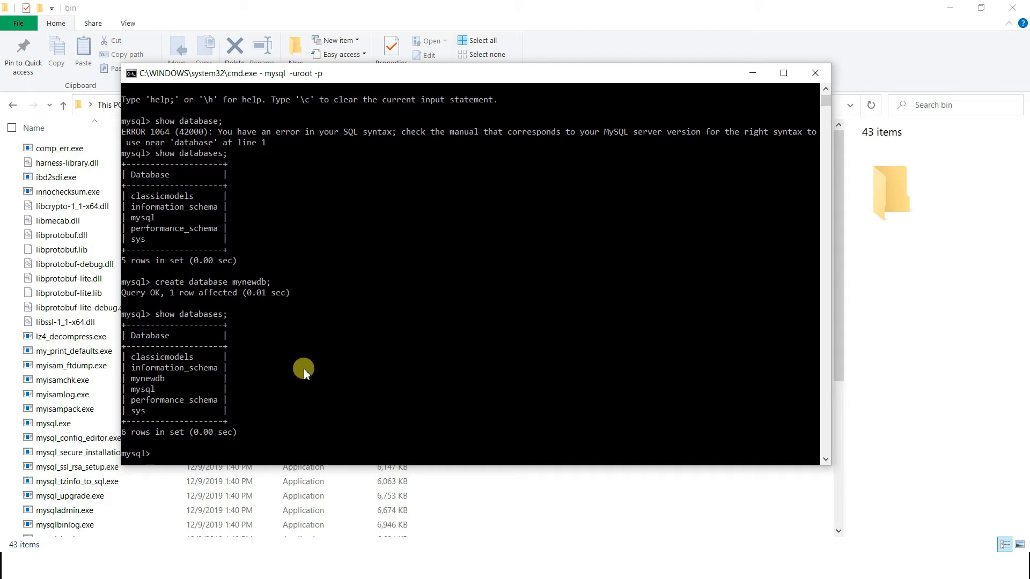
Make mynewdb the active database with use mynewdb;.
{"action": "type", "text": "use"}
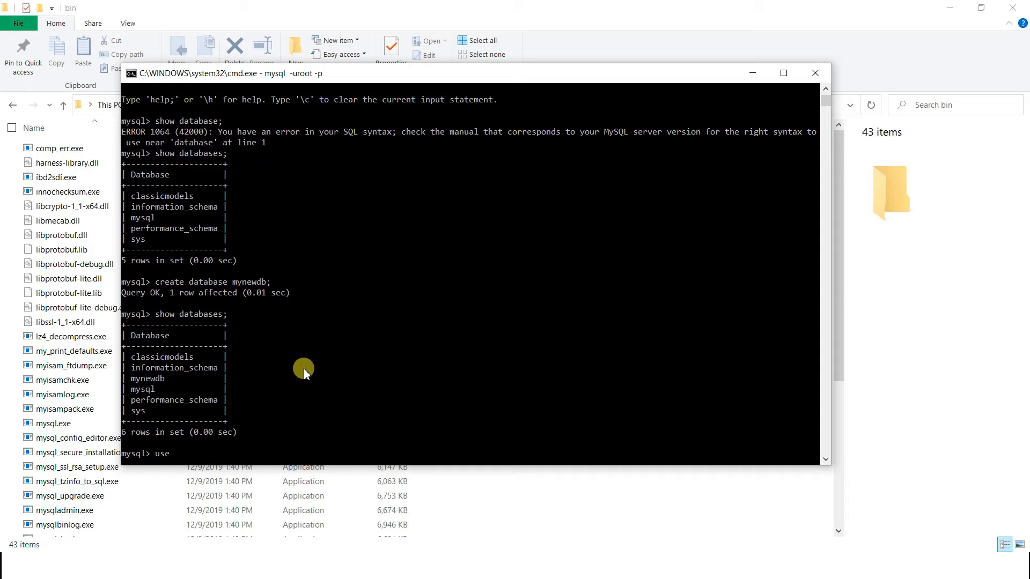
{"action": "type", "text": "mys"}
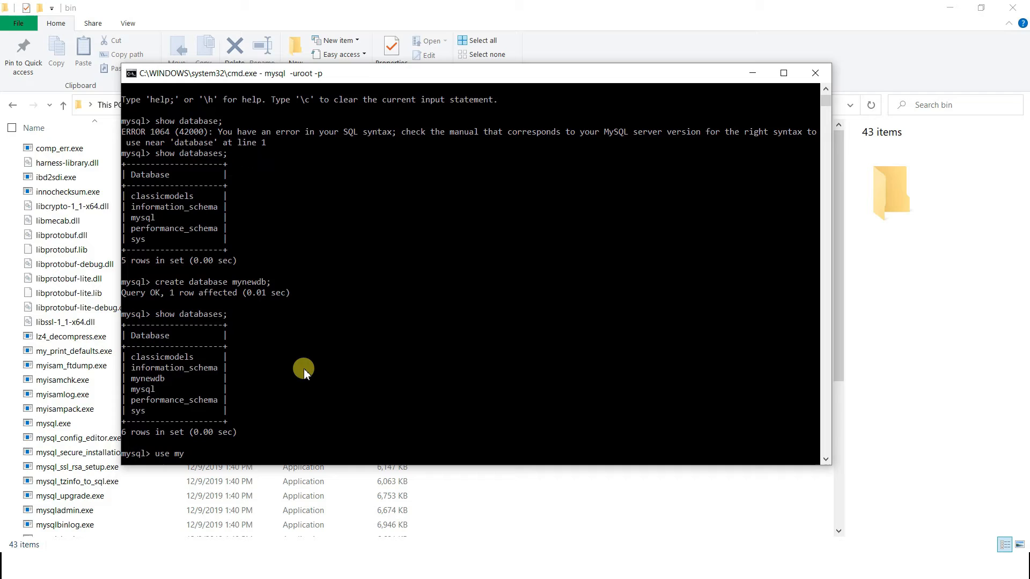
{"action": "type", "text": "newdb"}
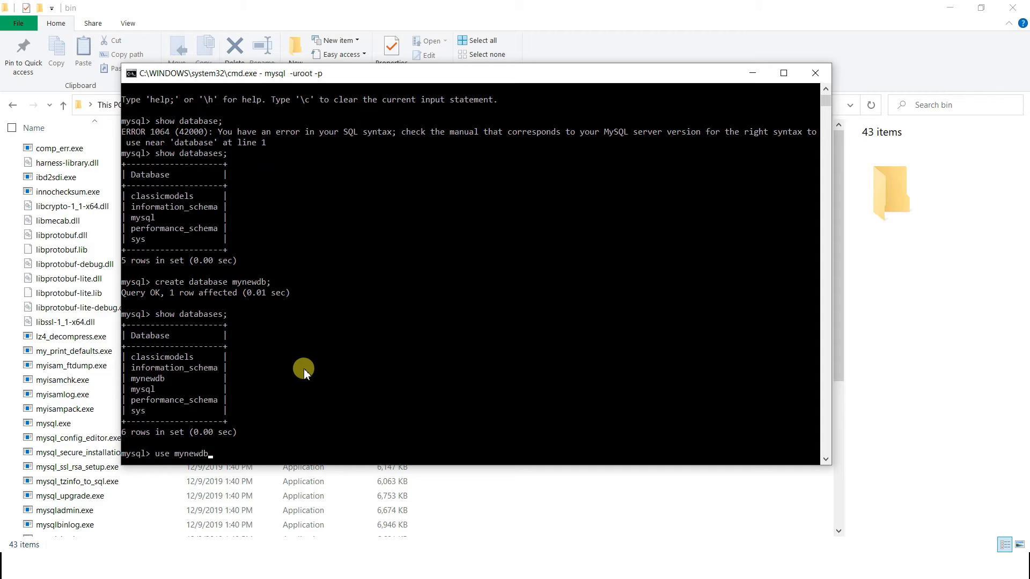
{"action": "key", "text": "Return"}
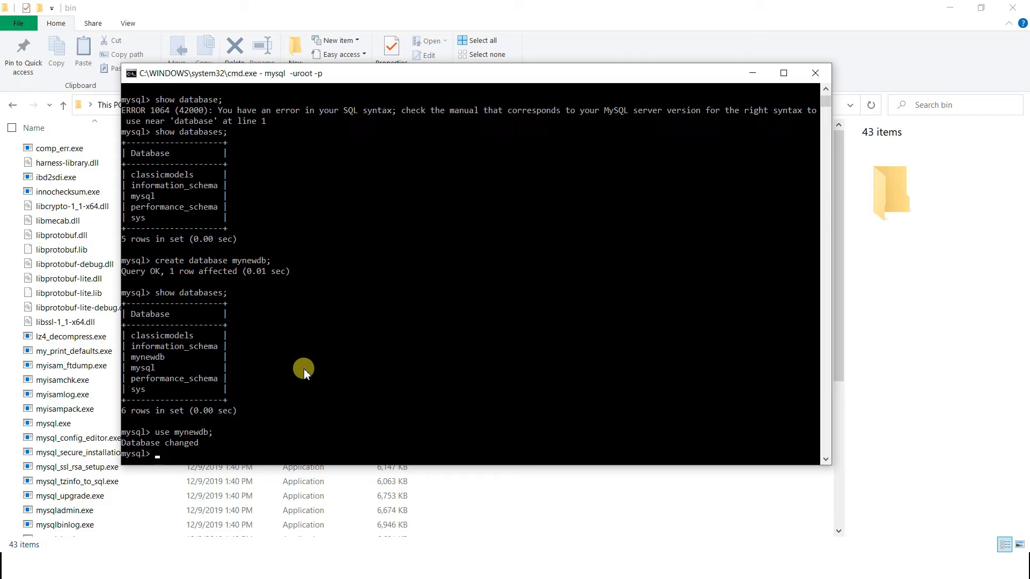
{"action": "mouse_move", "coordinate": [172, 436]}
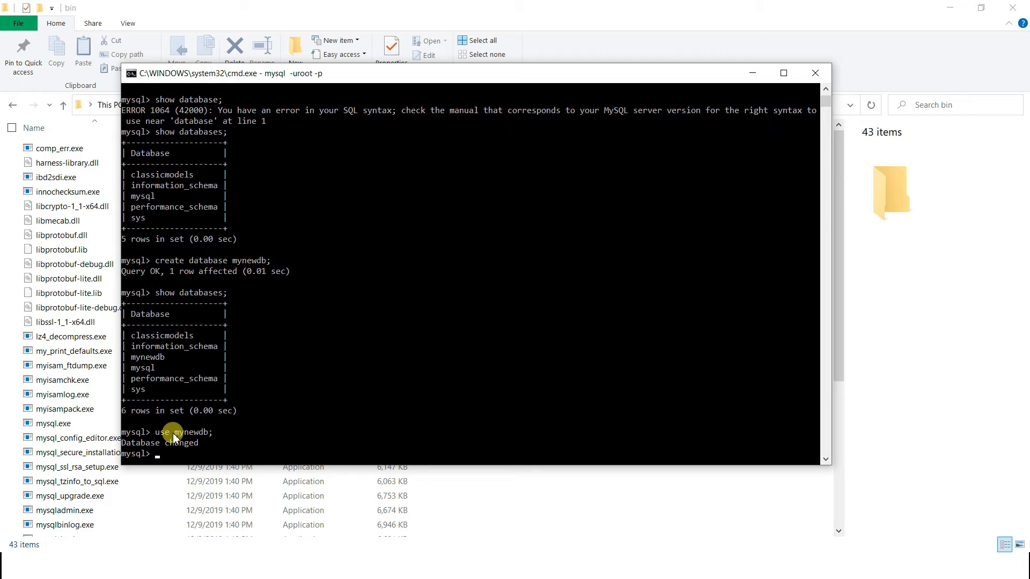
{"action": "mouse_move", "coordinate": [211, 437]}
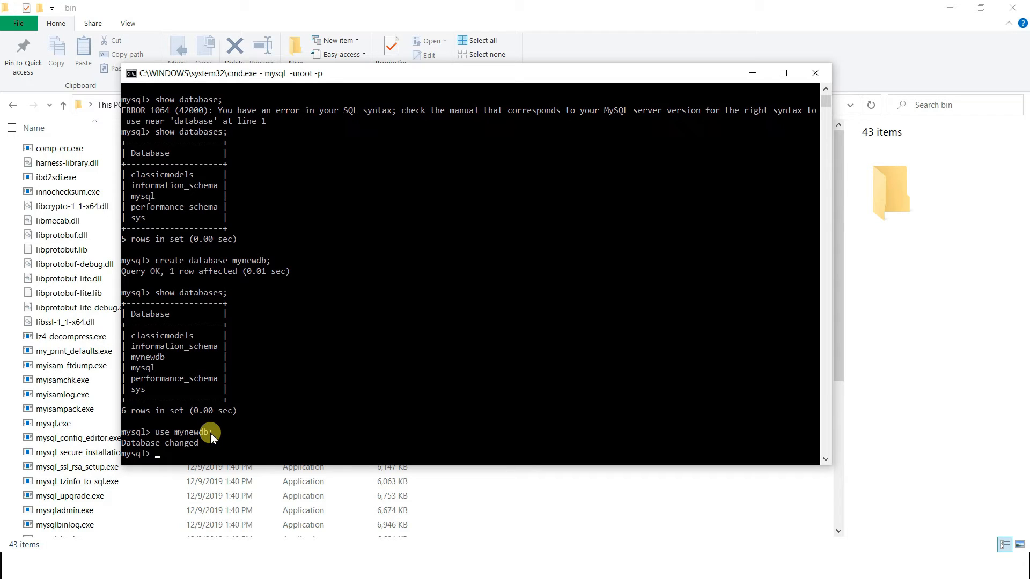
{"action": "mouse_move", "coordinate": [191, 438]}
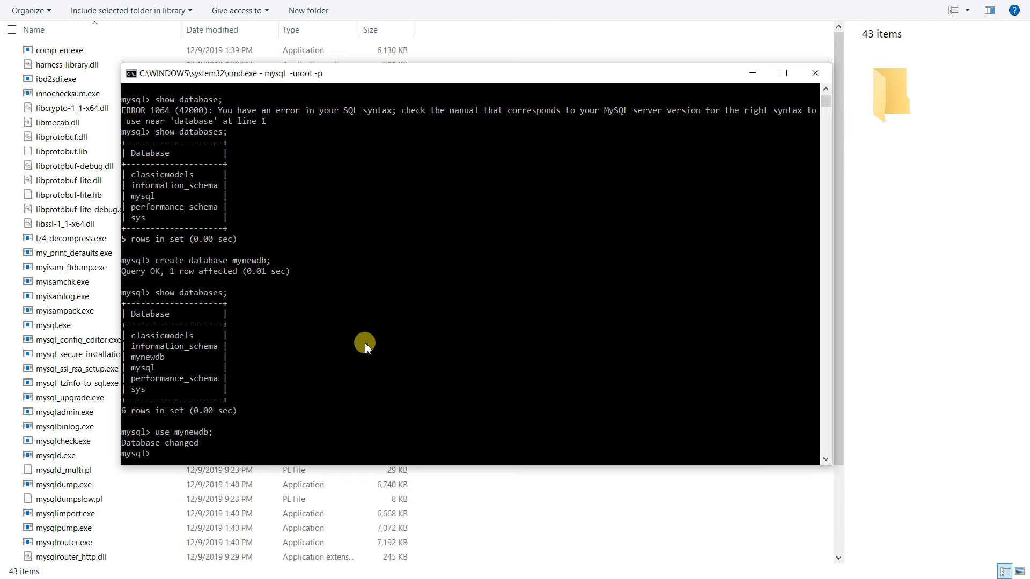
Begin a create table statement for table_persons.
{"action": "type", "text": "cr"}
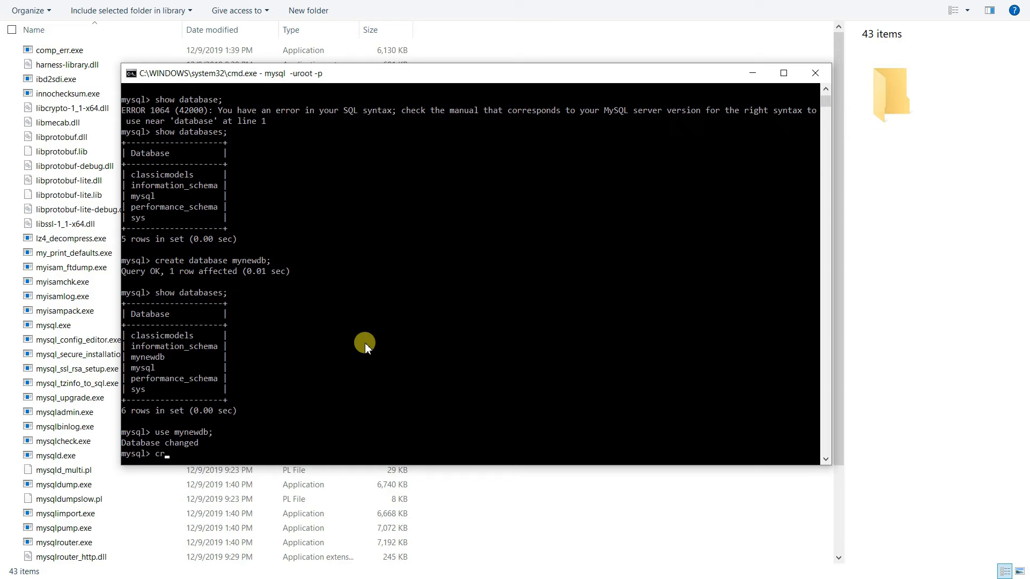
{"action": "type", "text": "eate"}
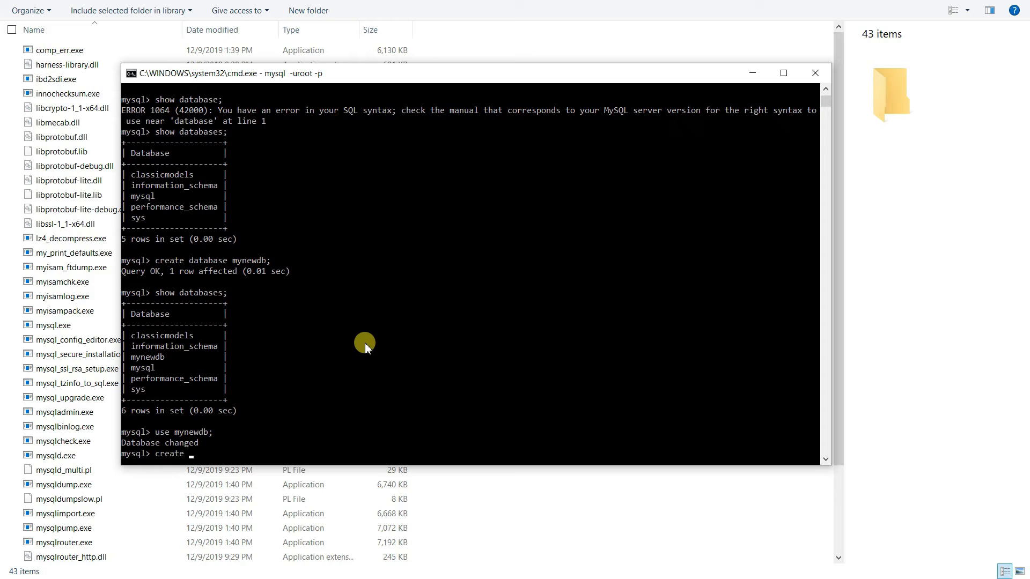
{"action": "type", "text": "table"}
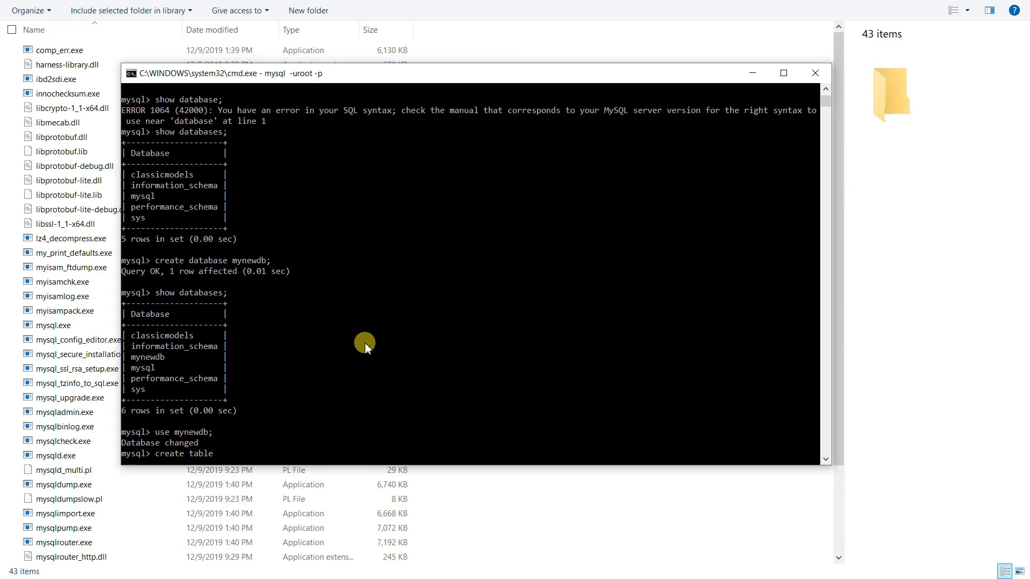
{"action": "type", "text": "table_pers"}
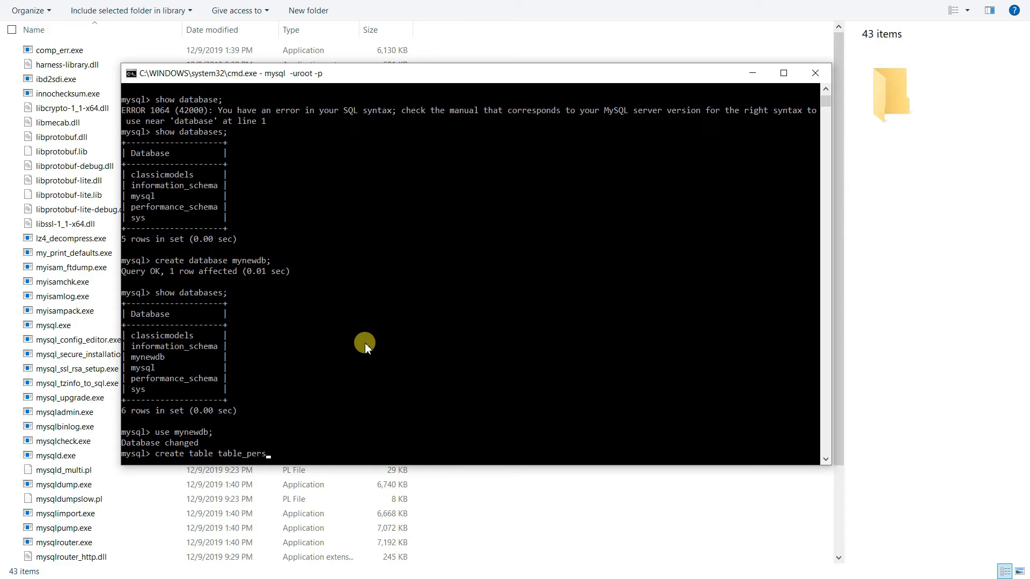
{"action": "type", "text": "ons"}
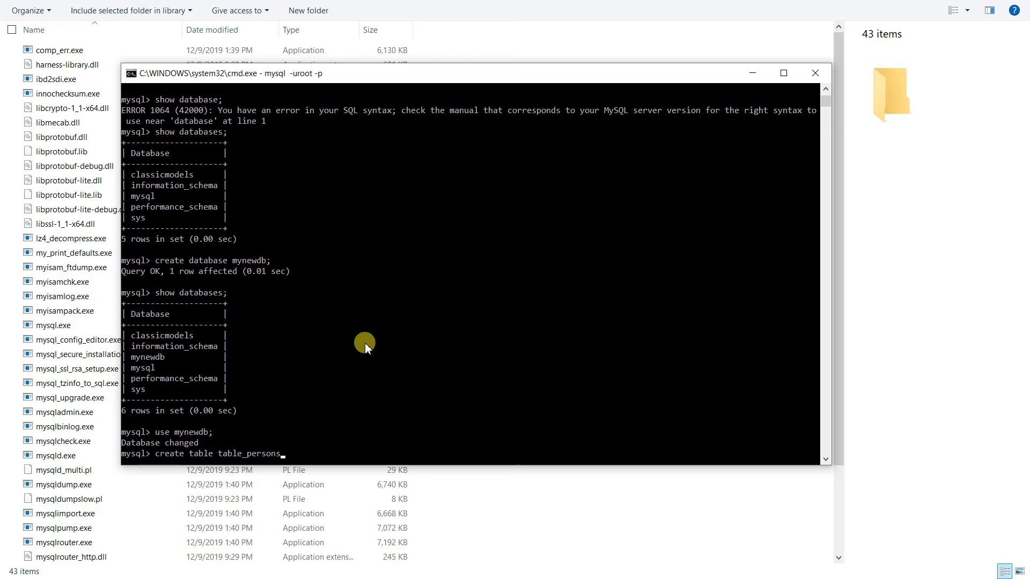
{"action": "type", "text": "("}
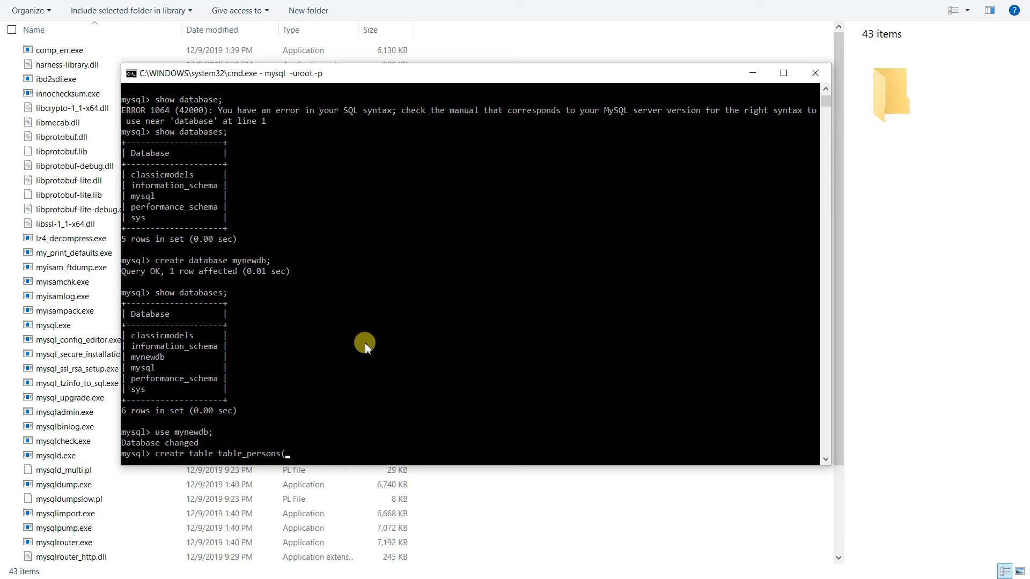
List columns age, name, address without data types, which MySQL rejects with error 1064.
{"action": "type", "text": "a"}
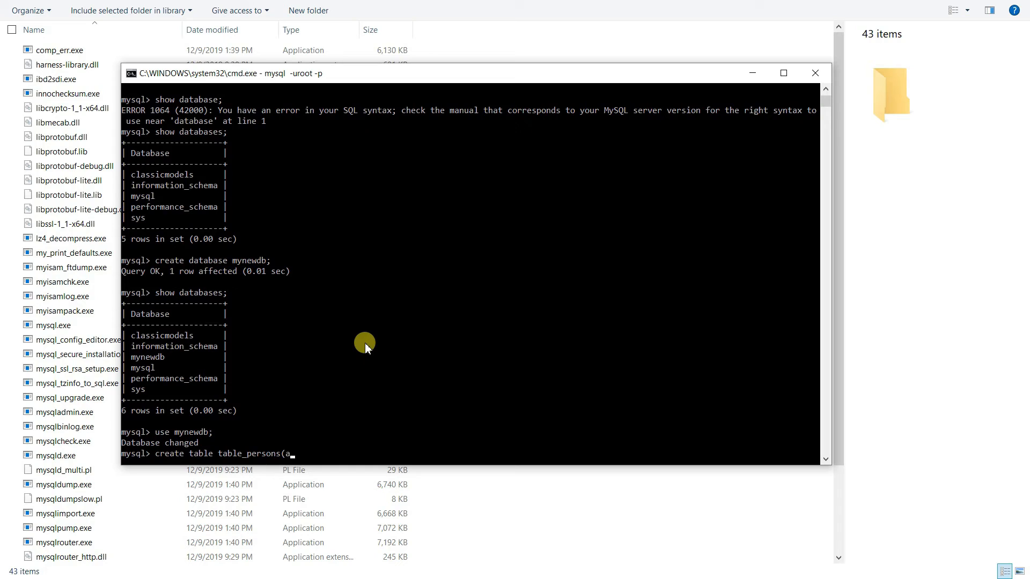
{"action": "type", "text": "ge,"}
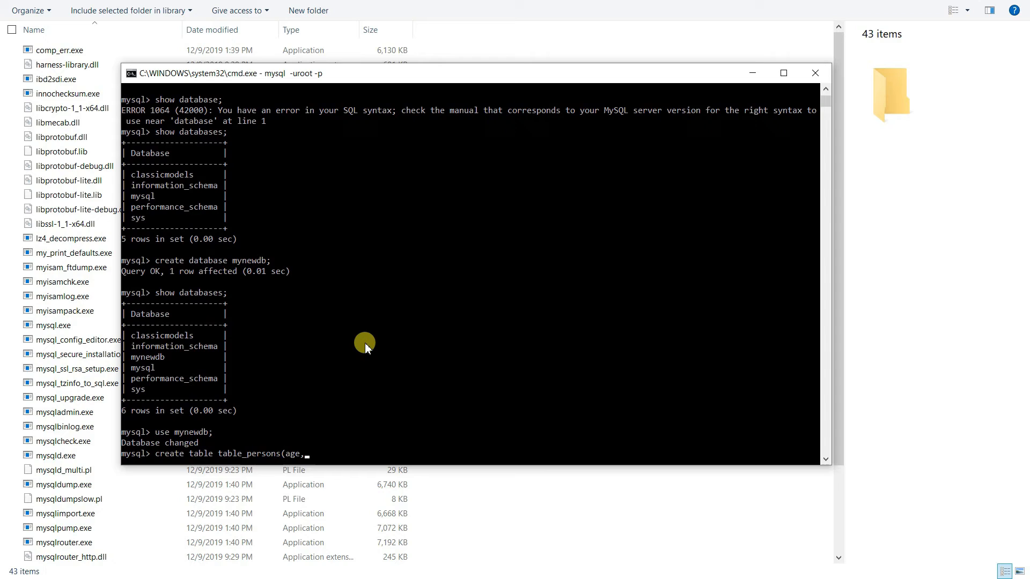
{"action": "type", "text": "name"}
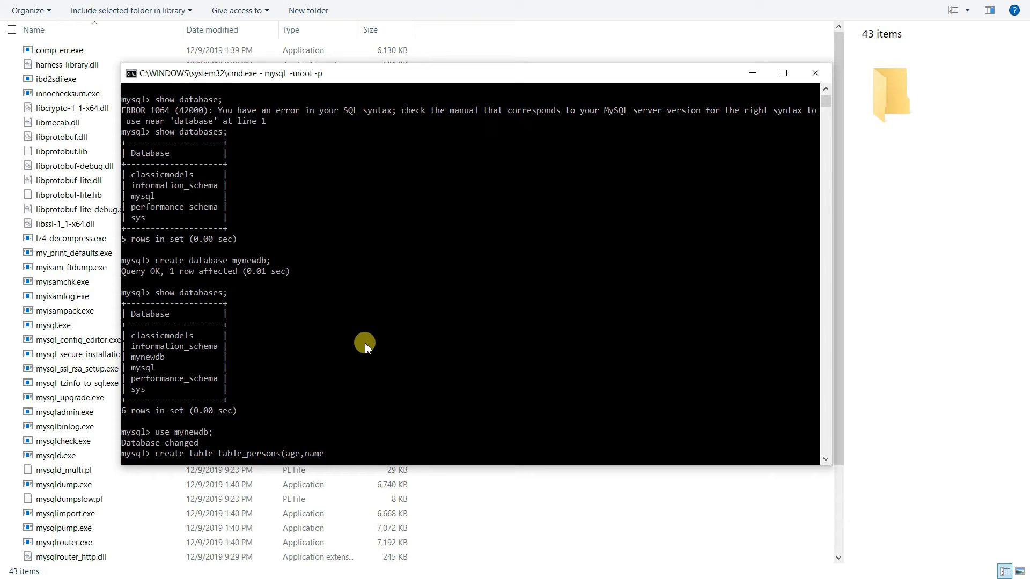
{"action": "type", "text": ",addre"}
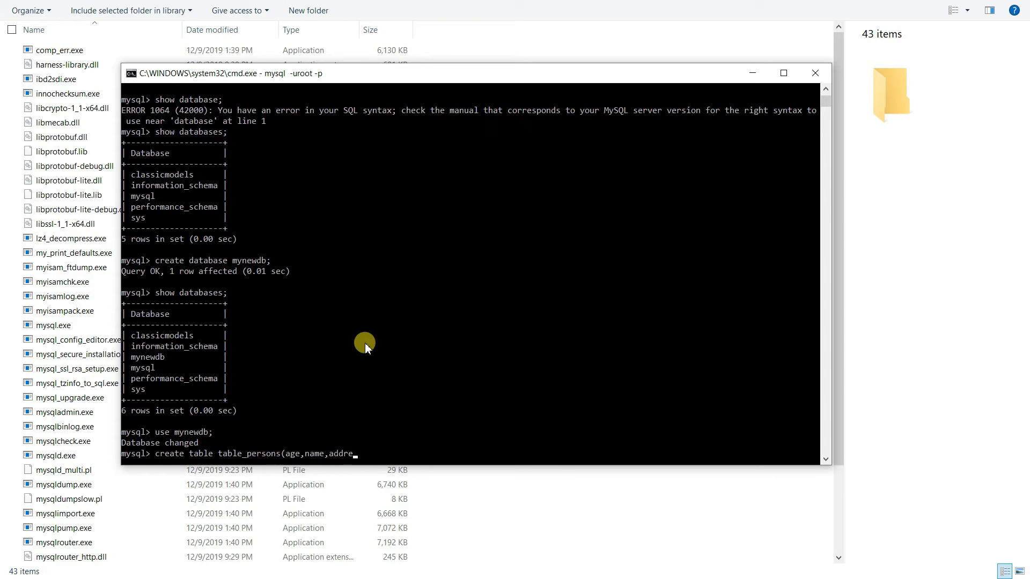
{"action": "type", "text": "ss);"}
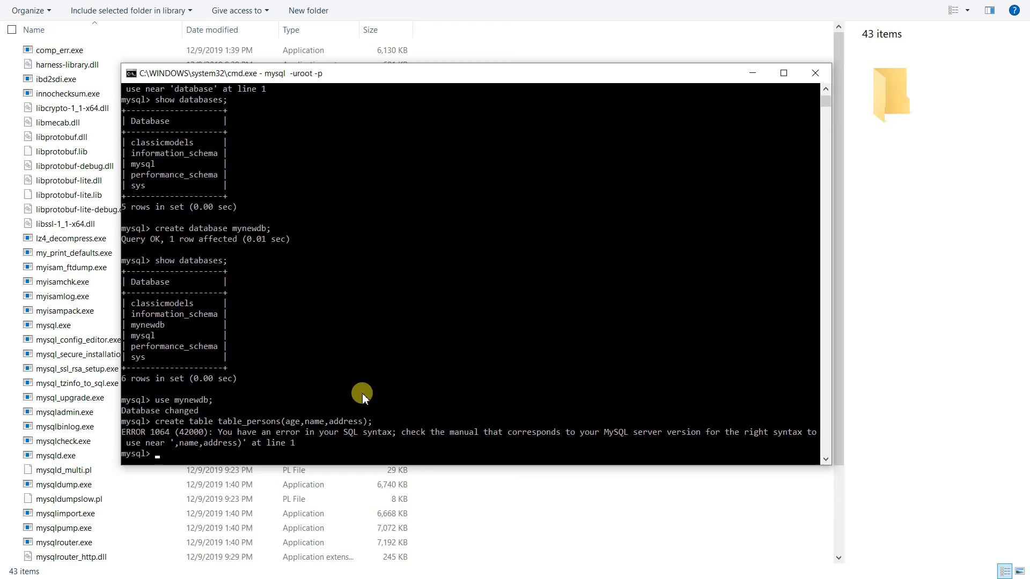
{"action": "mouse_move", "coordinate": [221, 432]}
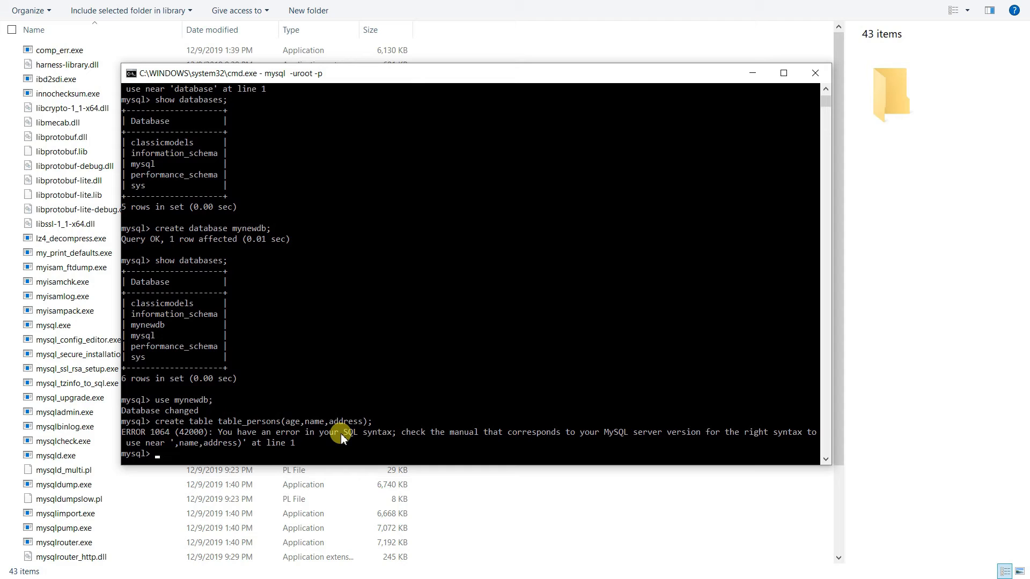
{"action": "mouse_move", "coordinate": [262, 430]}
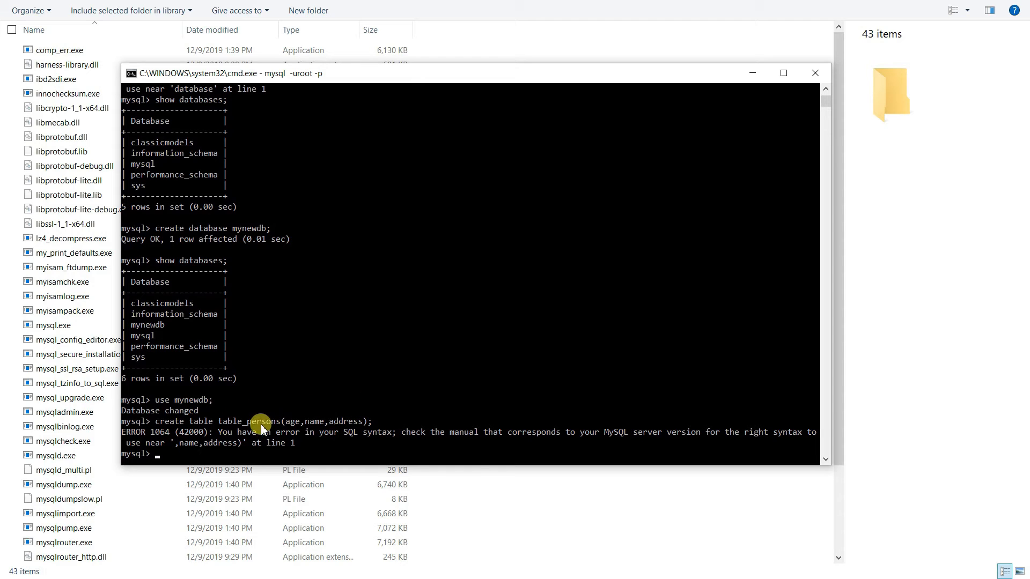
{"action": "mouse_move", "coordinate": [295, 426]}
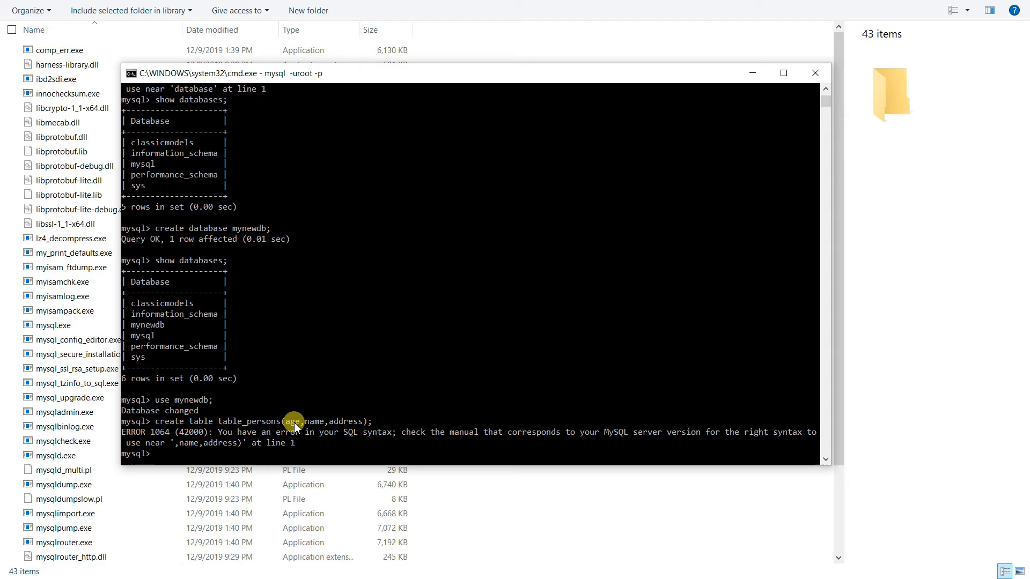
{"action": "mouse_move", "coordinate": [347, 426]}
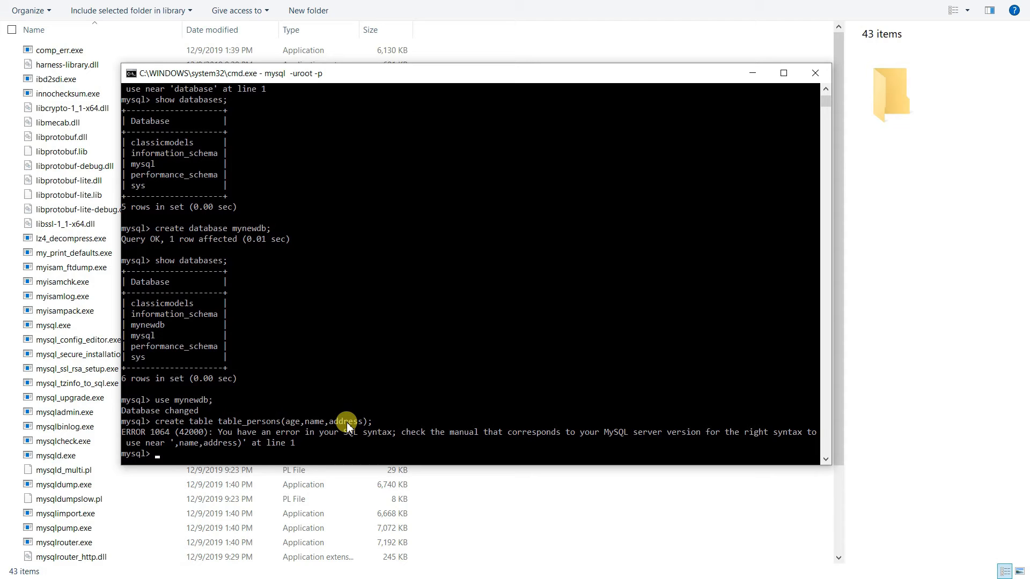
{"action": "mouse_move", "coordinate": [311, 414]}
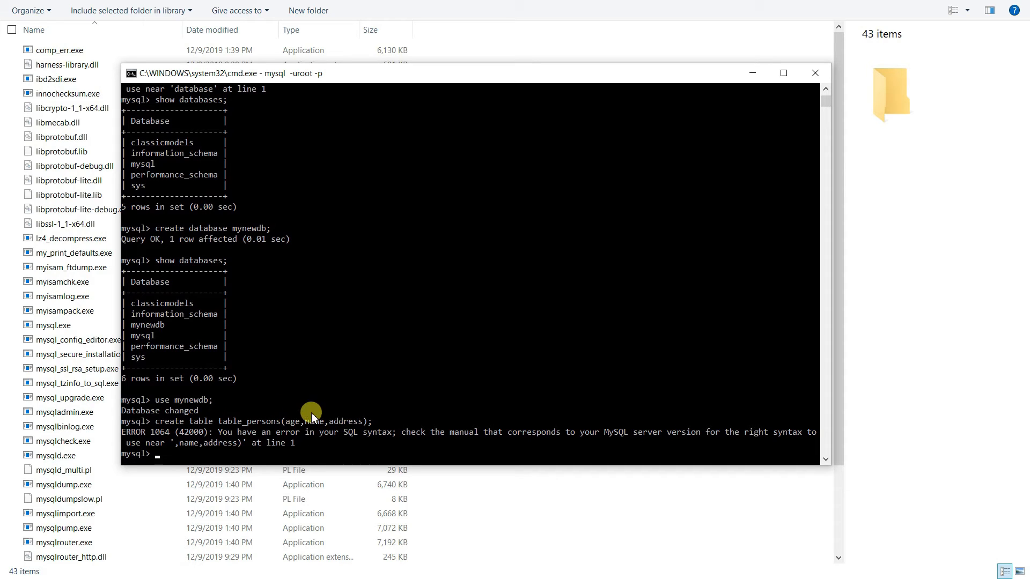
{"action": "mouse_move", "coordinate": [291, 424]}
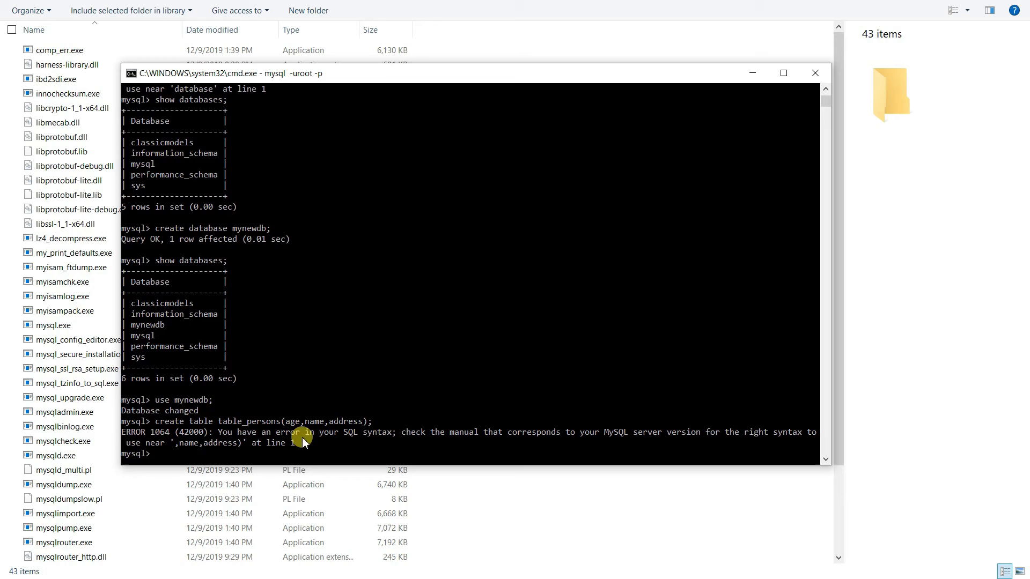
{"action": "mouse_move", "coordinate": [315, 437]}
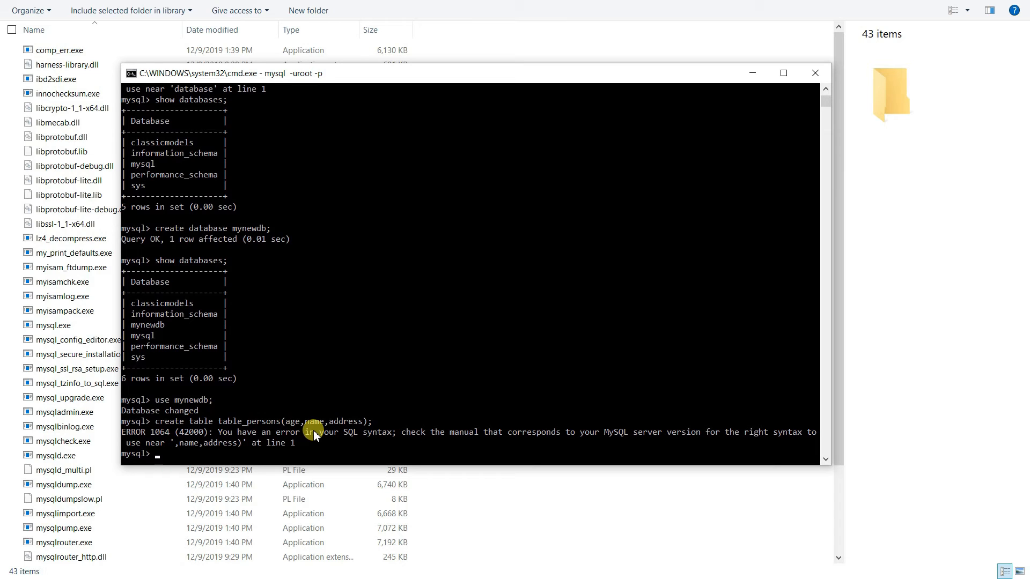
{"action": "mouse_move", "coordinate": [340, 421]}
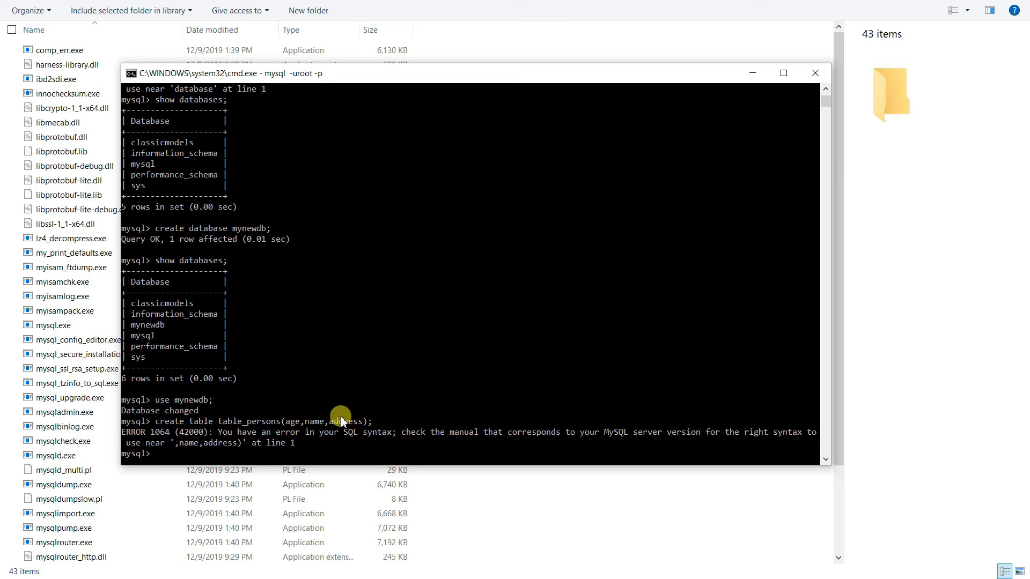
{"action": "mouse_move", "coordinate": [294, 426]}
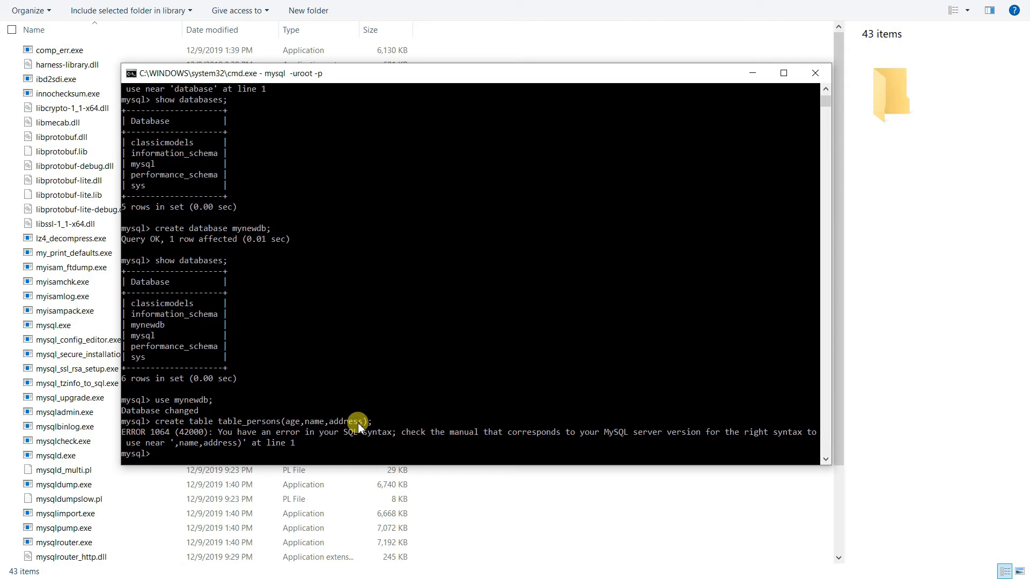
{"action": "mouse_move", "coordinate": [294, 421]}
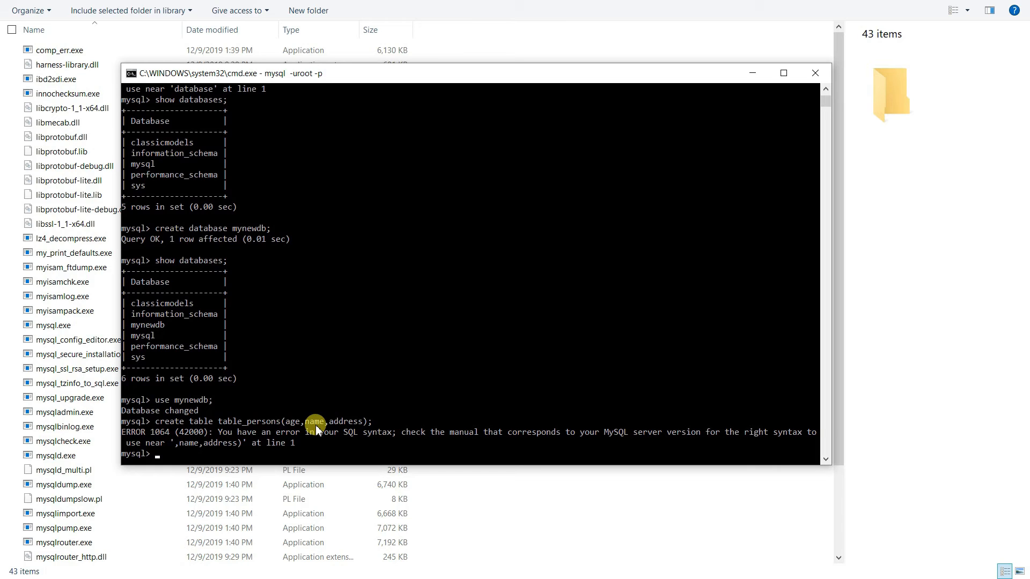
{"action": "type", "text": "create table table_persons(age,name,address);"}
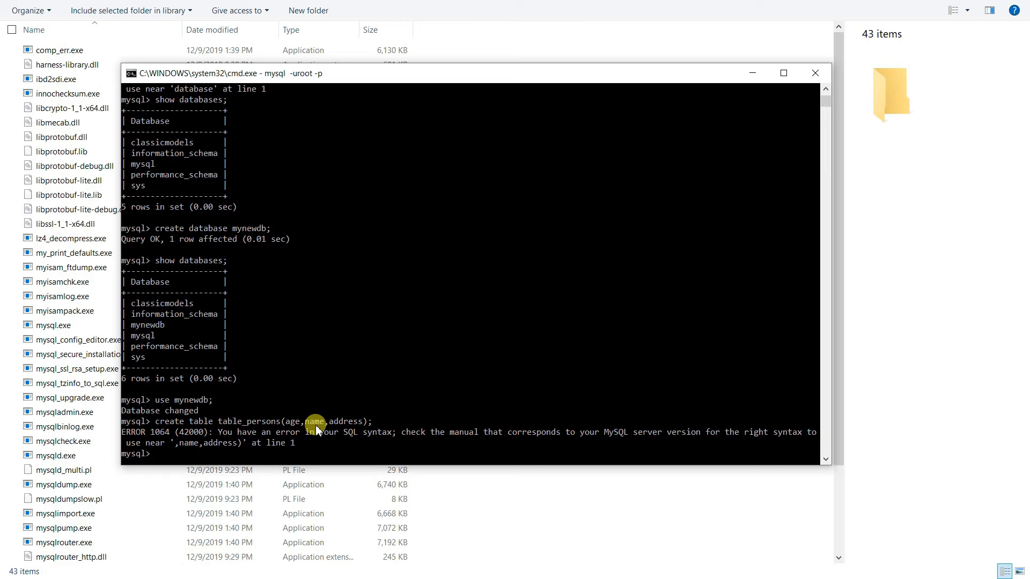
Recall earlier commands and start adding INTEGER and VARCHAR types to table_persons columns.
{"action": "type", "text": "use mynewdb;"}
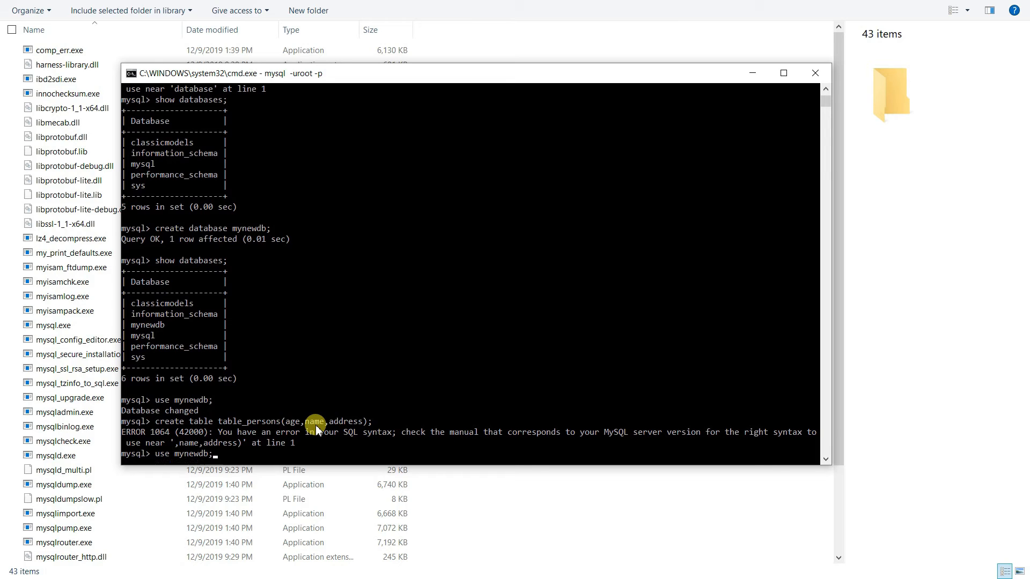
{"action": "type", "text": "create database mynewdb;"}
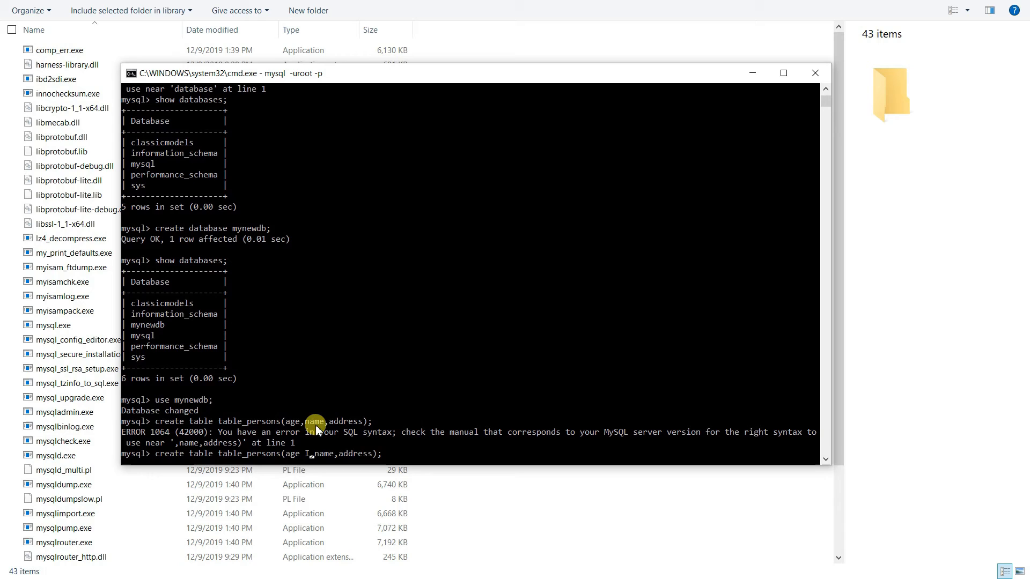
{"action": "type", "text": "INTEGER"}
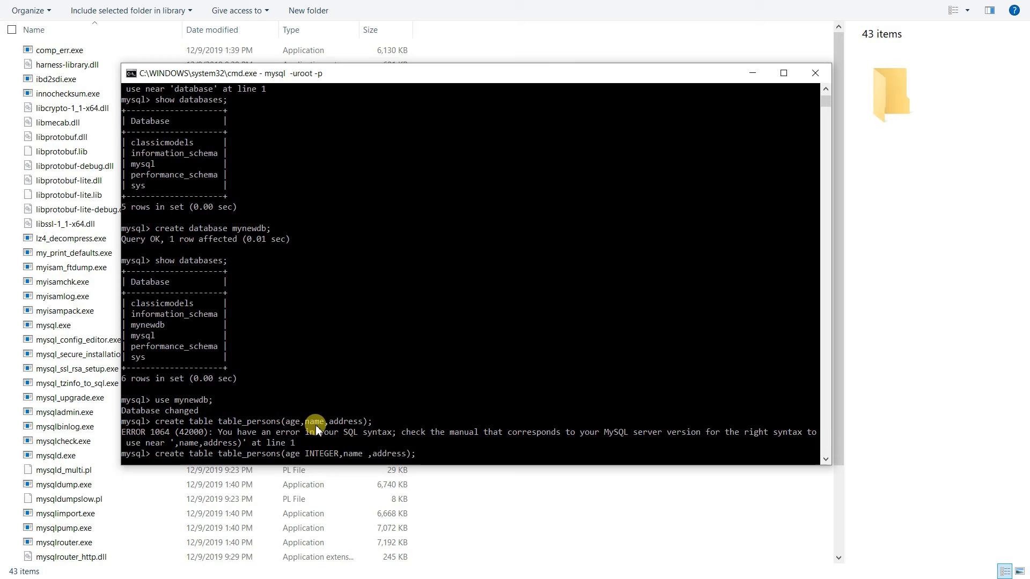
{"action": "type", "text": "VARCHAR("}
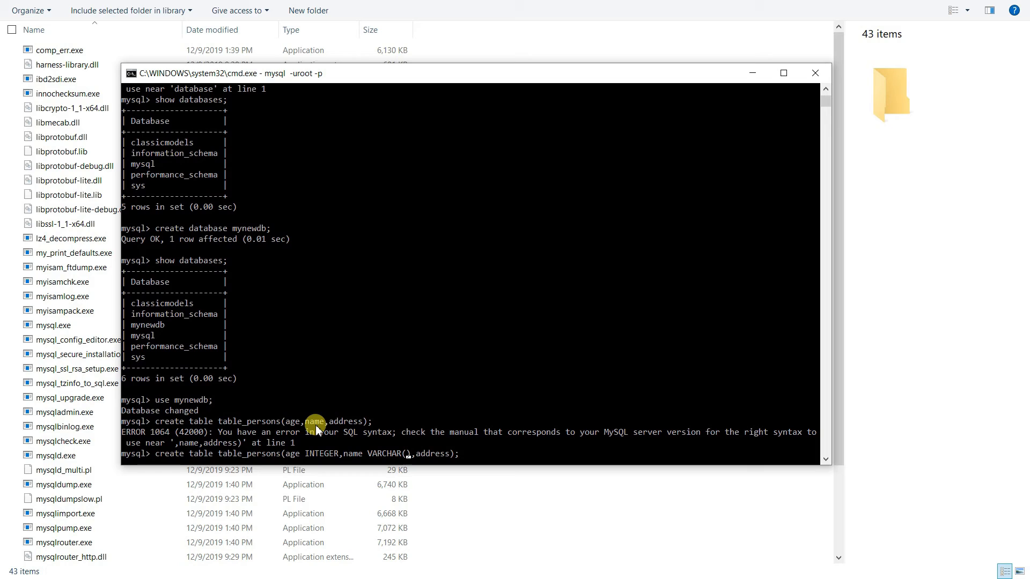
Create table_persons with age INTEGER, name VARCHAR(255), address VARCHAR(500), returning Query OK.
{"action": "type", "text": "25"}
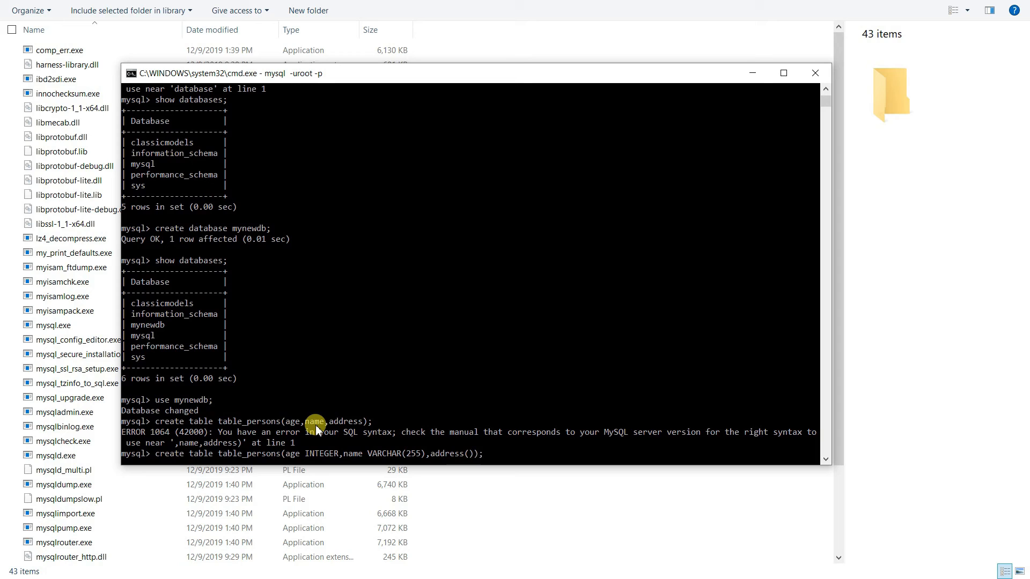
{"action": "type", "text": "5000"}
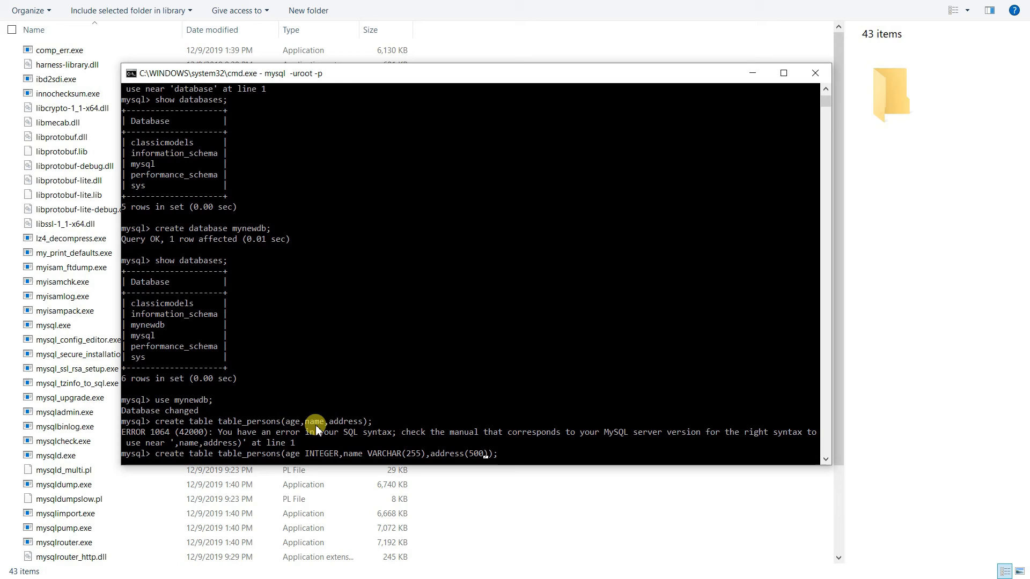
{"action": "type", "text": "va"}
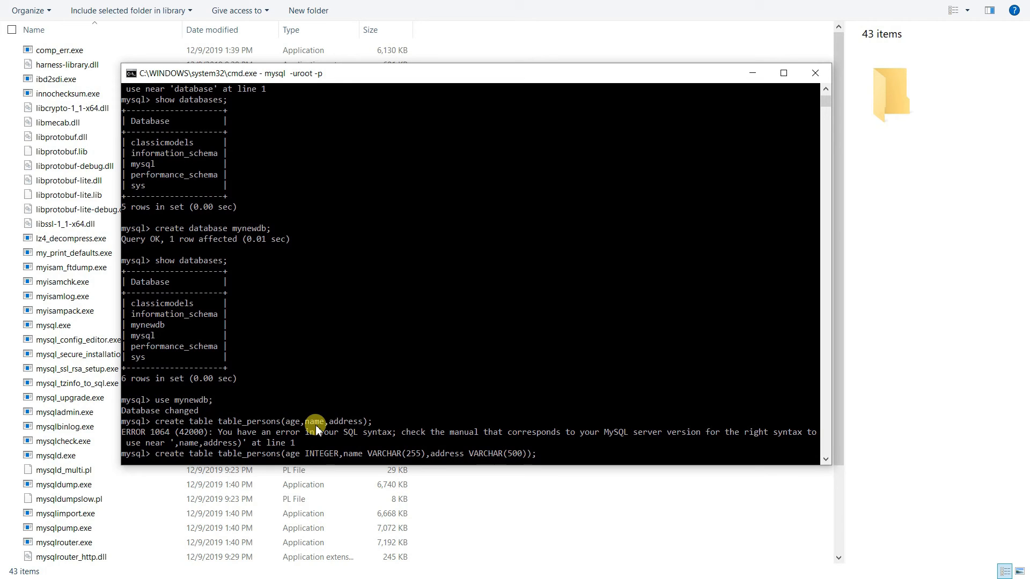
{"action": "mouse_move", "coordinate": [309, 453]}
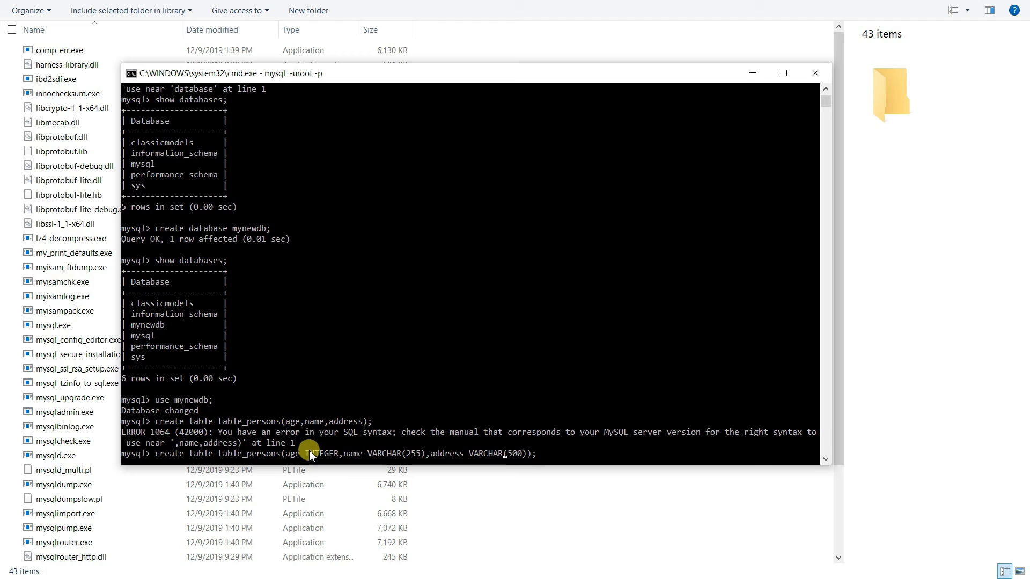
{"action": "mouse_move", "coordinate": [460, 467]}
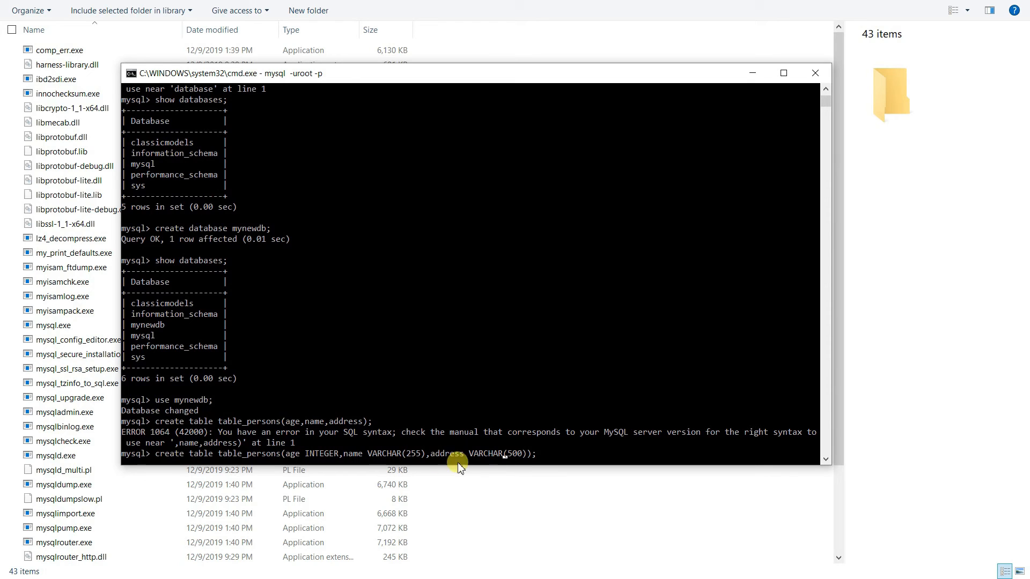
{"action": "mouse_move", "coordinate": [499, 458]}
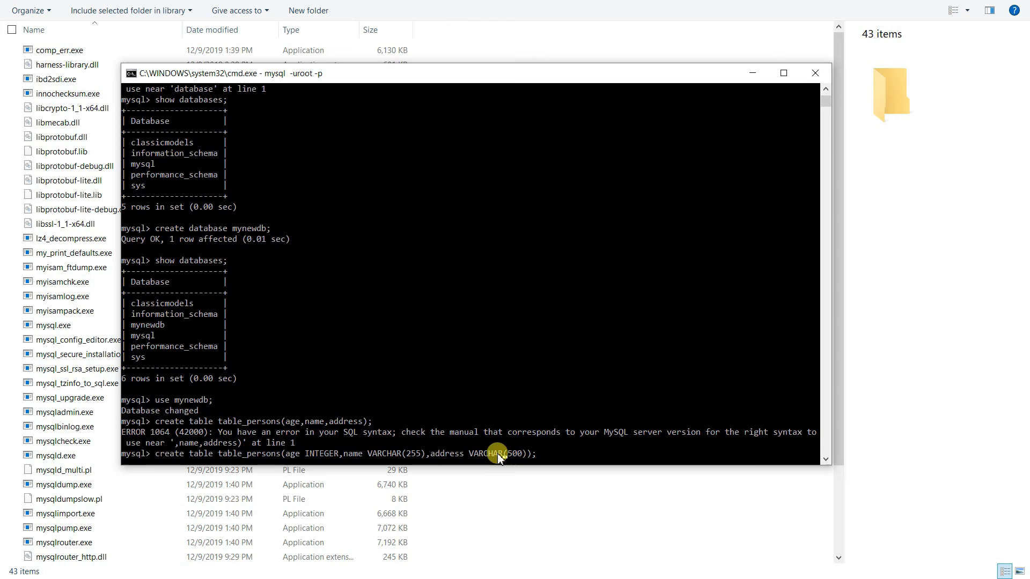
{"action": "mouse_move", "coordinate": [323, 455]}
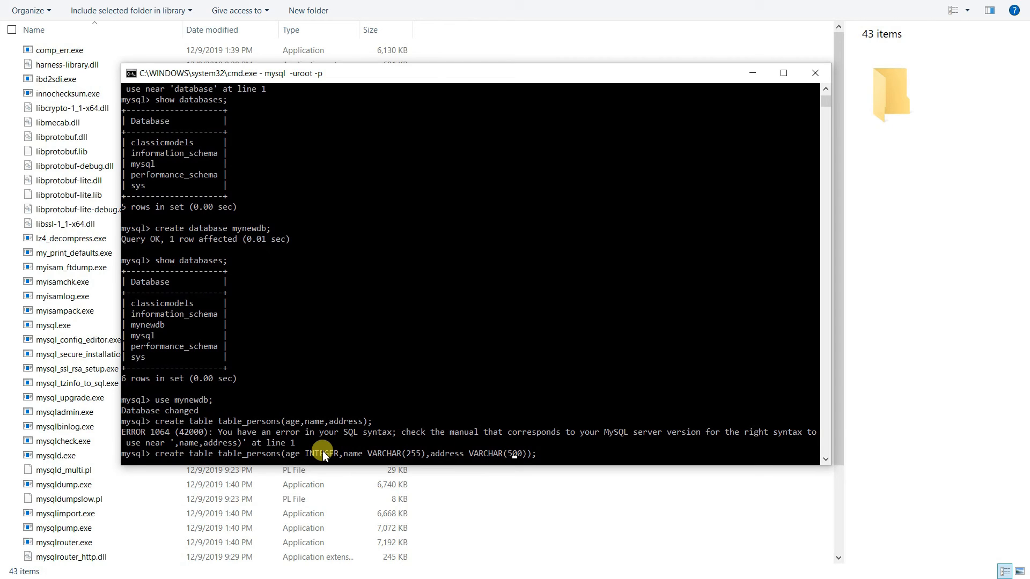
{"action": "key", "text": "Return"}
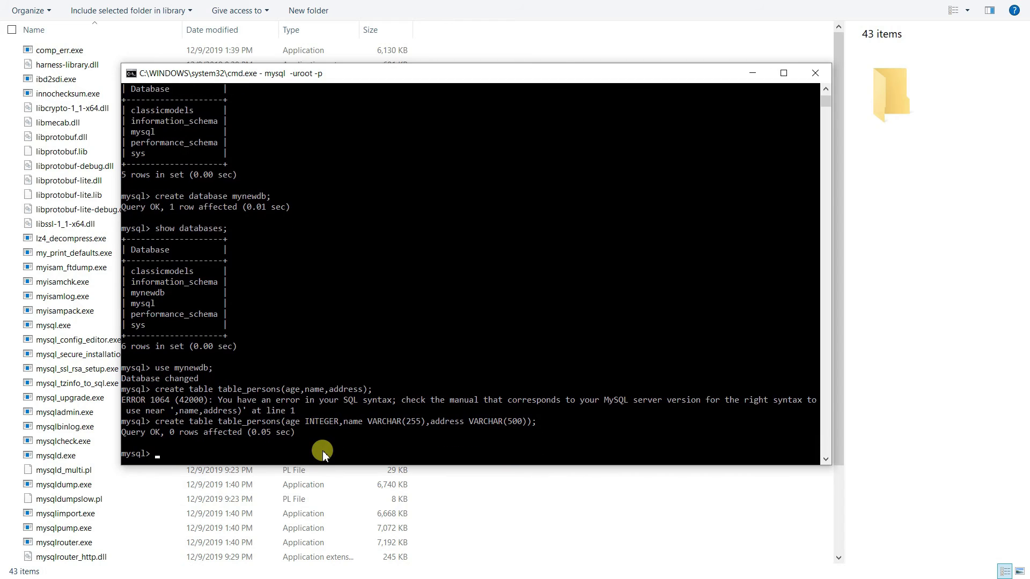
{"action": "mouse_move", "coordinate": [236, 420]}
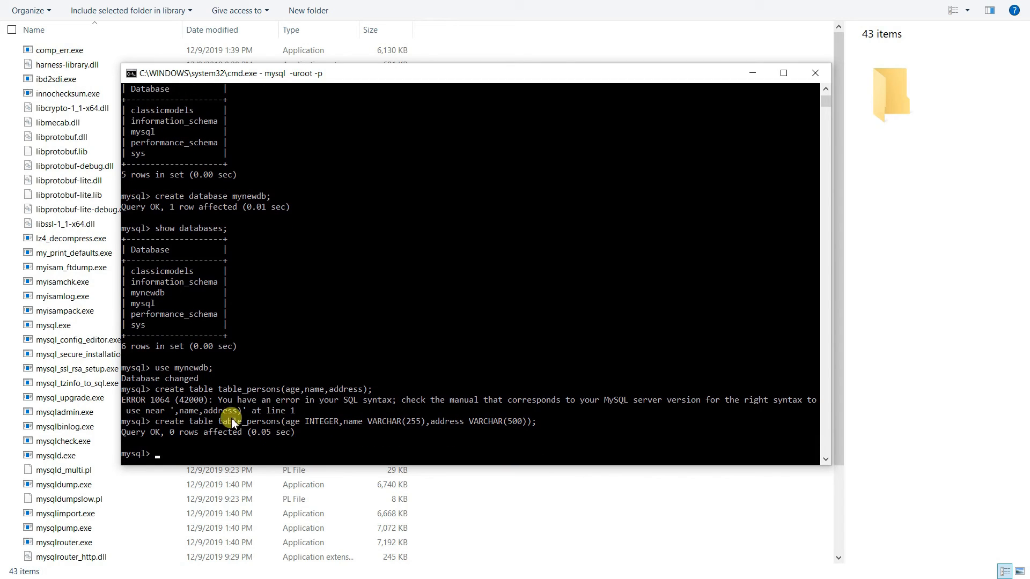
{"action": "mouse_move", "coordinate": [505, 420]}
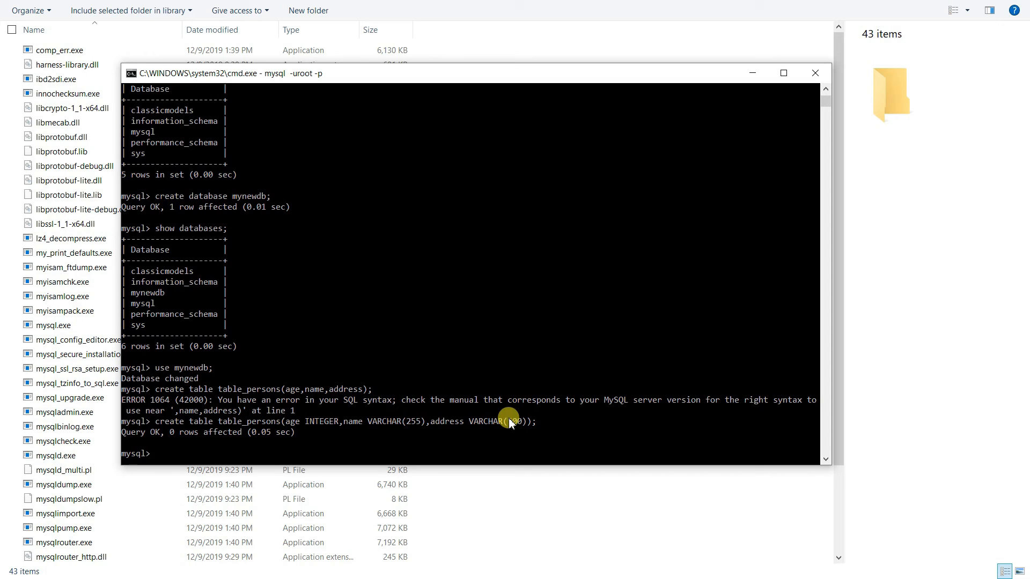
List the tables in mynewdb with show tables;, showing table_persons.
{"action": "type", "text": "show"}
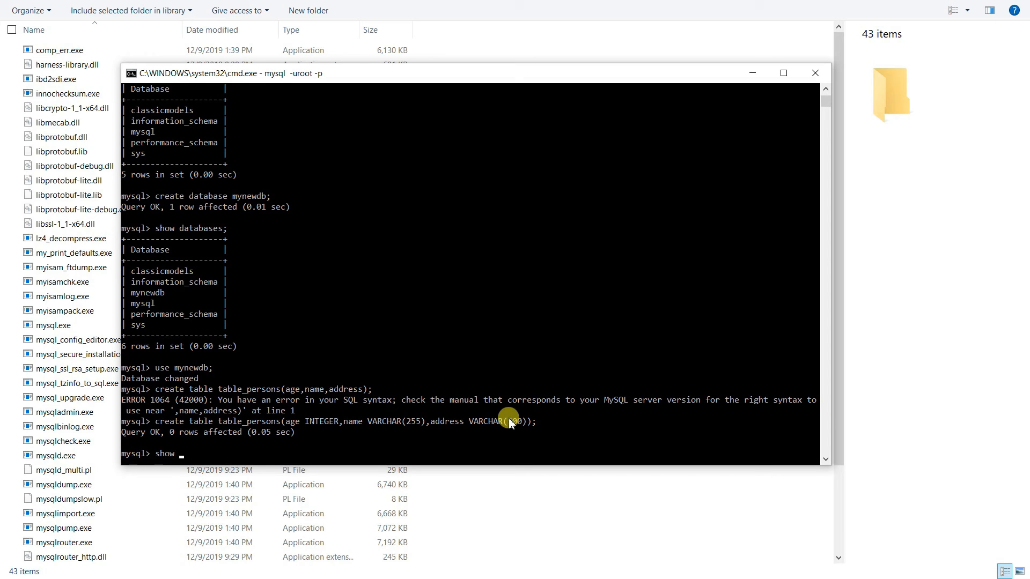
{"action": "type", "text": "tables;"}
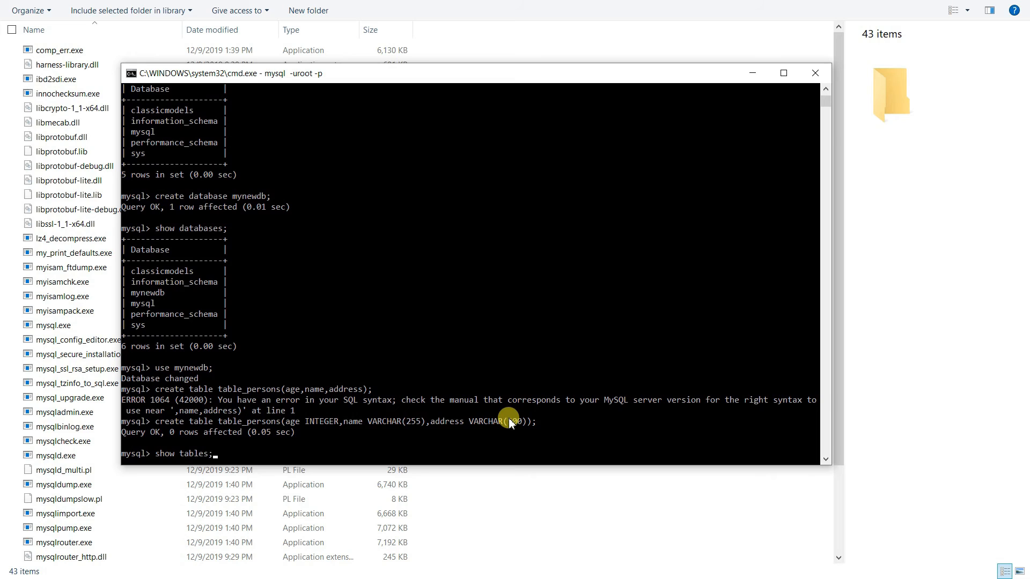
{"action": "key", "text": "Return"}
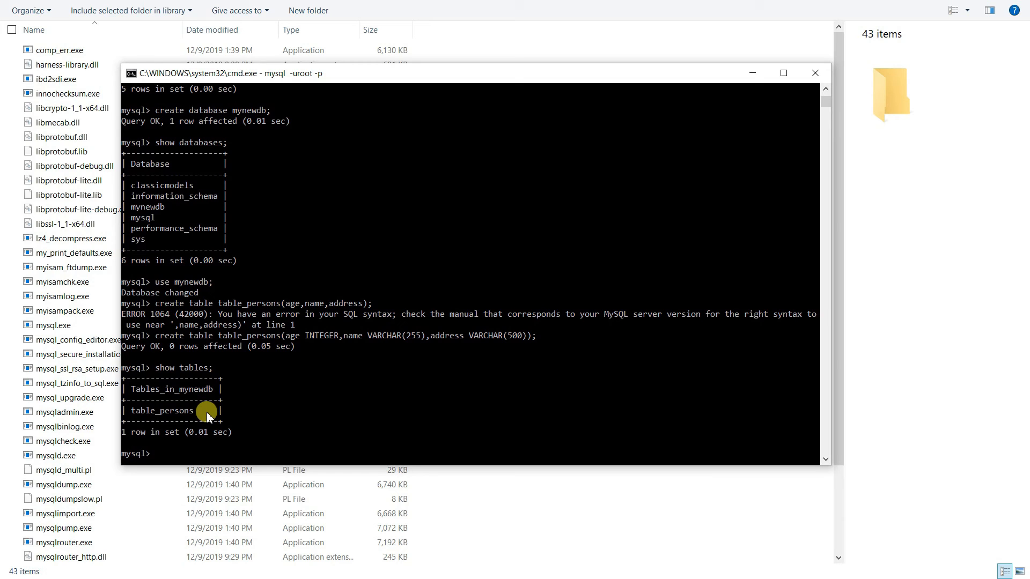
Re-run create database mynewdb;, which fails with error 1007 database exists.
{"action": "type", "text": "create d"}
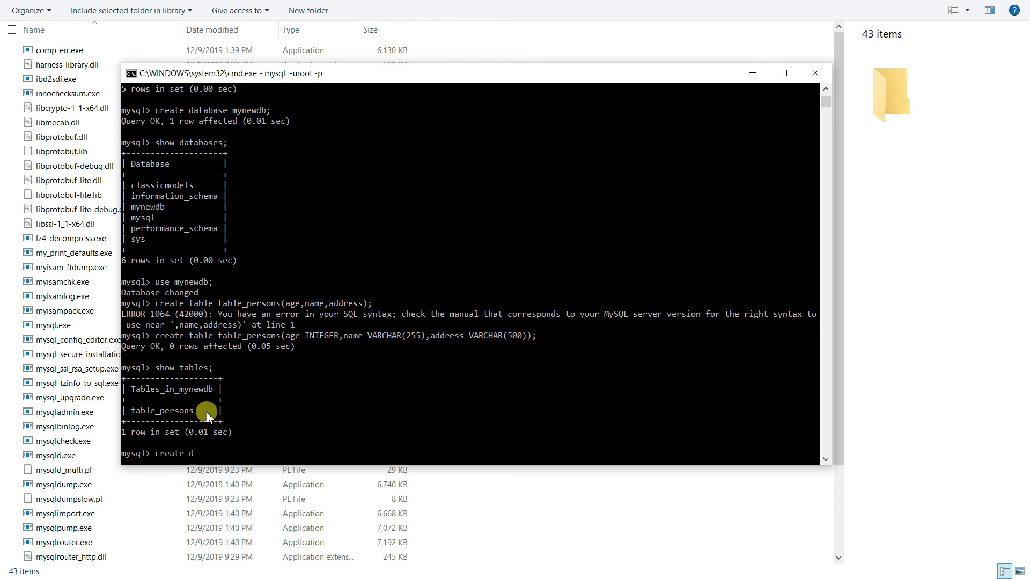
{"action": "type", "text": "atabase m"}
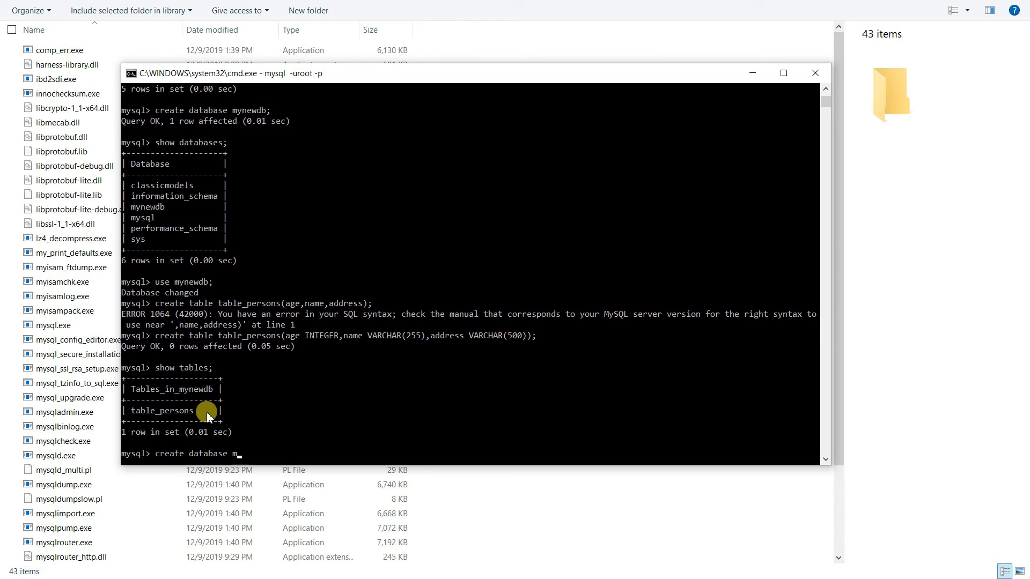
{"action": "type", "text": "ynew"}
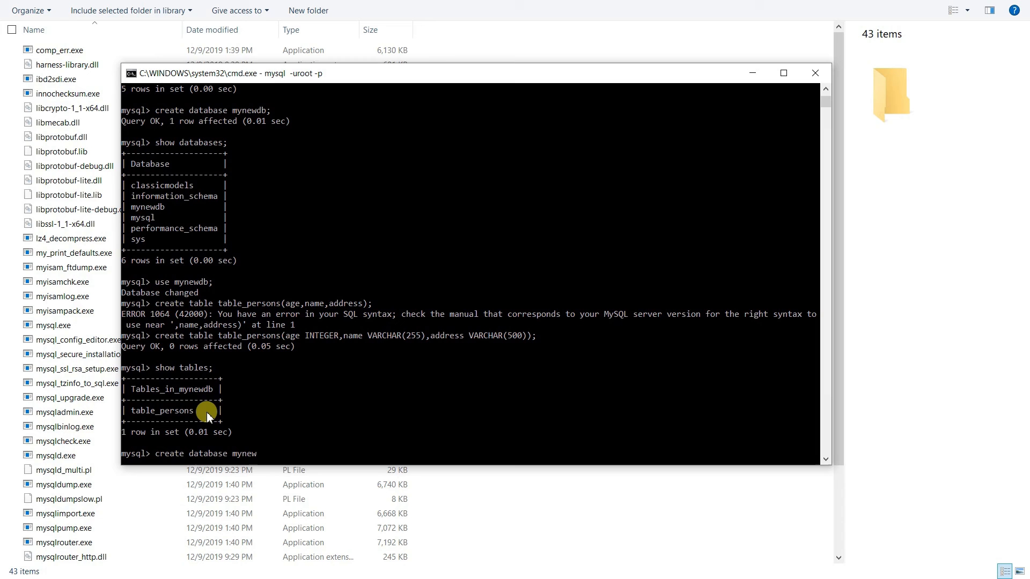
{"action": "type", "text": "db;"}
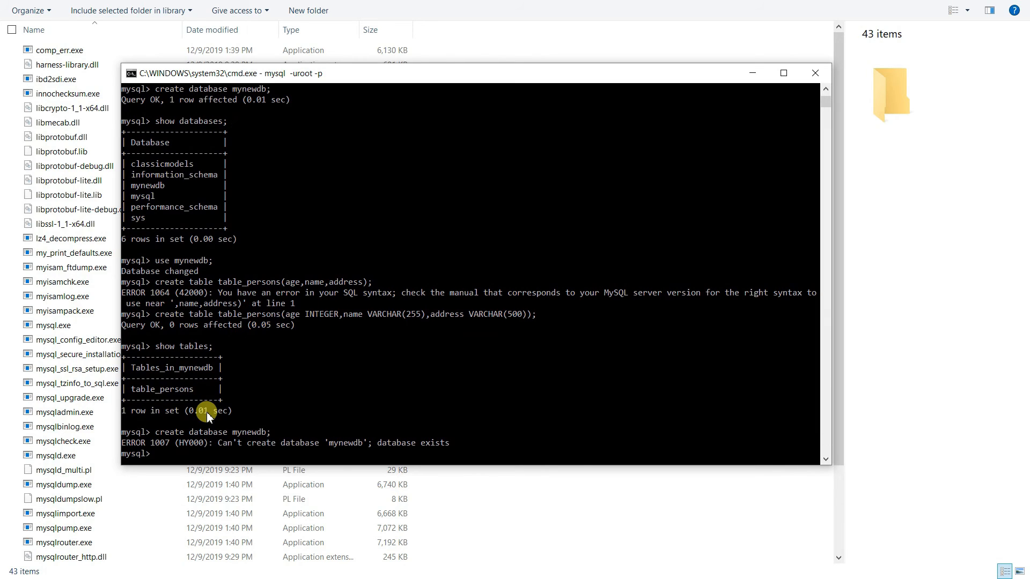
{"action": "mouse_move", "coordinate": [211, 448]}
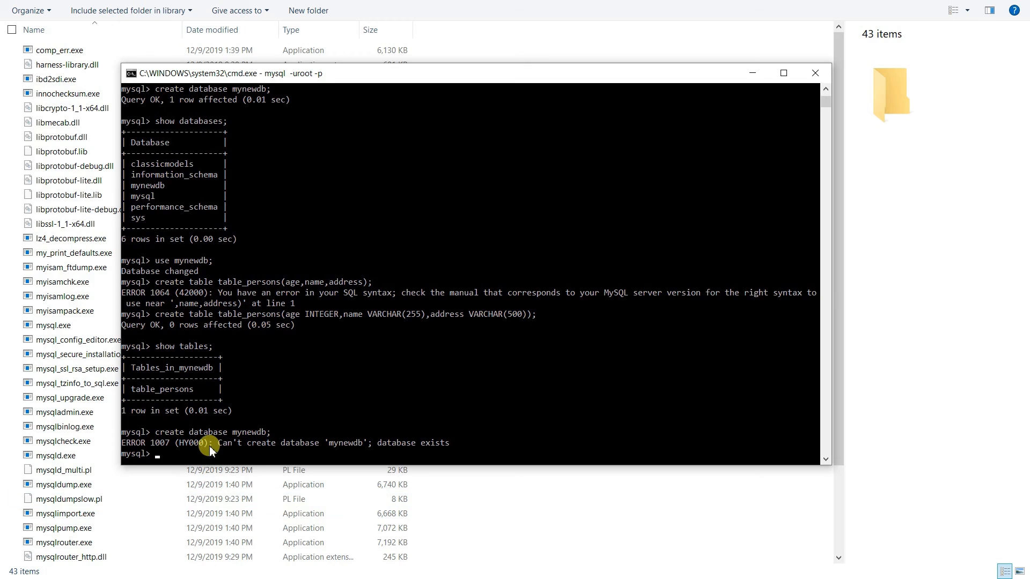
{"action": "mouse_move", "coordinate": [542, 461]}
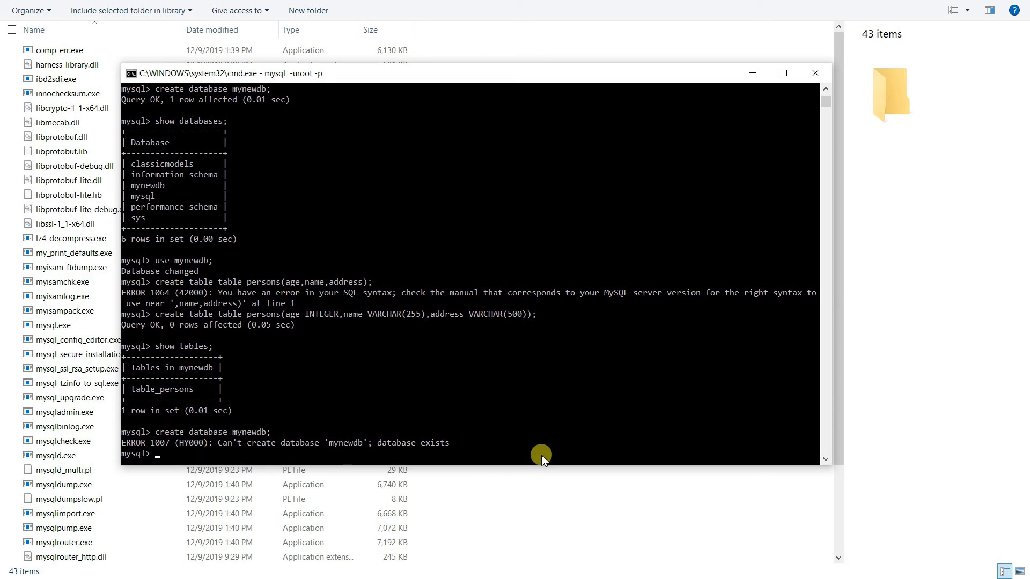
{"action": "mouse_move", "coordinate": [531, 457]}
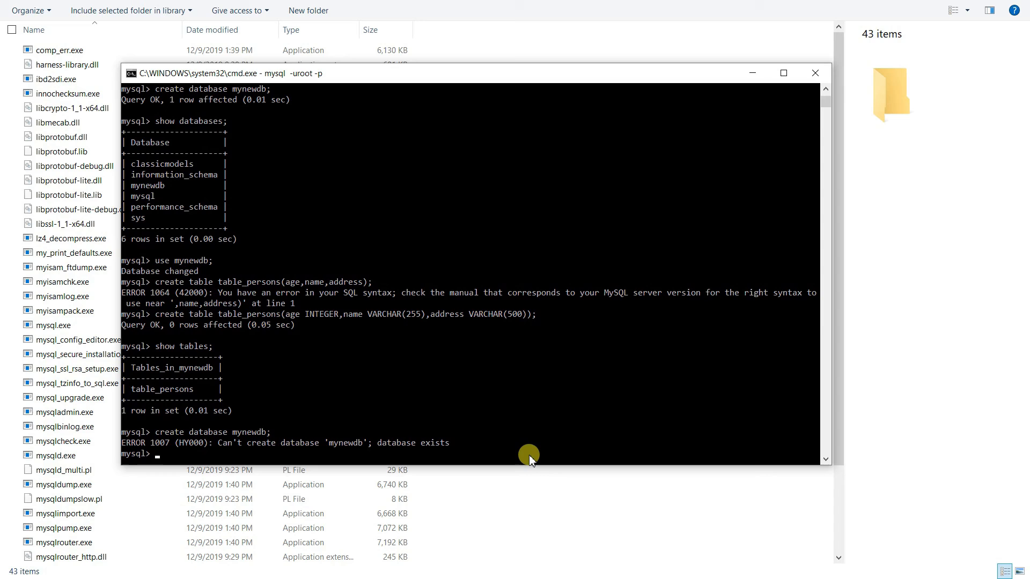
{"action": "mouse_move", "coordinate": [529, 457]}
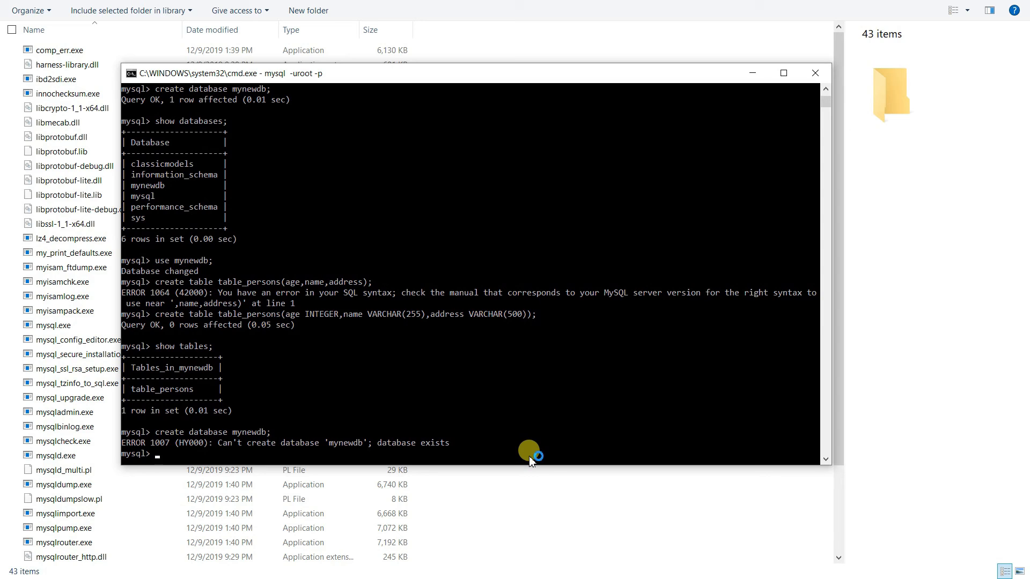
Attempt create database ifnotexists mynewdb;, run together so it raises a syntax error.
{"action": "type", "text": "create database mynewdb;"}
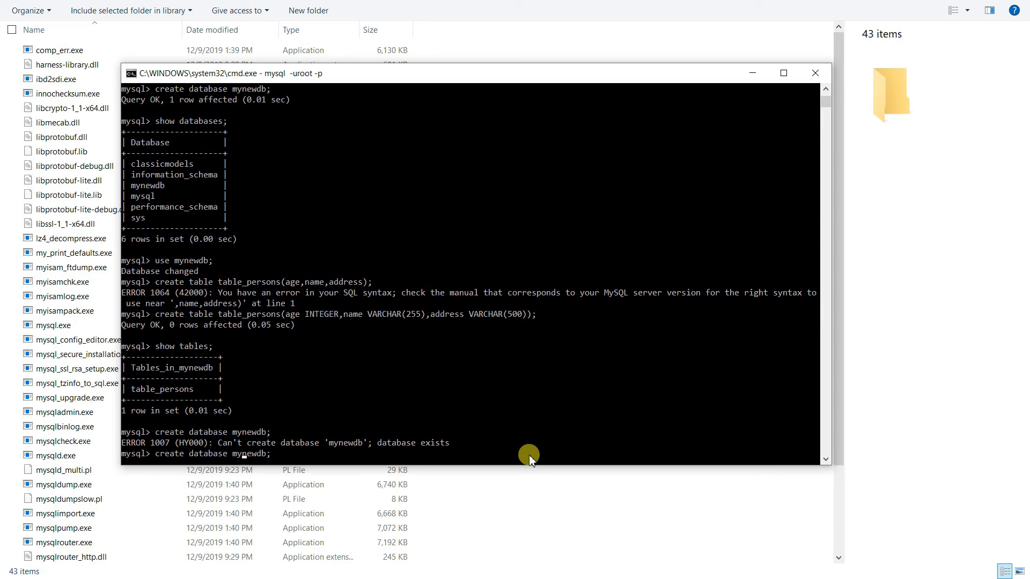
{"action": "type", "text": "ifnotm"}
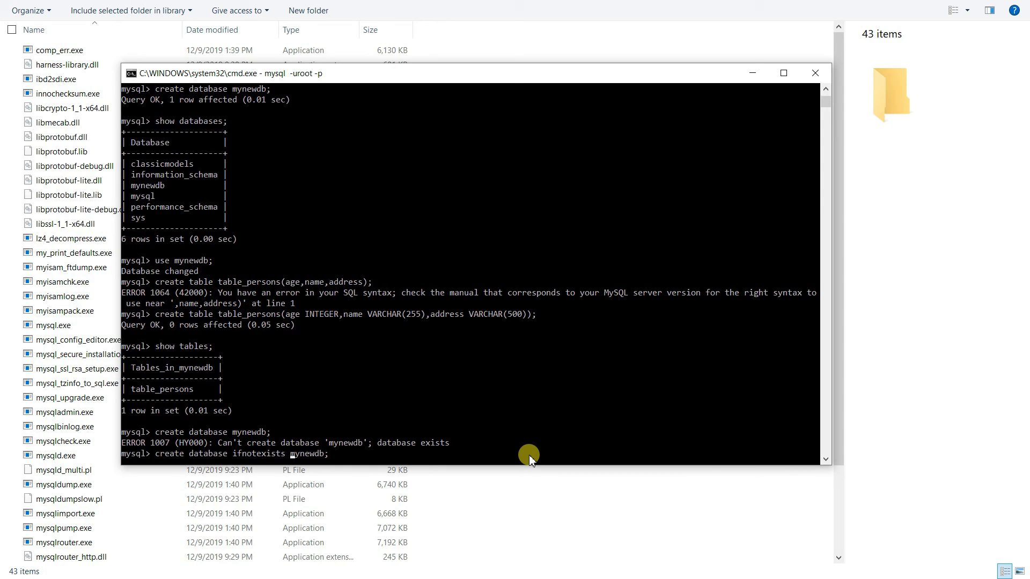
{"action": "mouse_move", "coordinate": [281, 452]}
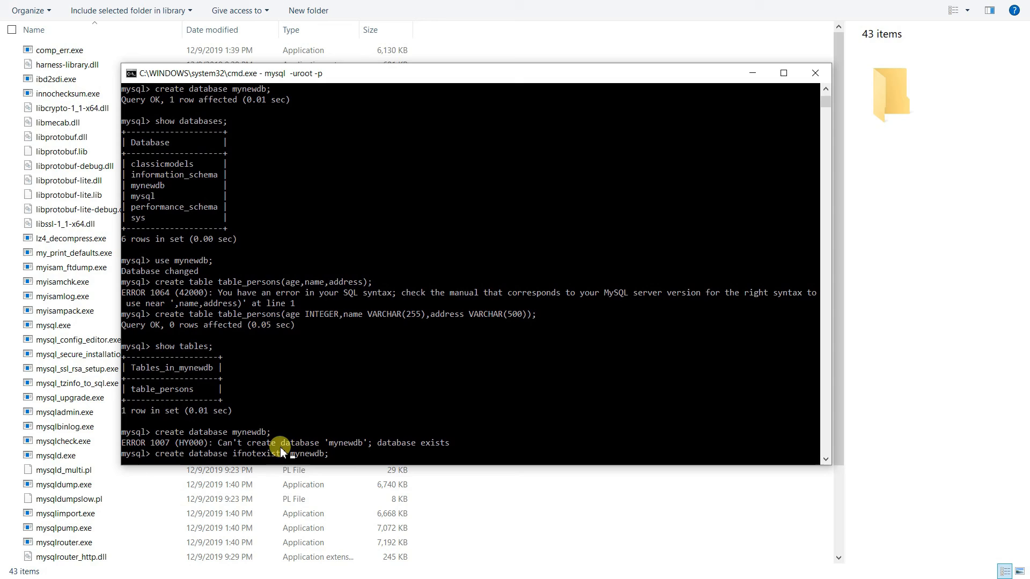
{"action": "mouse_move", "coordinate": [171, 455]}
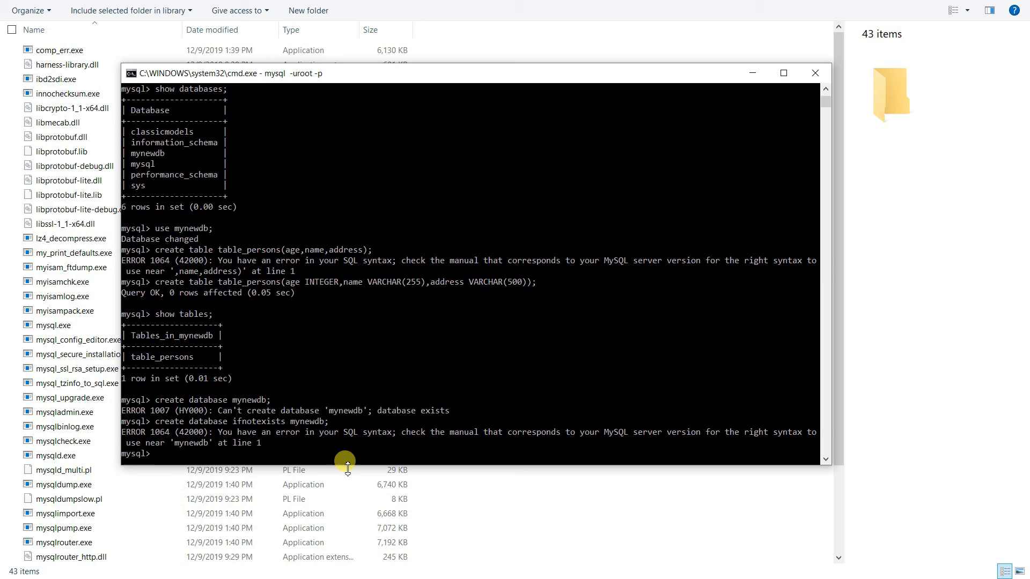
Create database mynewdb with IF NOT EXISTS, returning Query OK with 1 warning.
{"action": "type", "text": "create database ifnotexists mynewdb;"}
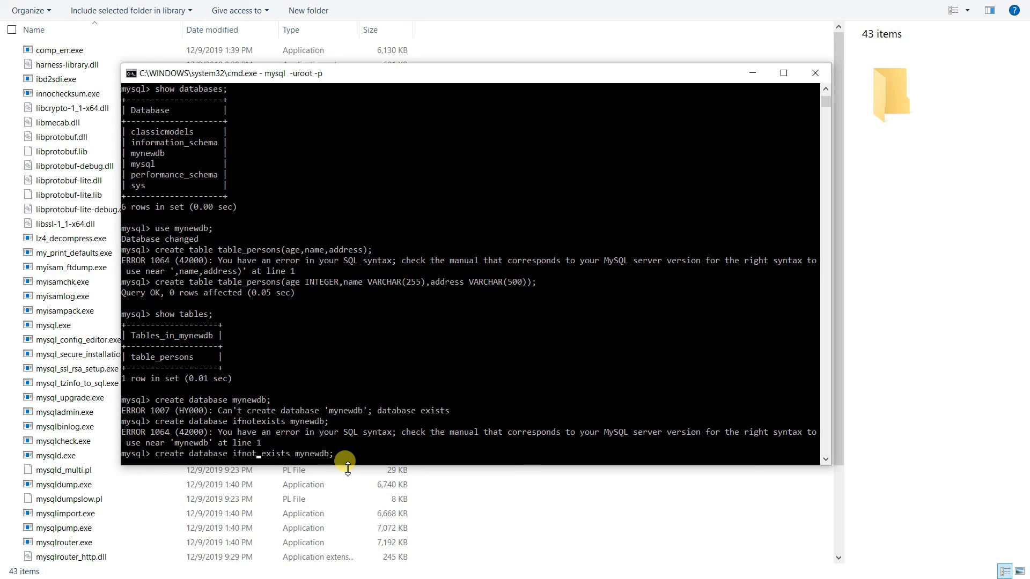
{"action": "key", "text": "Return"}
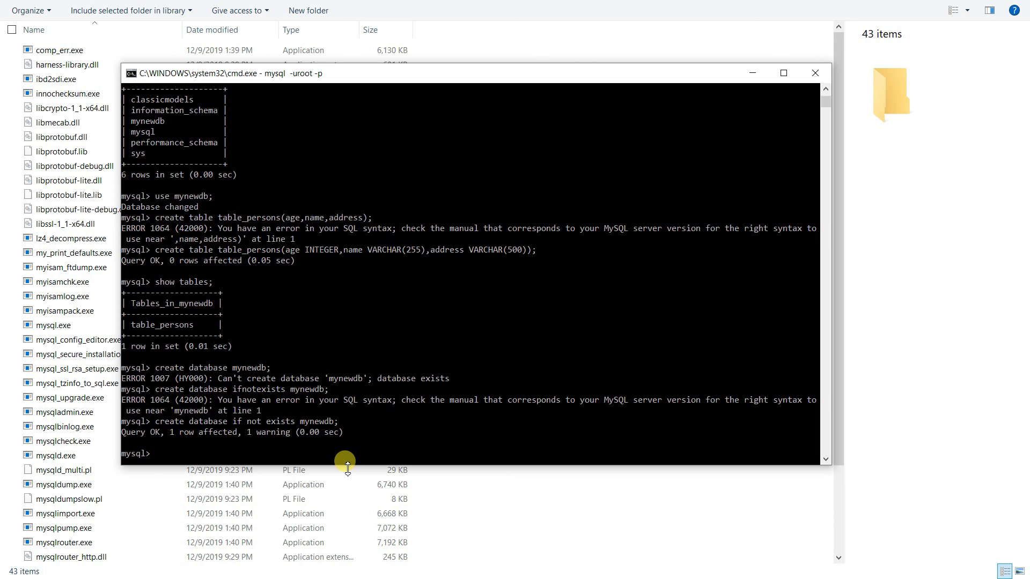
{"action": "mouse_move", "coordinate": [192, 426]}
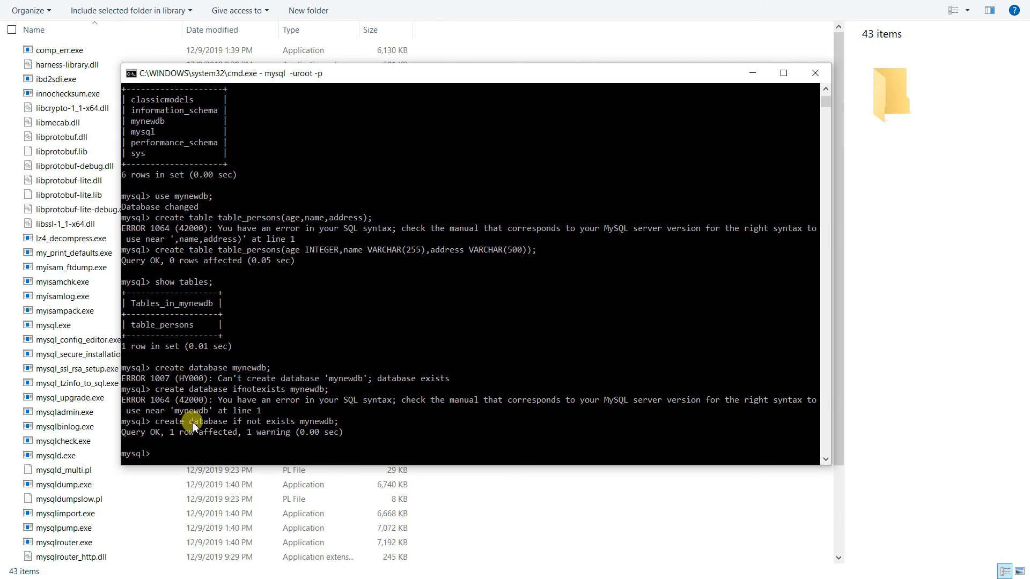
{"action": "mouse_move", "coordinate": [255, 436]}
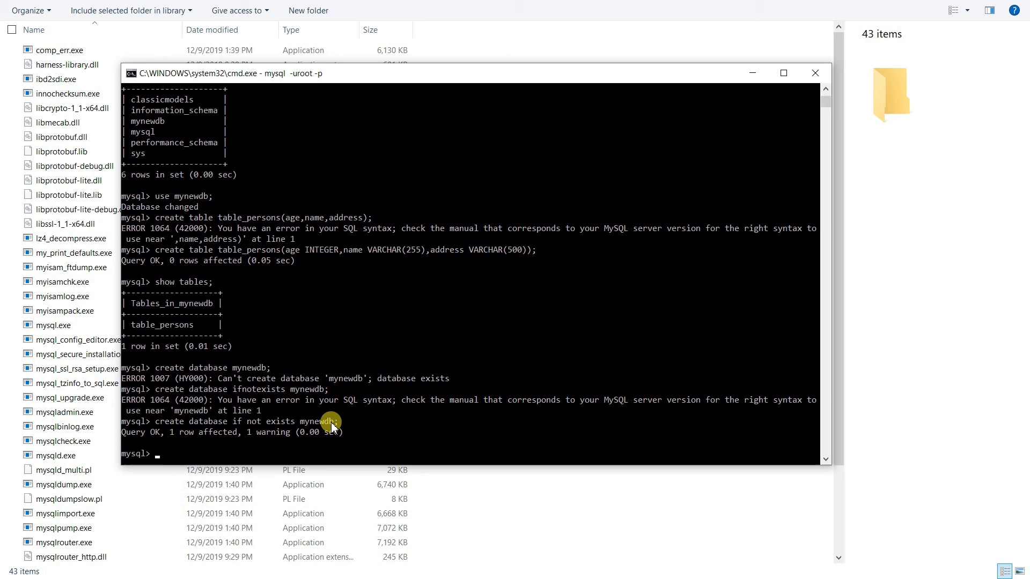
Re-create table_persons (error 1050), then create it with IF NOT EXISTS for Query OK with 1 warning.
{"action": "type", "text": "create database ifnotexists mynewdb;"}
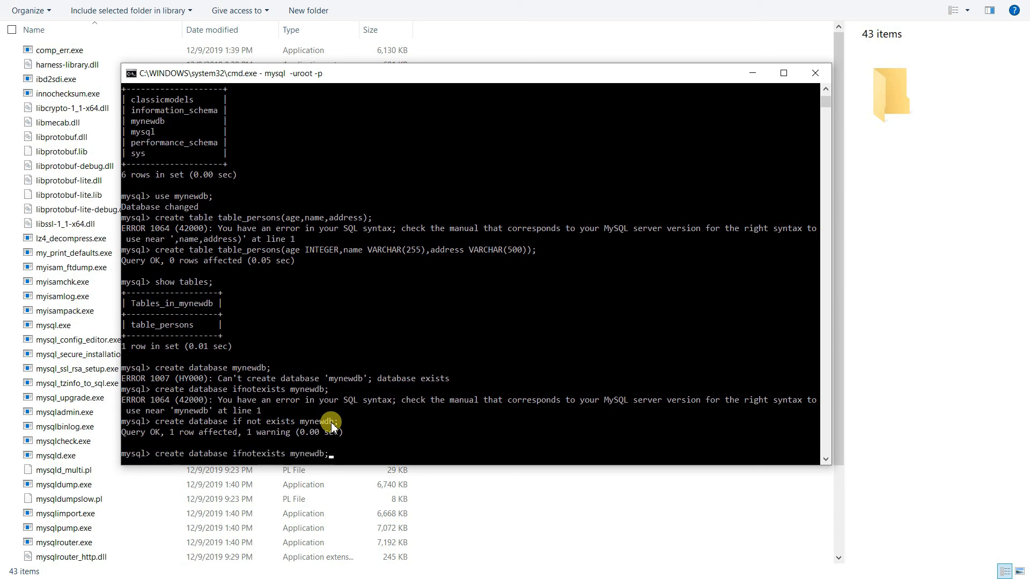
{"action": "type", "text": "create table table_persons(age INTEGER,name VARCHAR(255),address VARCHAR(500));"}
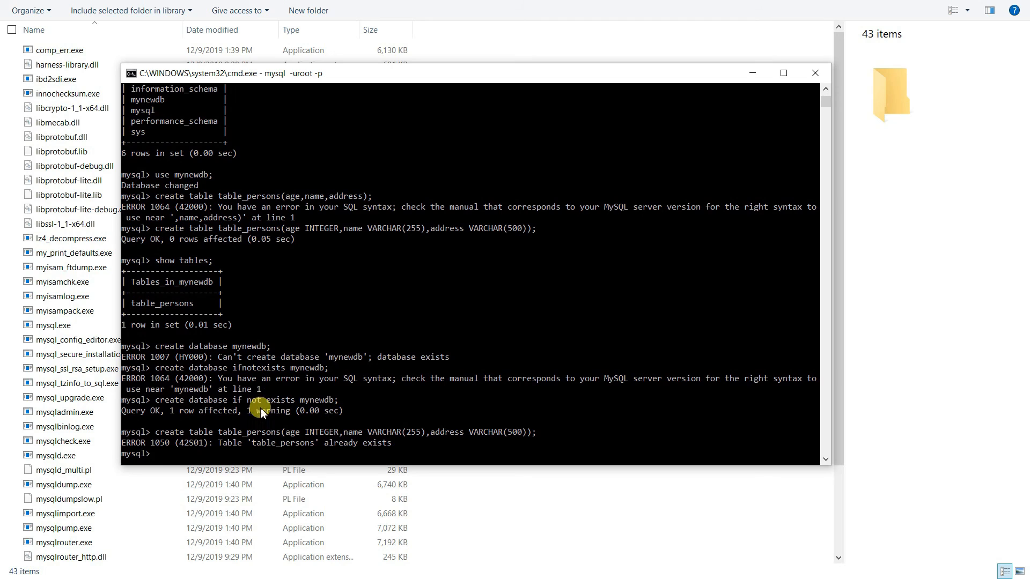
{"action": "type", "text": "create table table_persons(age INTEGER,name VARCHAR(255),address VARCHAR(500));"}
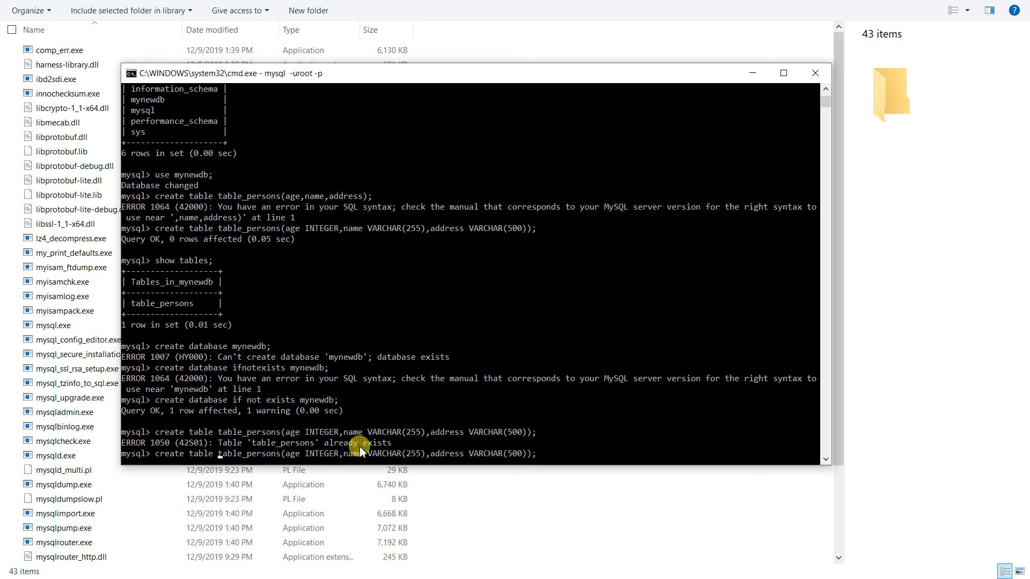
{"action": "type", "text": "if not exists"}
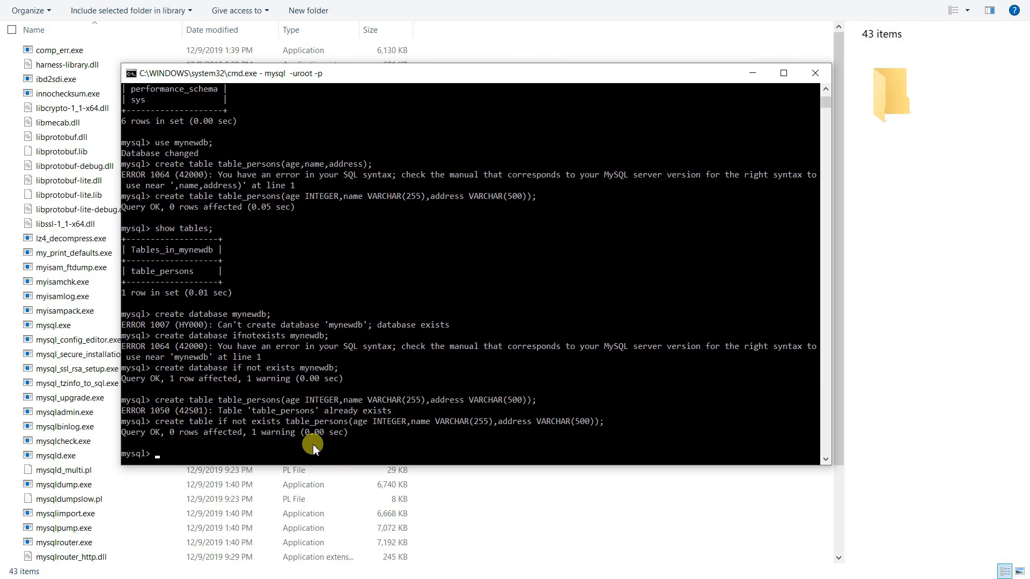
{"action": "mouse_move", "coordinate": [326, 441]}
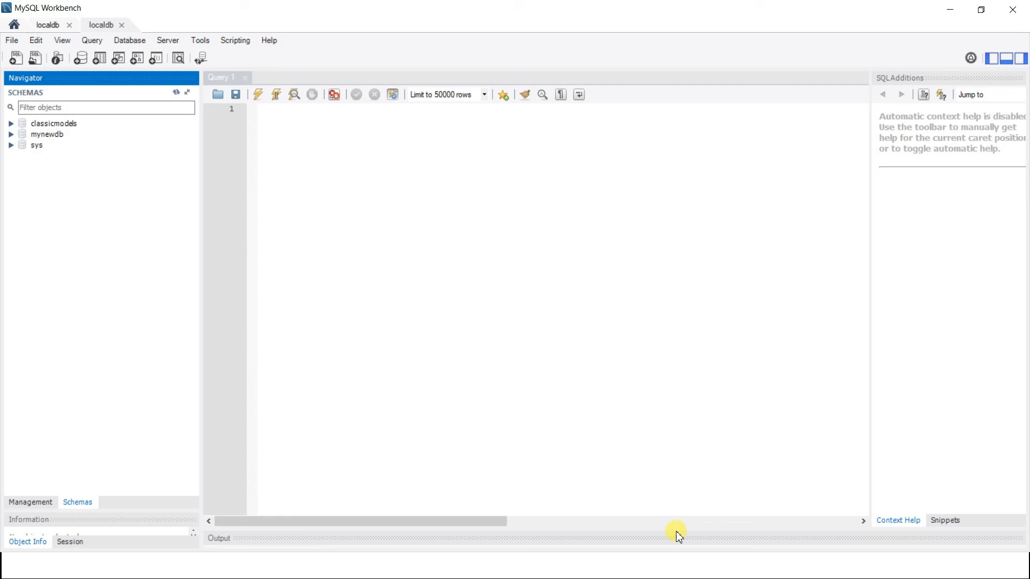
{"action": "mouse_move", "coordinate": [46, 134]}
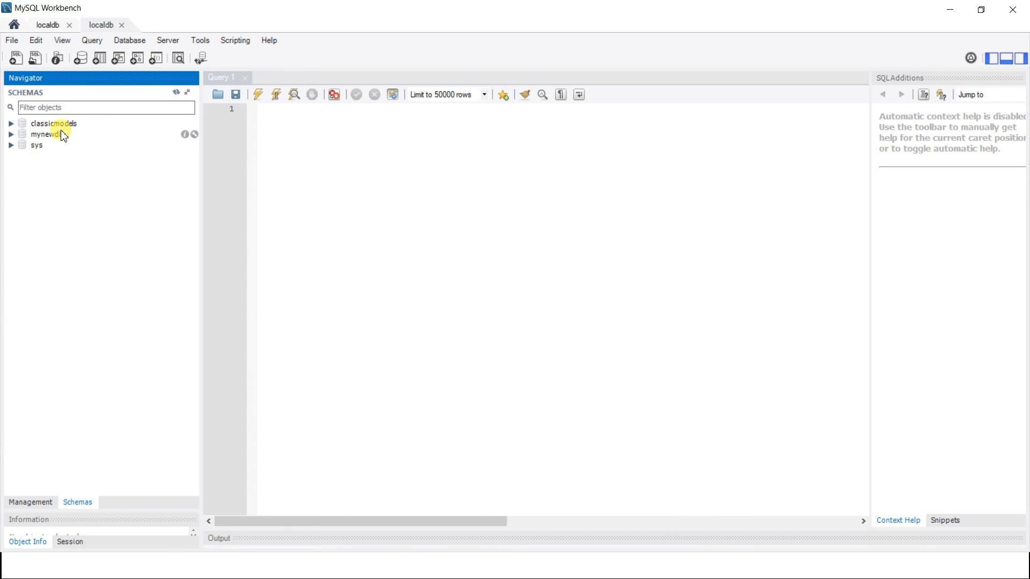
Make mynewdb the default schema in the Navigator and expand it.
{"action": "left_click", "coordinate": [45, 134]}
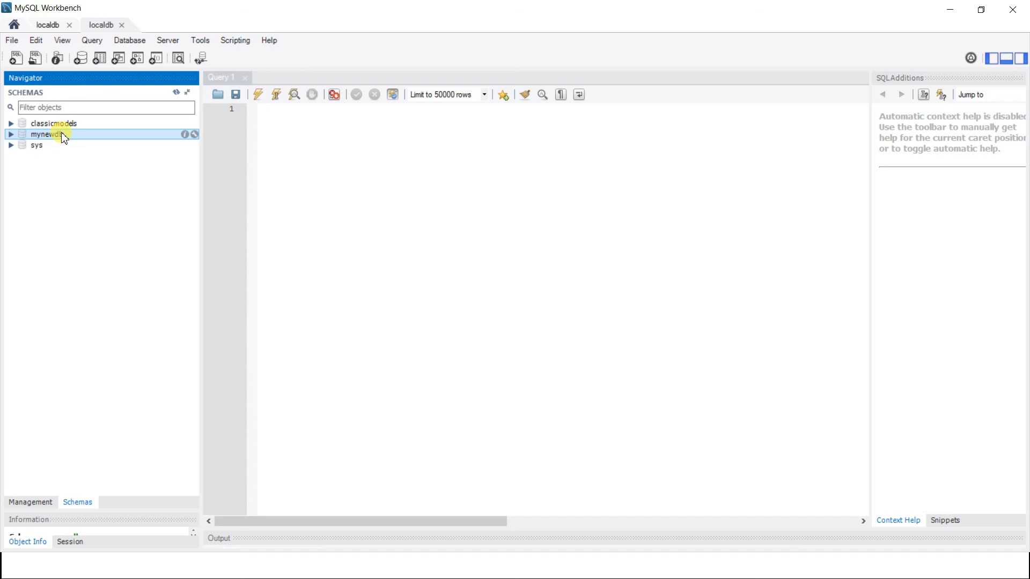
{"action": "left_click", "coordinate": [53, 123]}
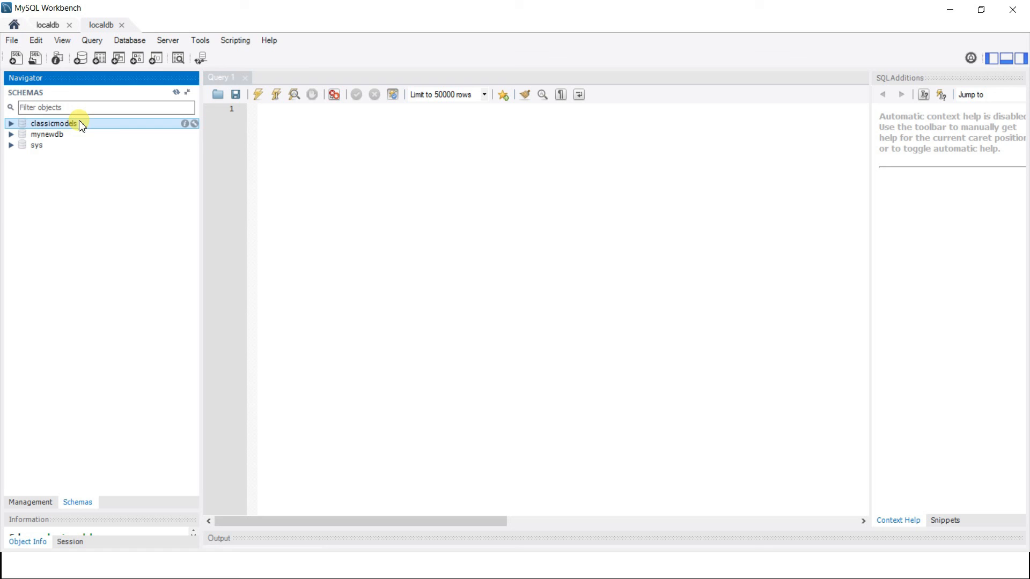
{"action": "left_click", "coordinate": [47, 134]}
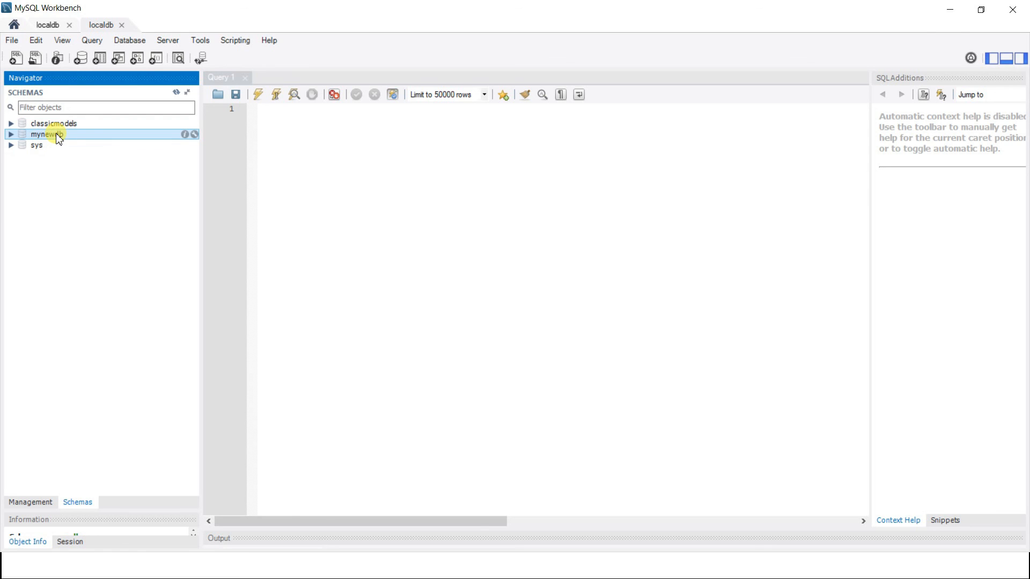
{"action": "double_click", "coordinate": [49, 134]}
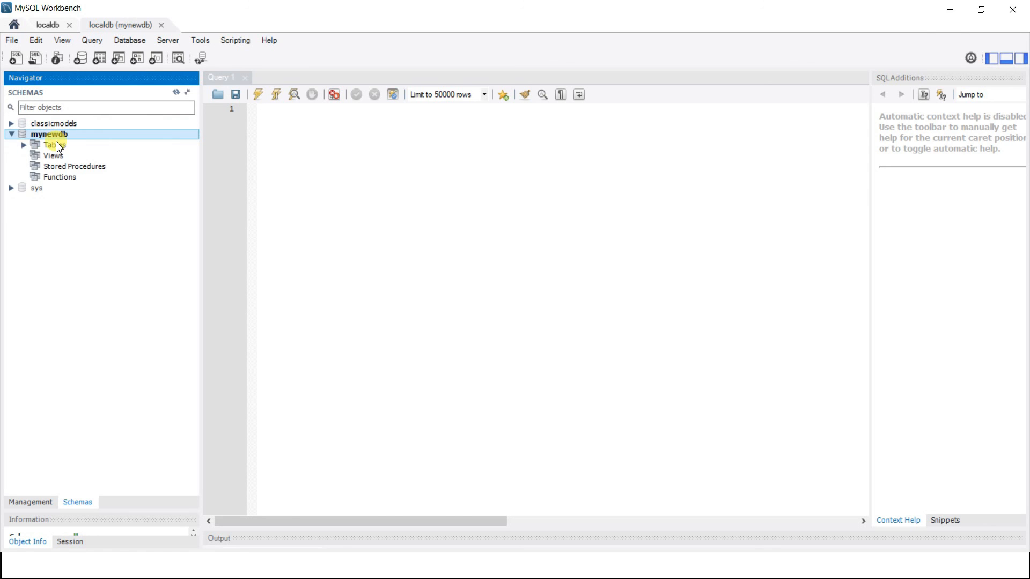
Expand table_persons to show columns age, name and address, and query its rows.
{"action": "left_click", "coordinate": [23, 145]}
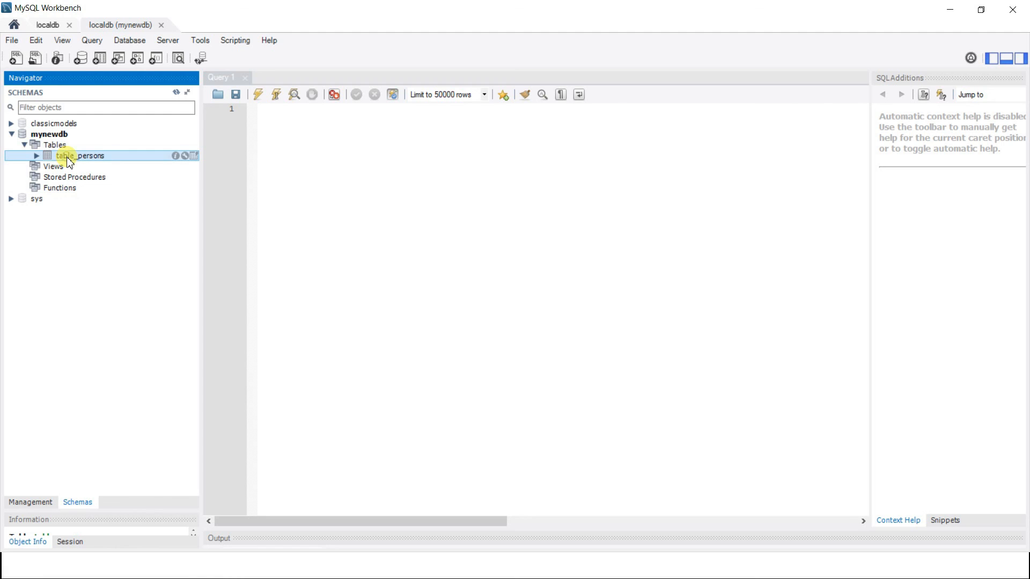
{"action": "left_click", "coordinate": [37, 155]}
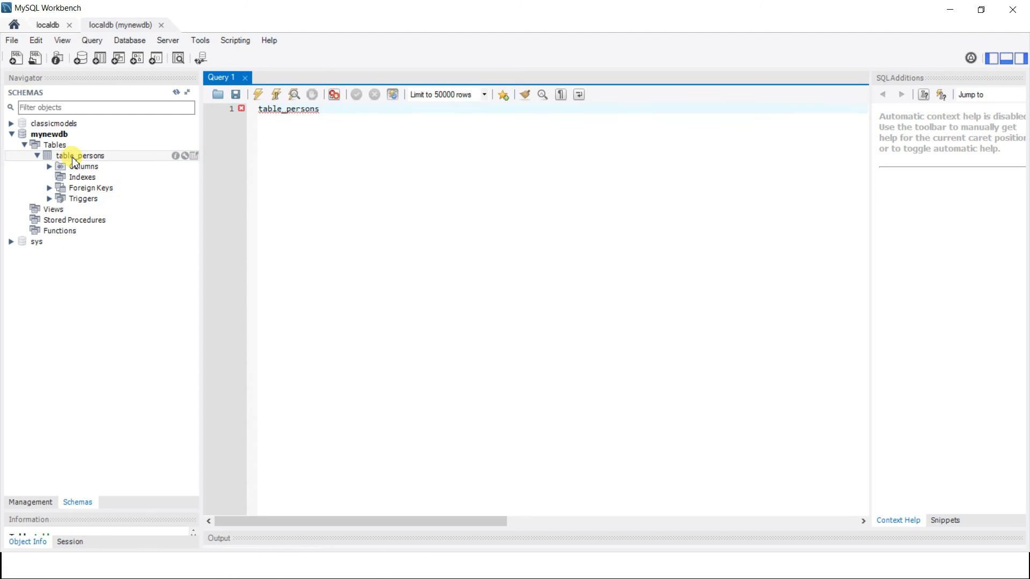
{"action": "mouse_move", "coordinate": [102, 135]}
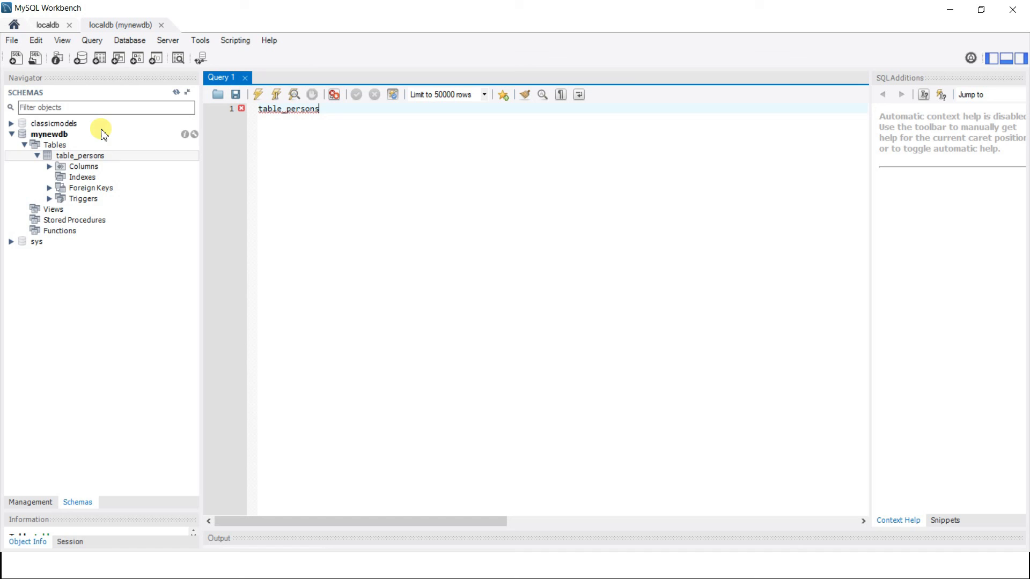
{"action": "mouse_move", "coordinate": [53, 169]}
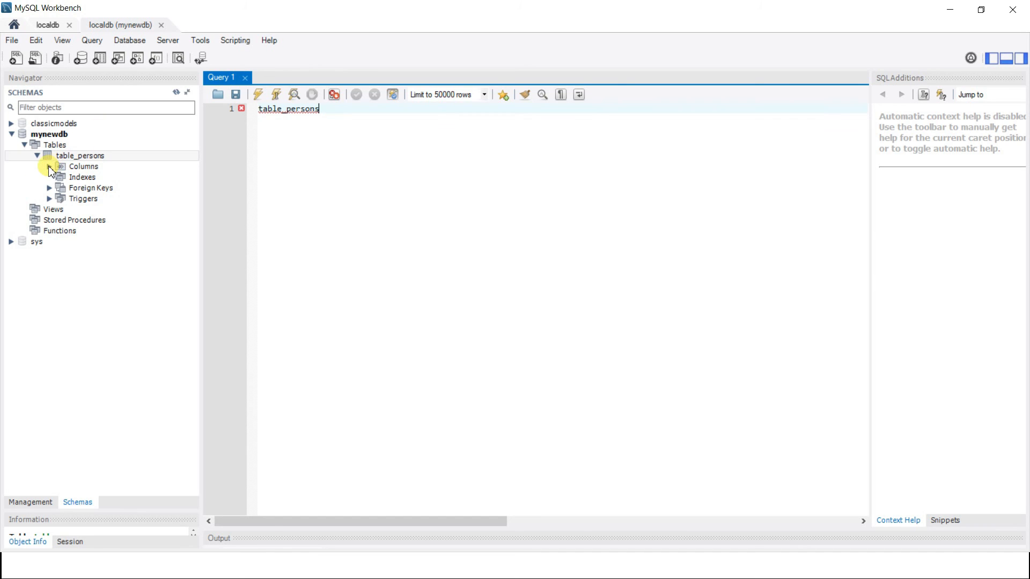
{"action": "left_click", "coordinate": [60, 166]}
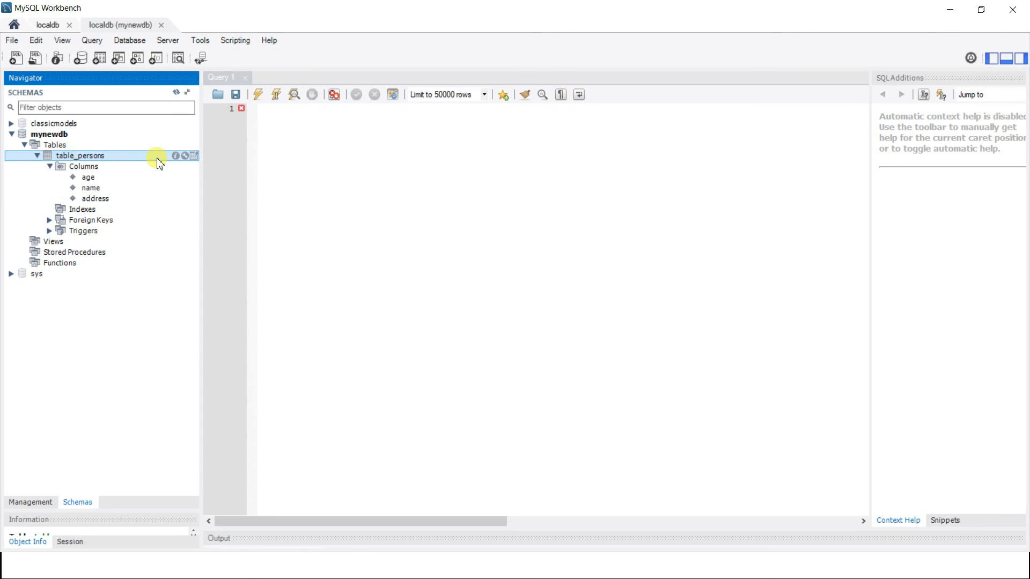
{"action": "left_click", "coordinate": [194, 156]}
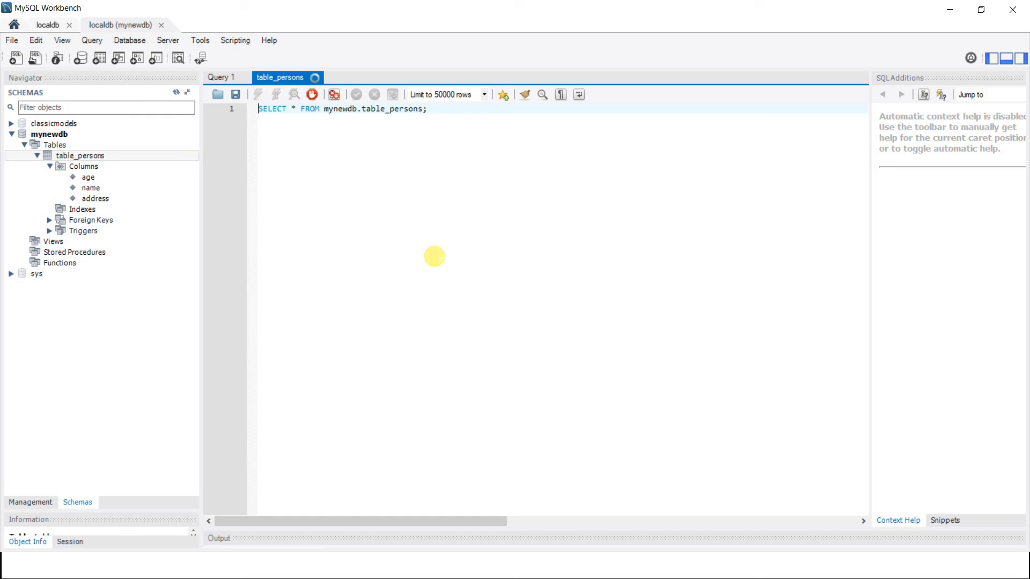
View the empty result grid of SELECT * FROM mynewdb.table_persons with age, name, address columns.
{"action": "left_click", "coordinate": [257, 95]}
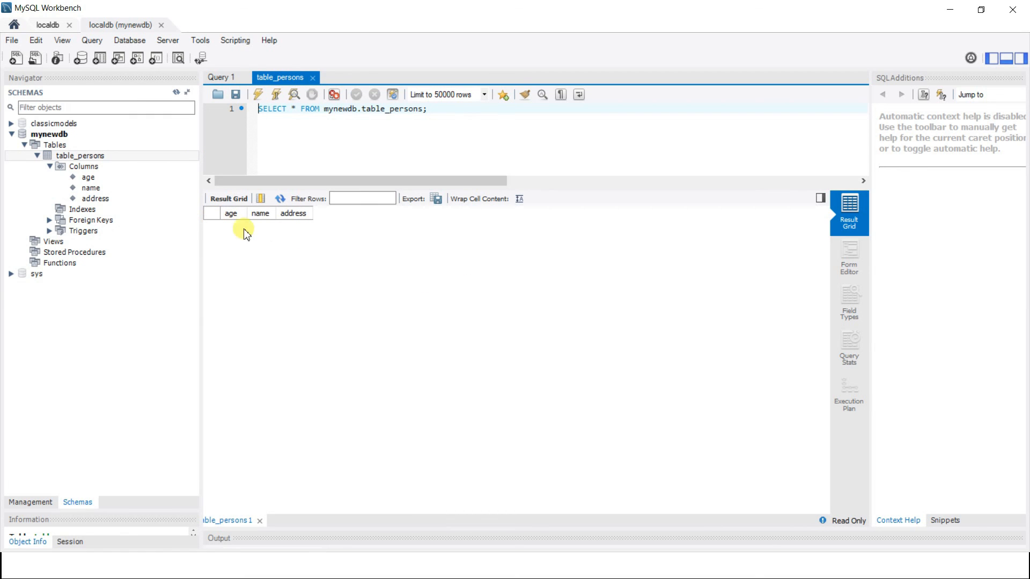
{"action": "mouse_move", "coordinate": [579, 222]}
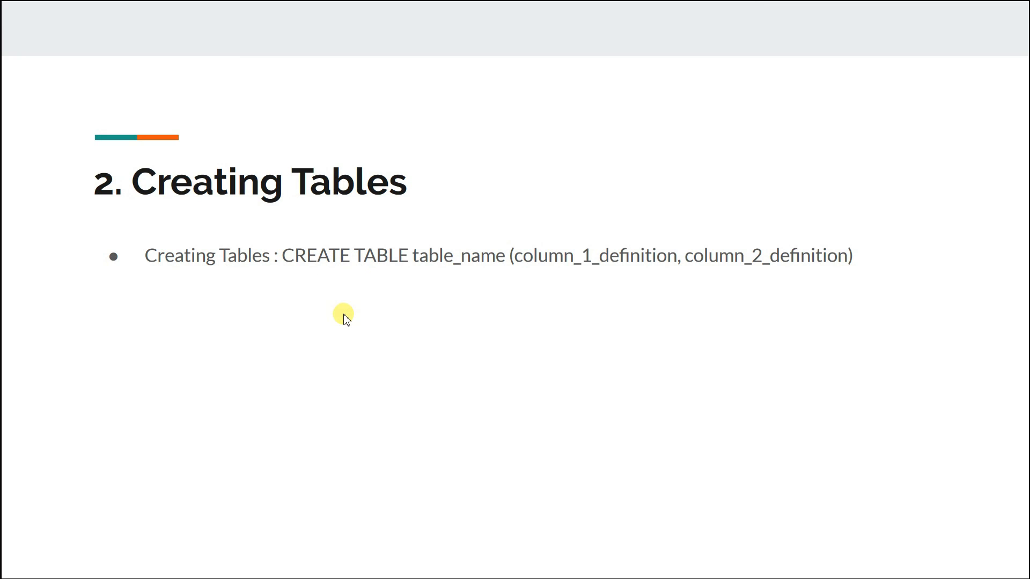
{"action": "mouse_move", "coordinate": [355, 216]}
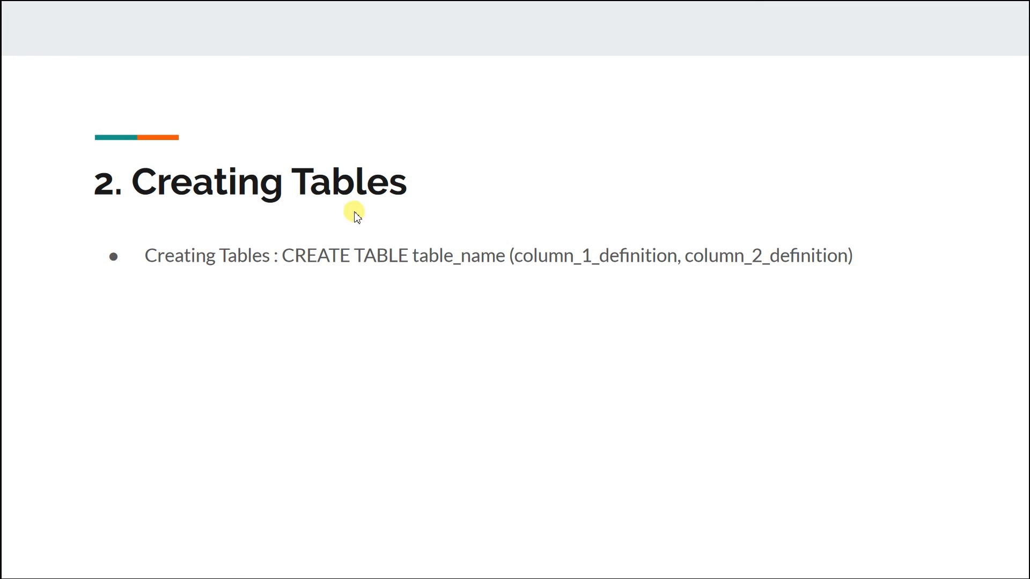
{"action": "mouse_move", "coordinate": [643, 256]}
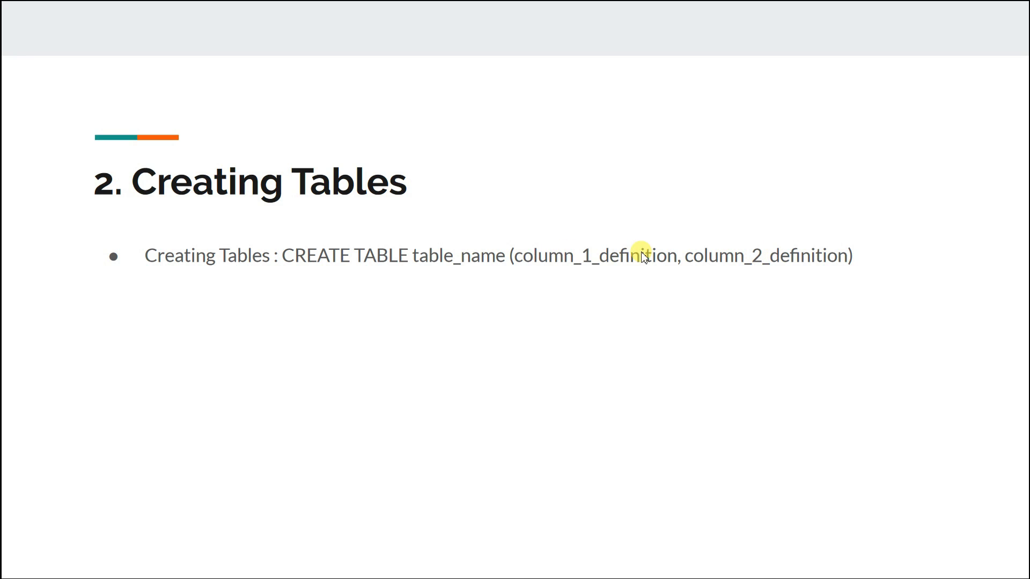
{"action": "mouse_move", "coordinate": [571, 265]}
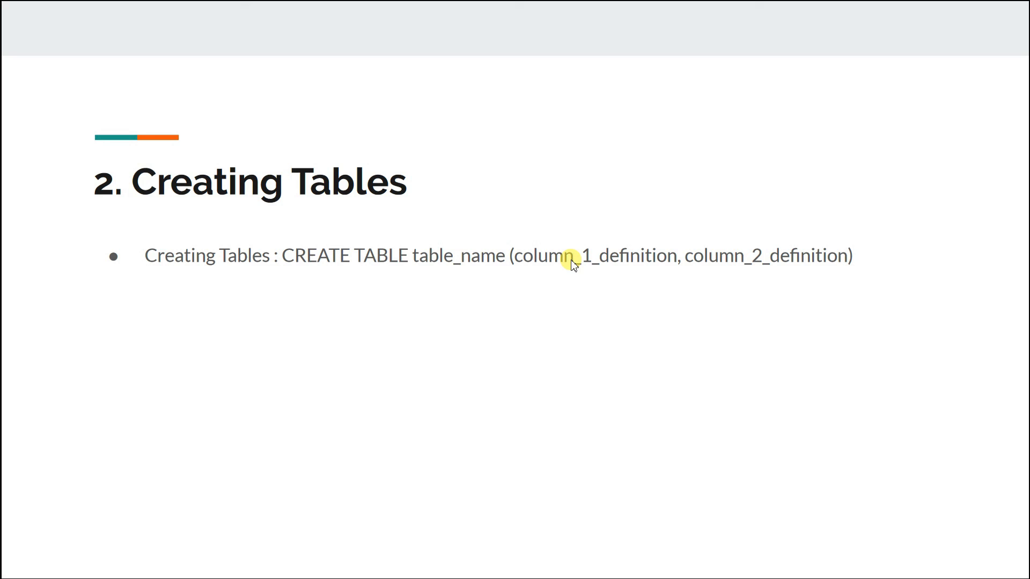
{"action": "mouse_move", "coordinate": [616, 264]}
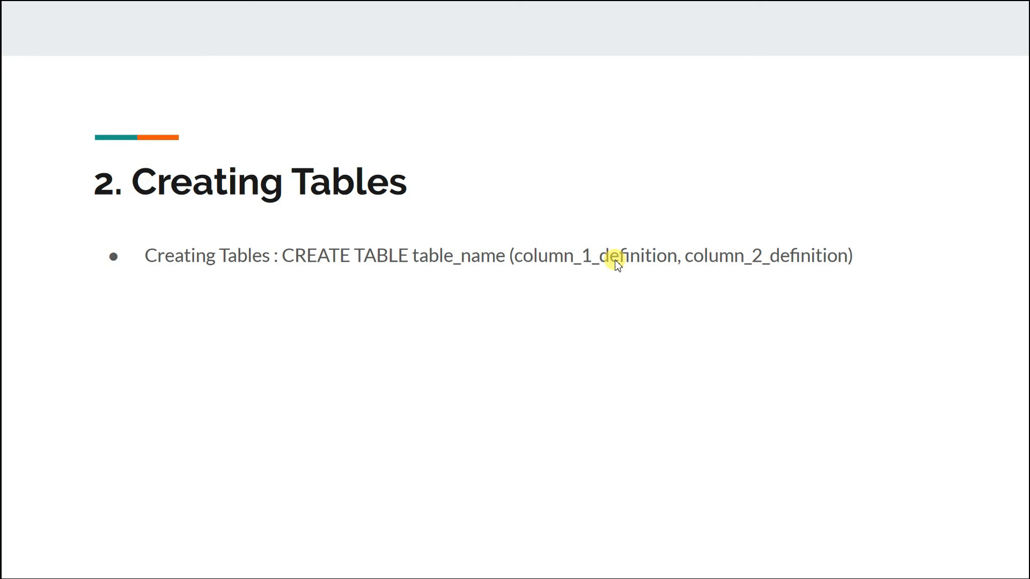
{"action": "mouse_move", "coordinate": [751, 271]}
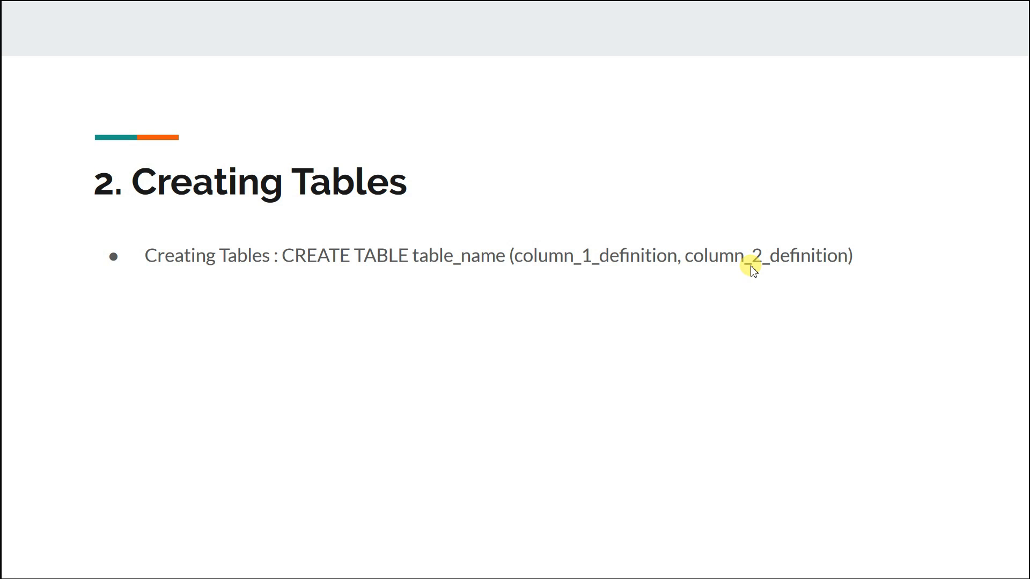
{"action": "mouse_move", "coordinate": [787, 269]}
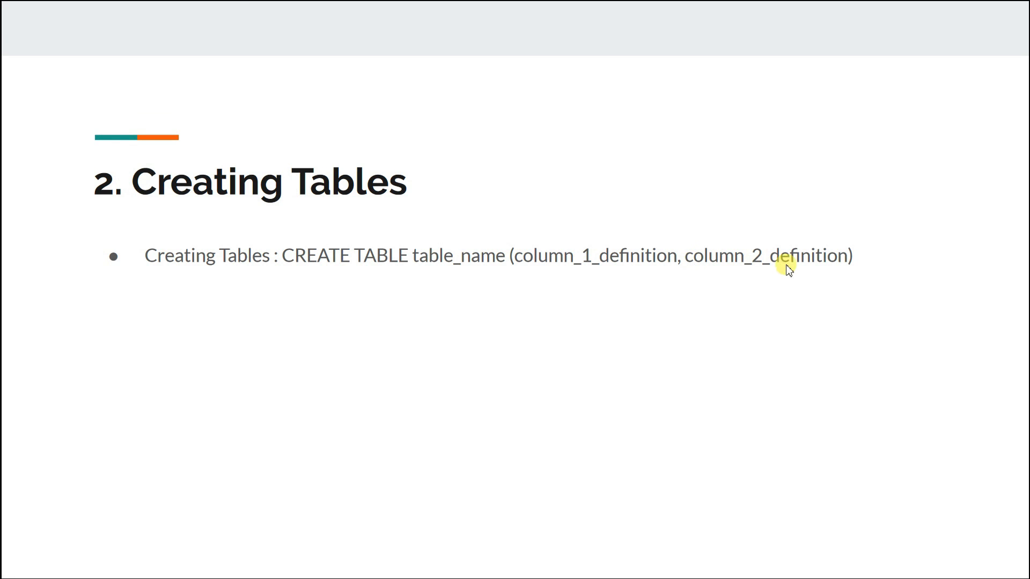